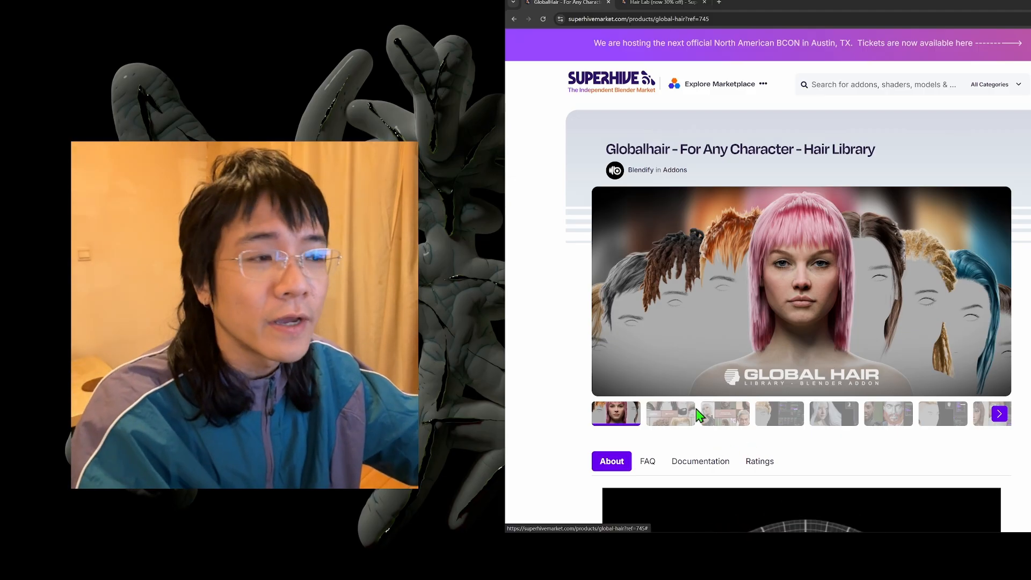
mouse_move(554, 324)
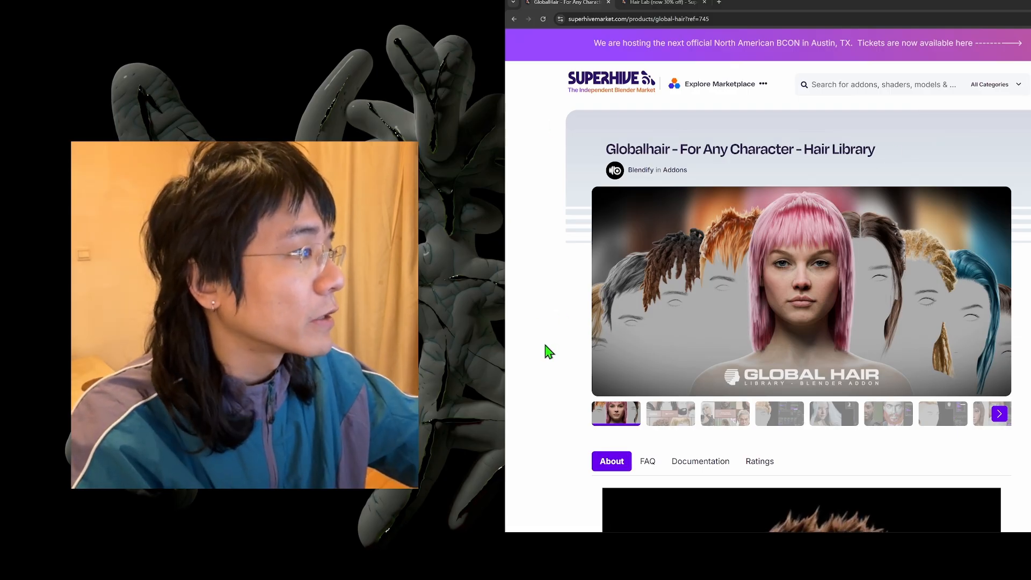
Scroll through Global Hair's feature images, use-case videos and render gallery, then move to Hair Lab's page.
scroll("down", 3)
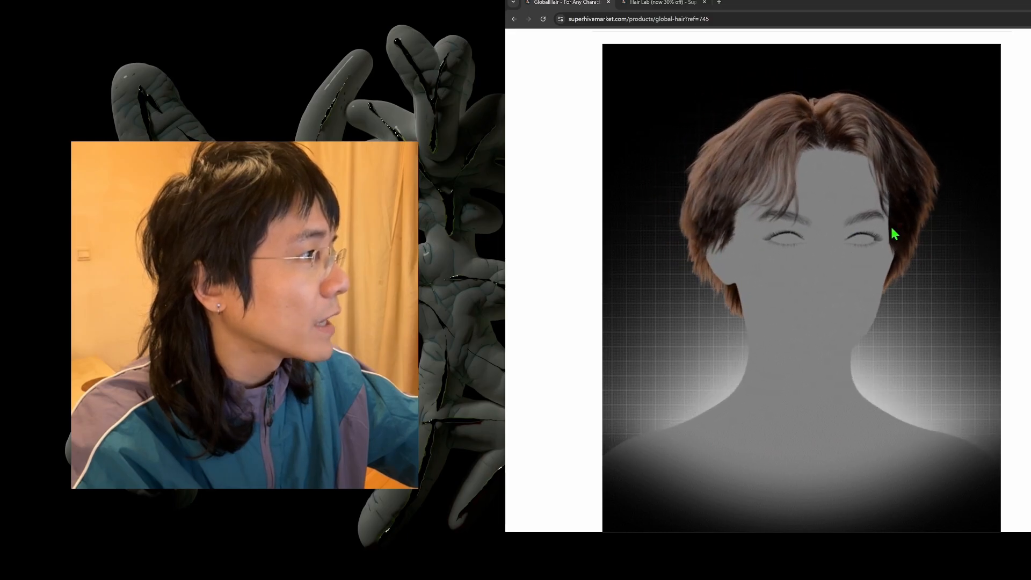
scroll("down", 3)
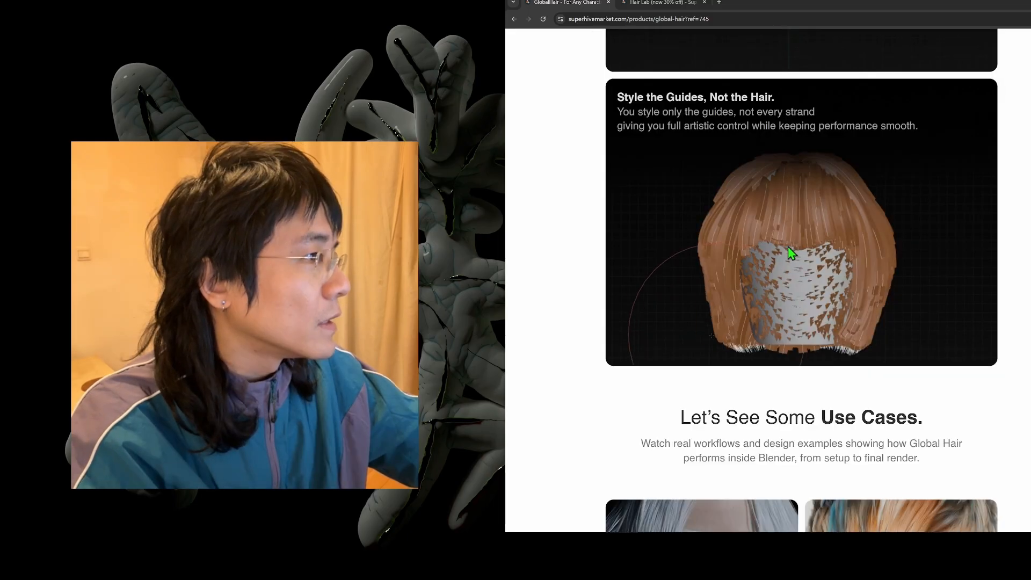
scroll("down", 3)
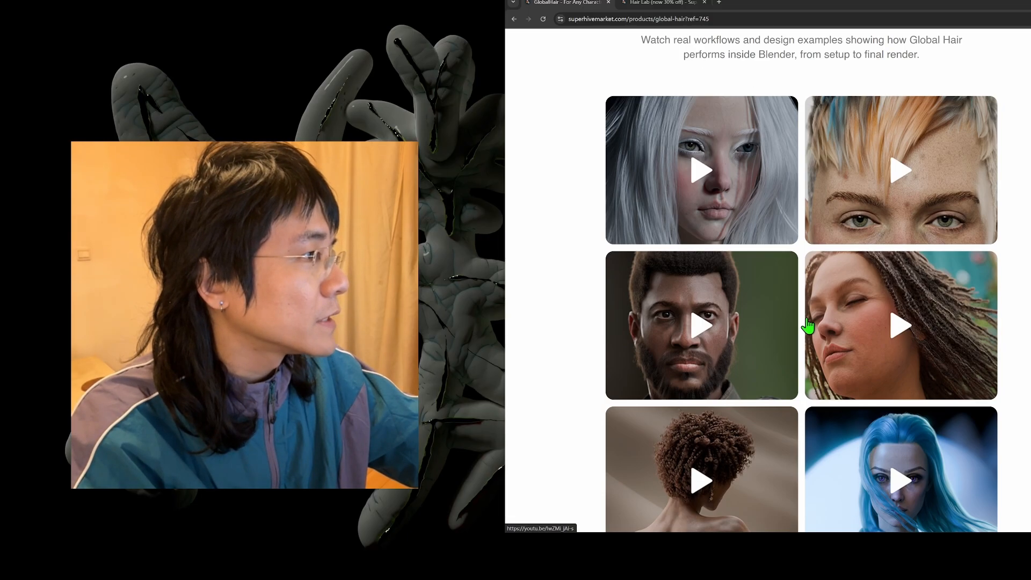
scroll("down", 3)
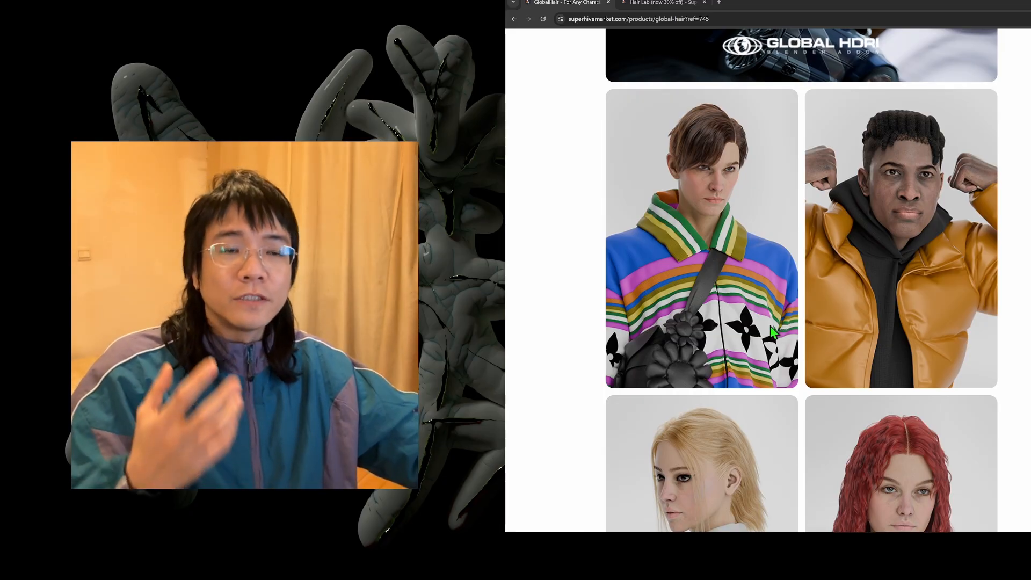
mouse_move(697, 158)
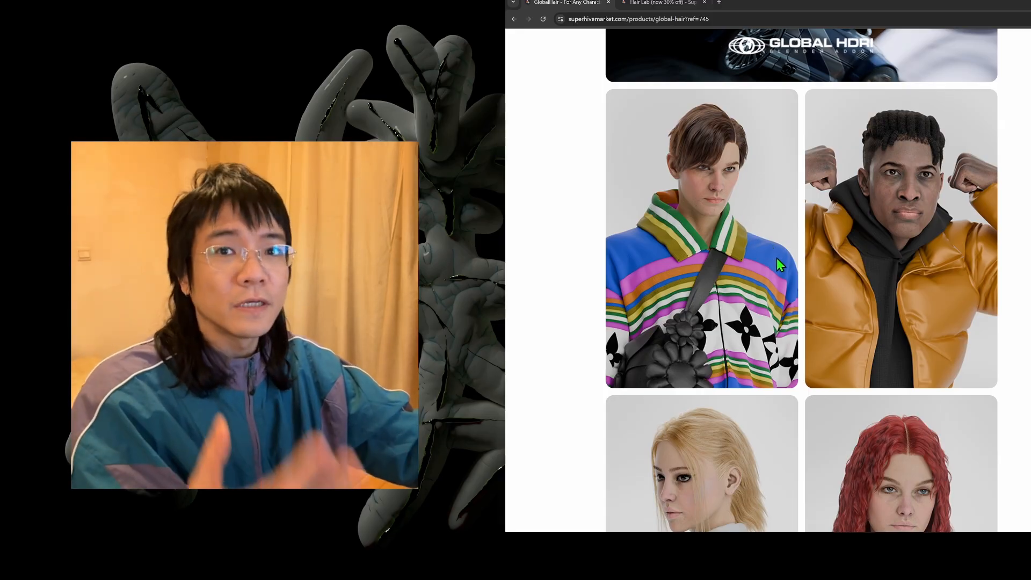
scroll("down", 3)
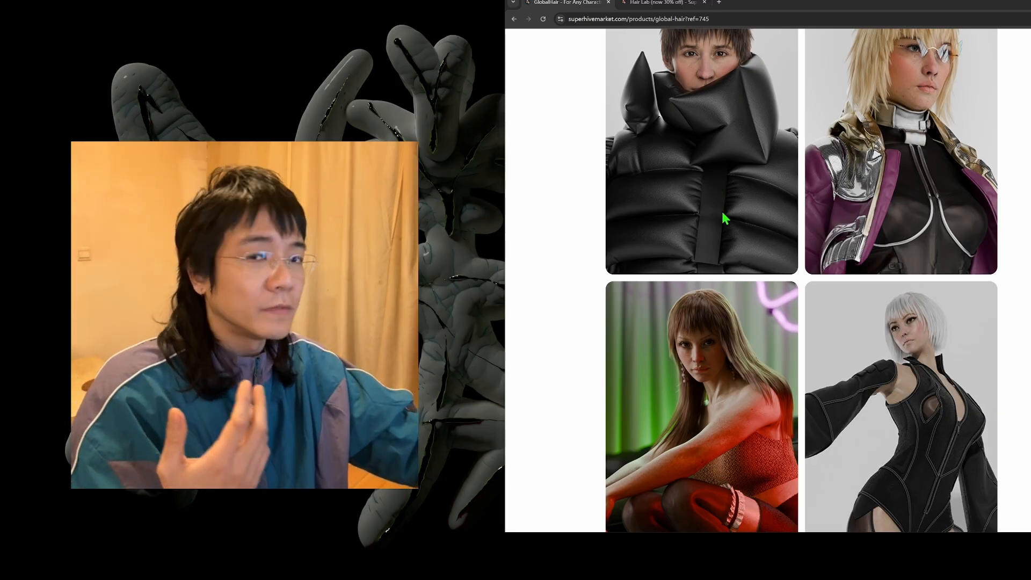
left_click(663, 2)
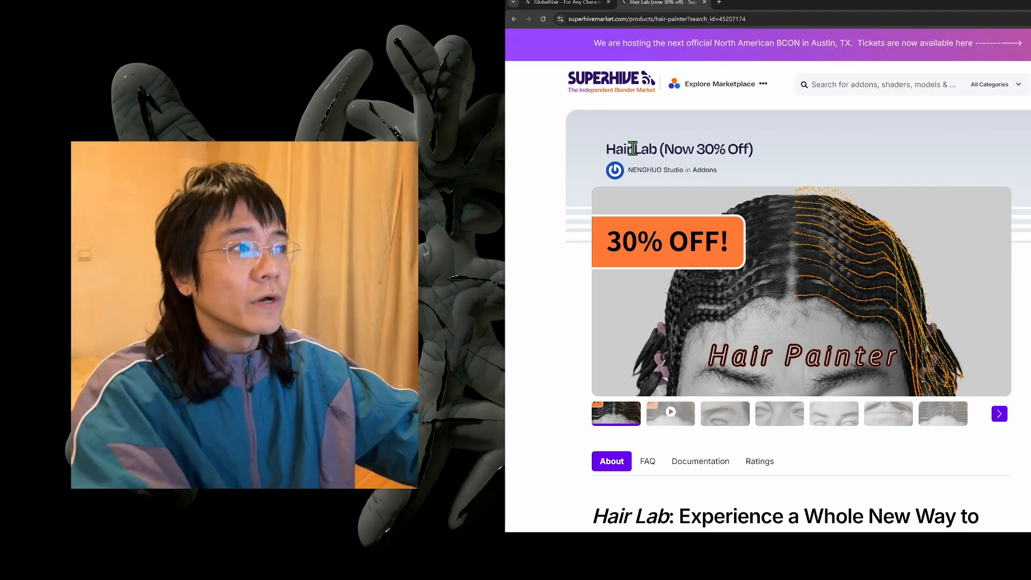
mouse_move(584, 289)
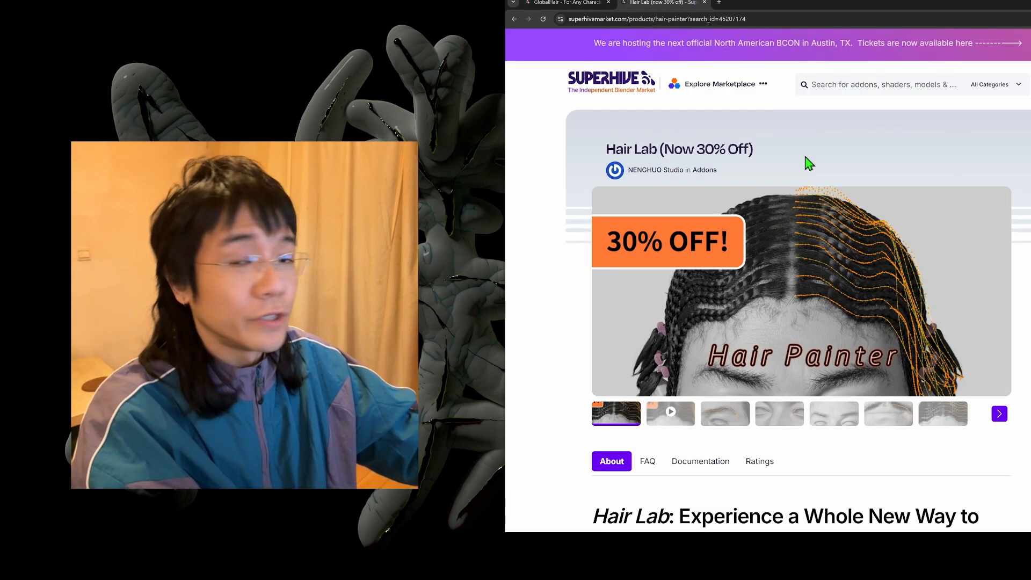
Read Hair Lab's Core Features and Hair Painter System sections, then return to the Global Hair page.
scroll("down", 3)
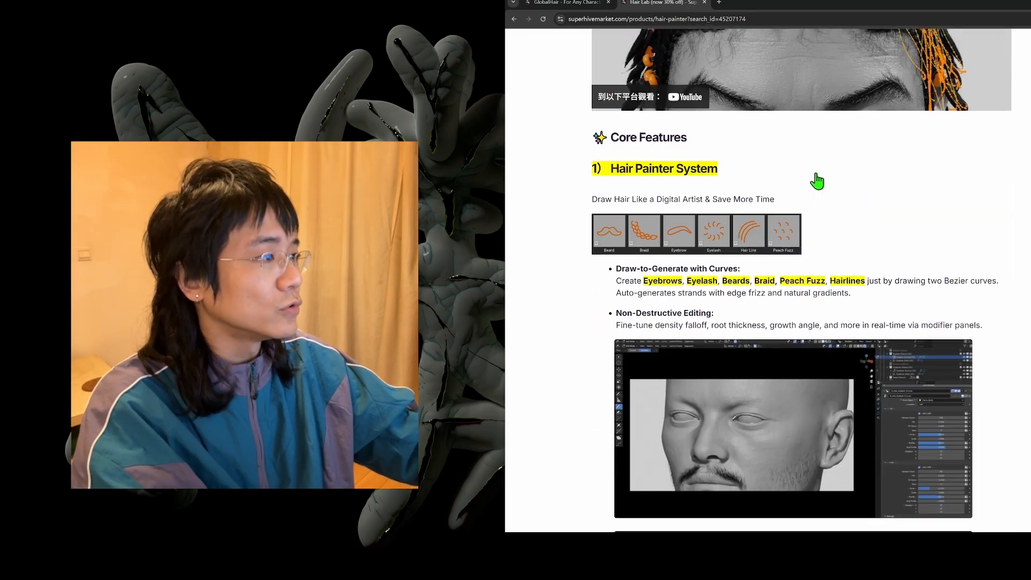
scroll("down", 3)
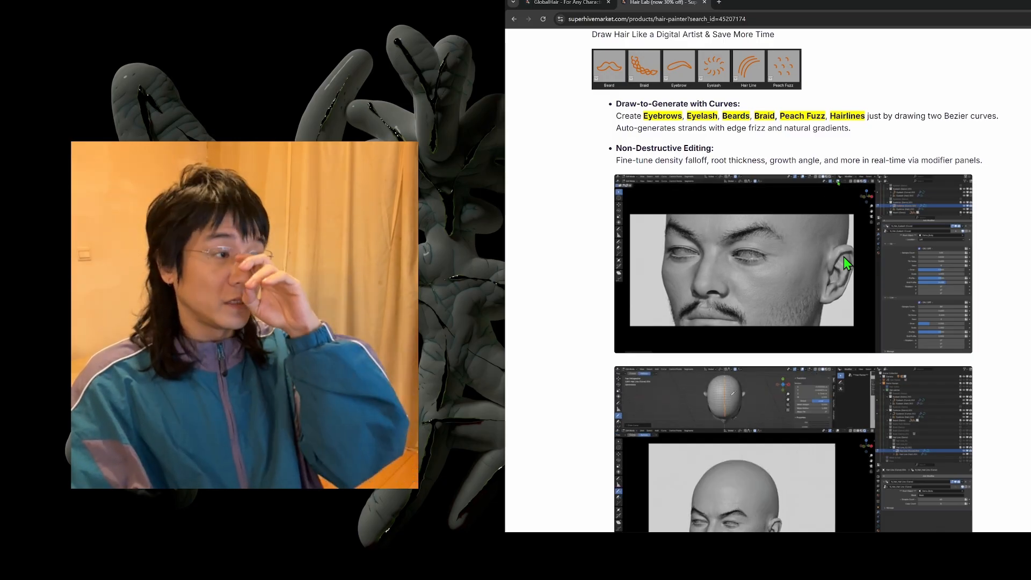
scroll("up", 3)
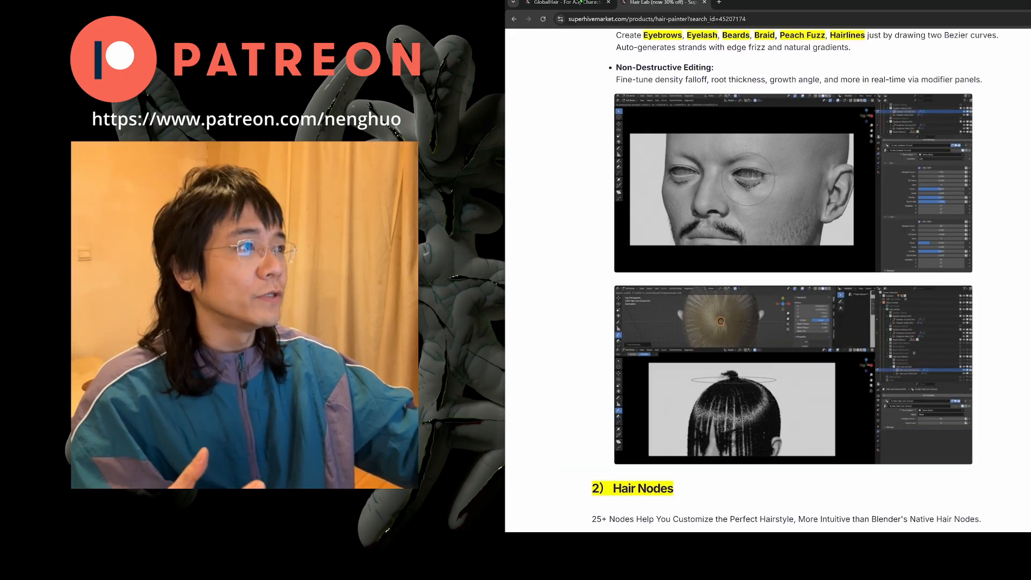
left_click(572, 3)
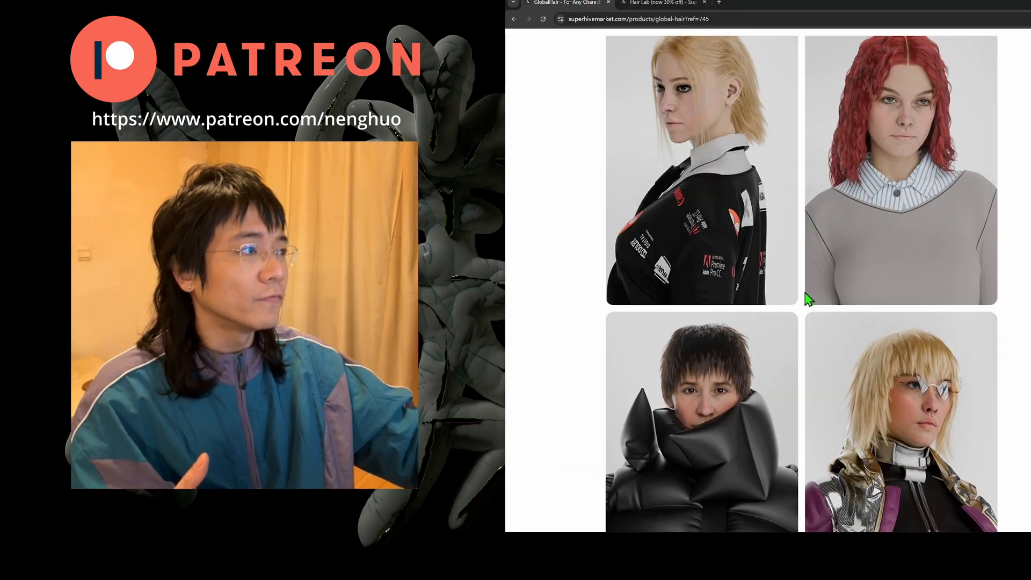
scroll("down", 3)
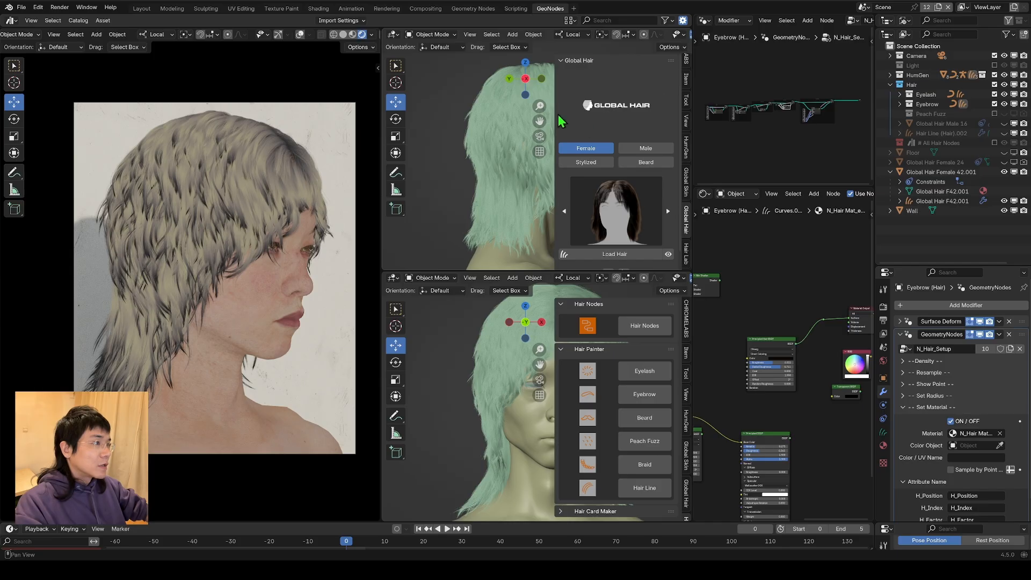
mouse_move(567, 138)
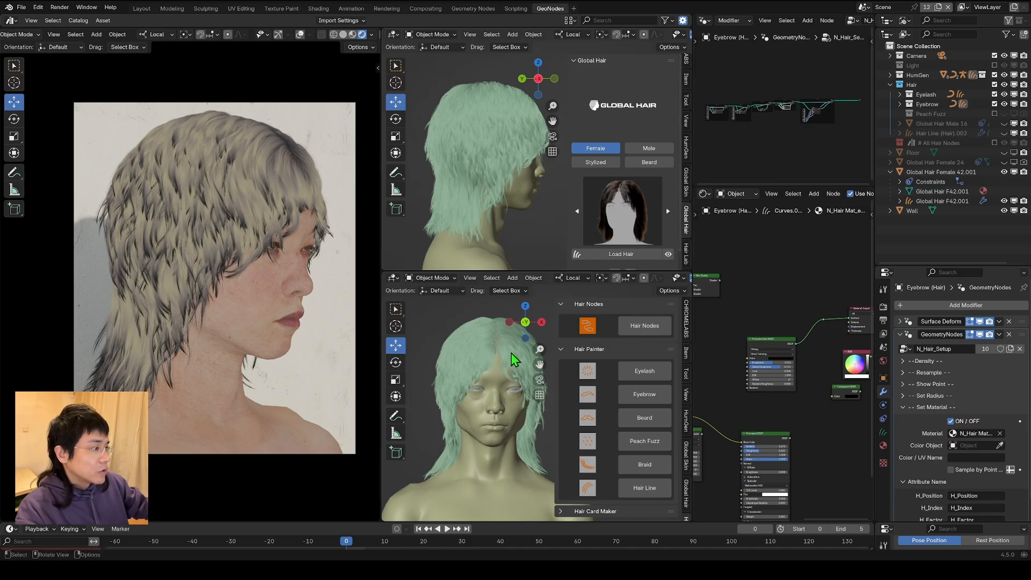
mouse_move(562, 323)
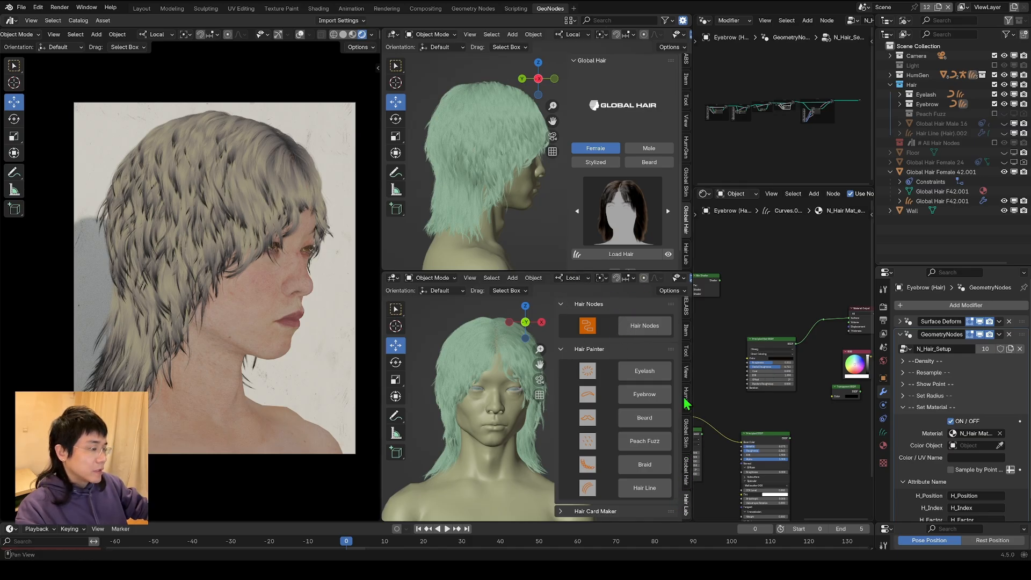
mouse_move(657, 98)
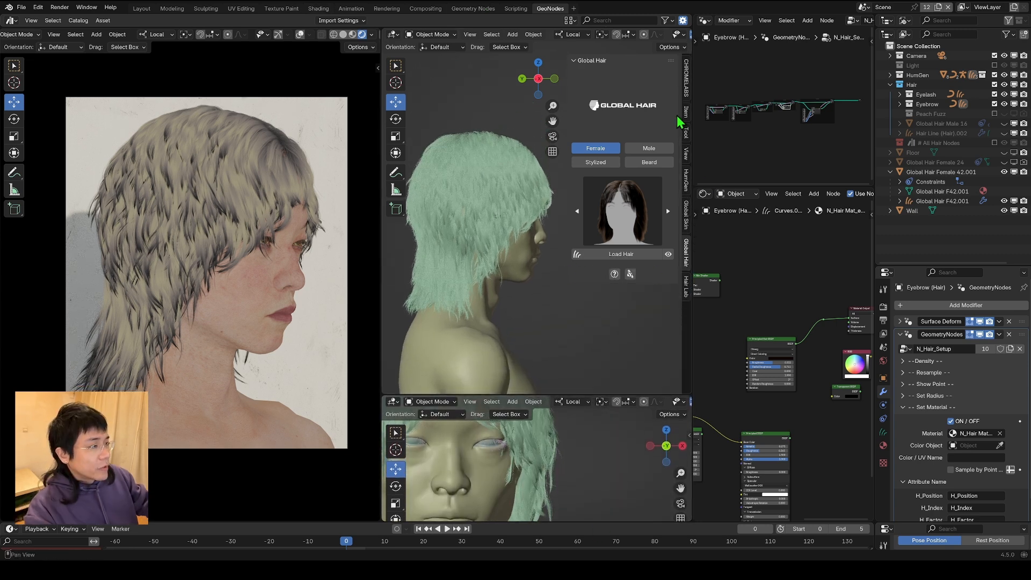
mouse_move(687, 152)
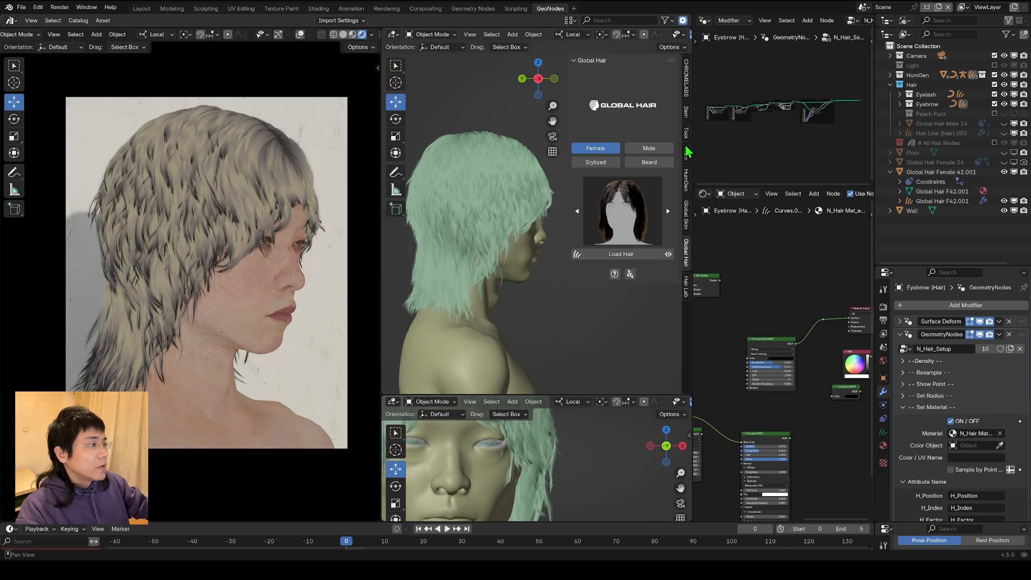
mouse_move(606, 56)
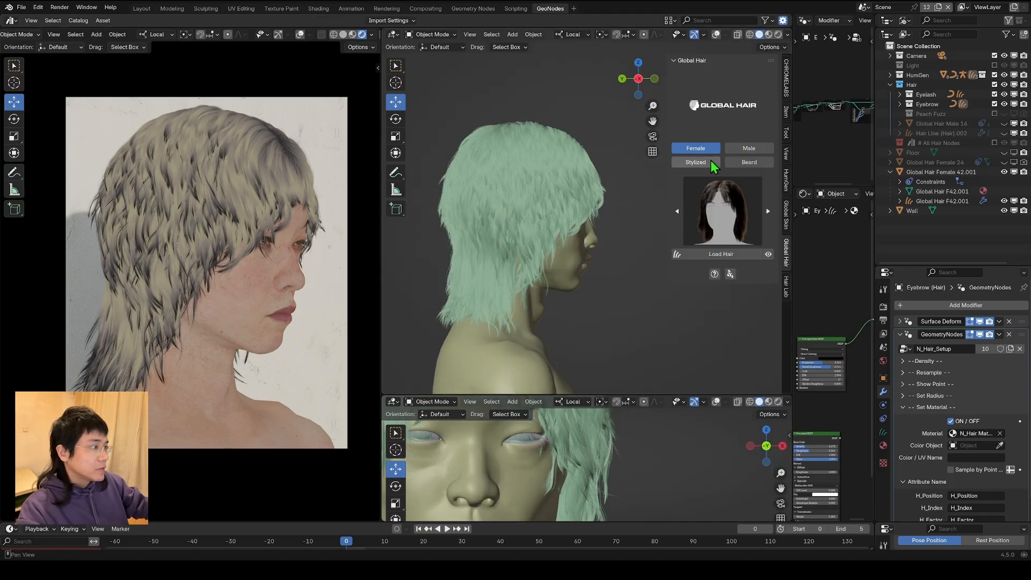
Browse the Global Hair Female, Male and Stylized hairstyle libraries before moving to the Hair Lab tools.
left_click(721, 210)
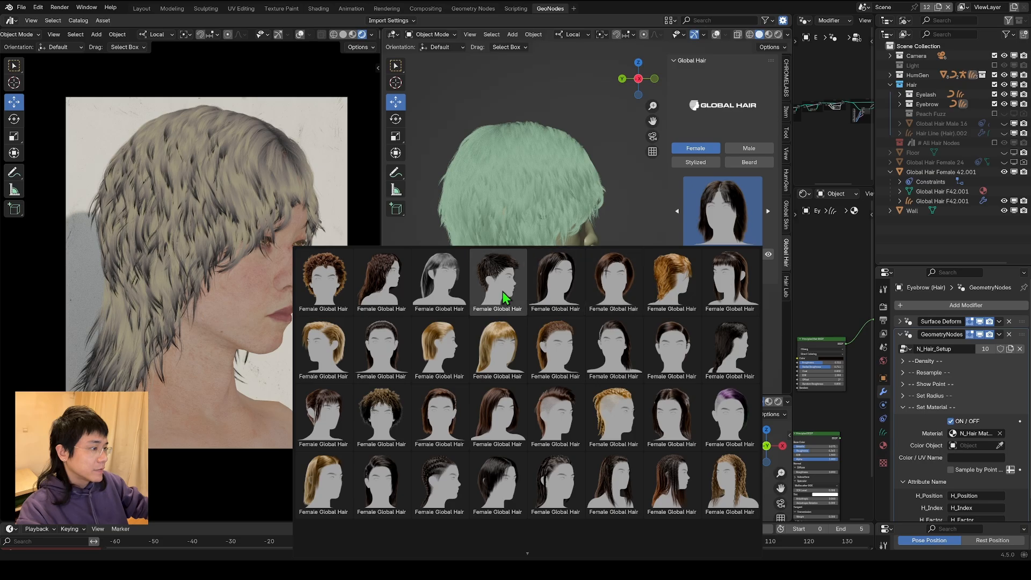
scroll("down", 3)
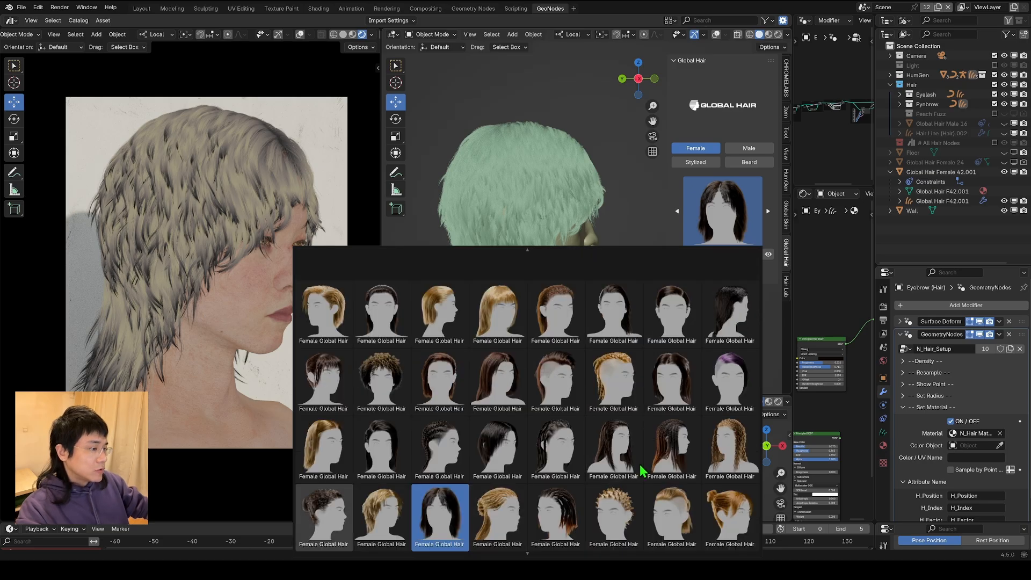
scroll("down", 3)
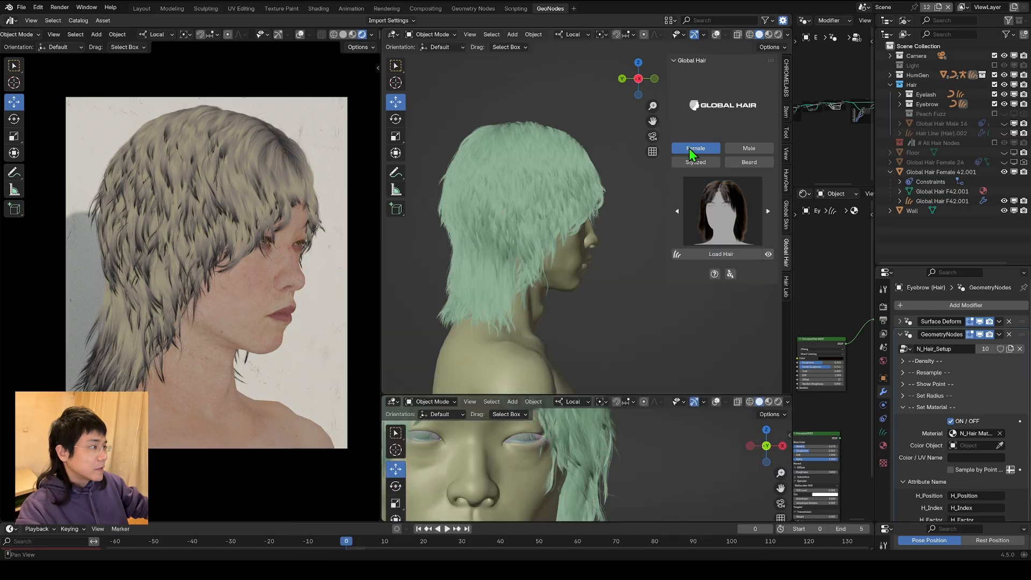
left_click(748, 148)
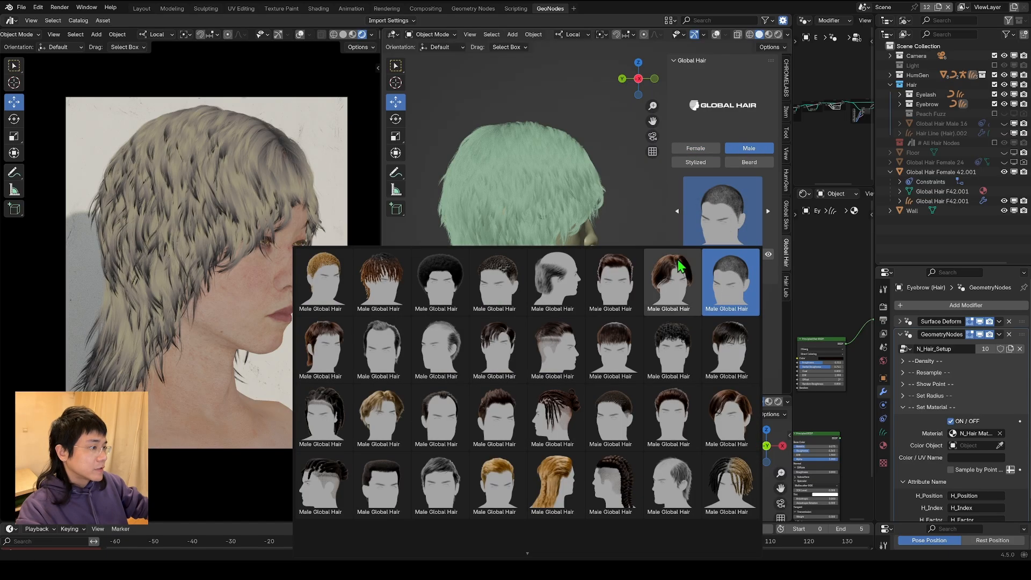
scroll("down", 3)
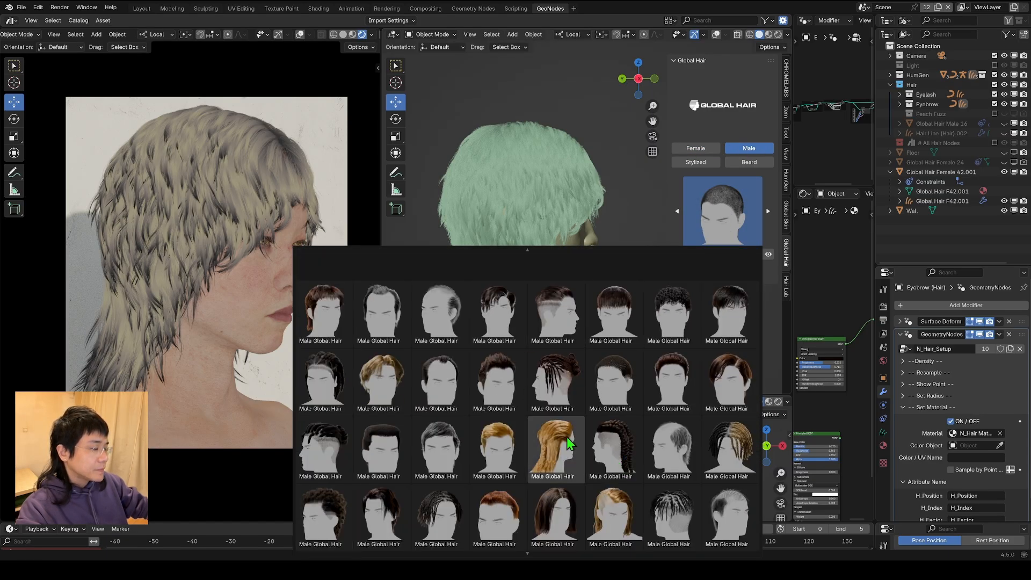
left_click(695, 162)
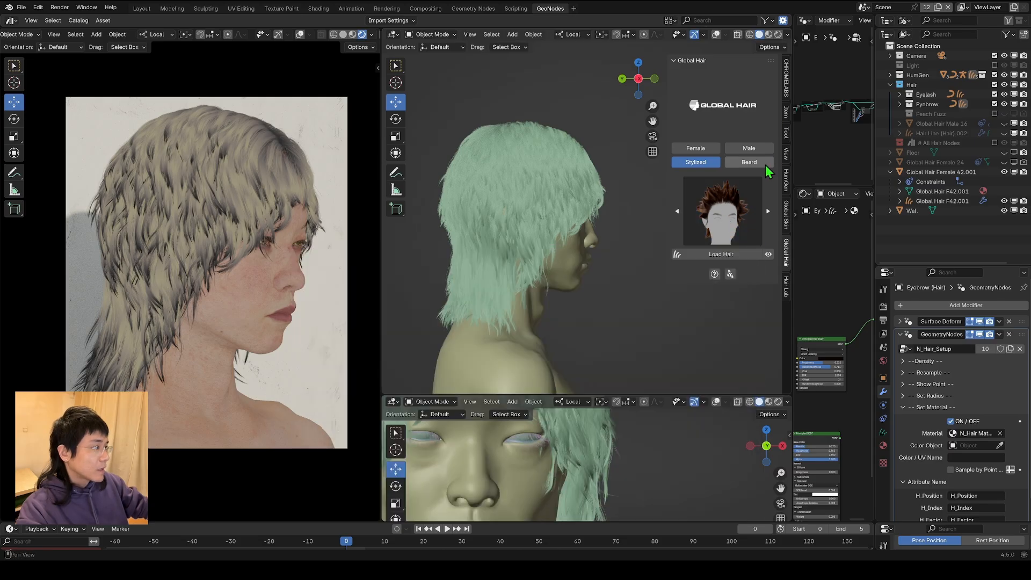
left_click(748, 162)
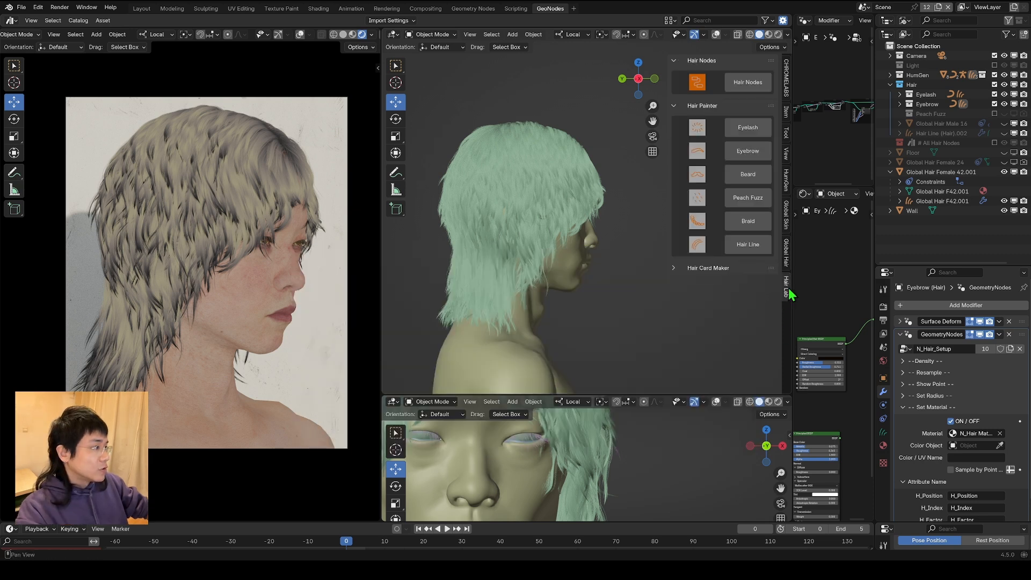
mouse_move(722, 112)
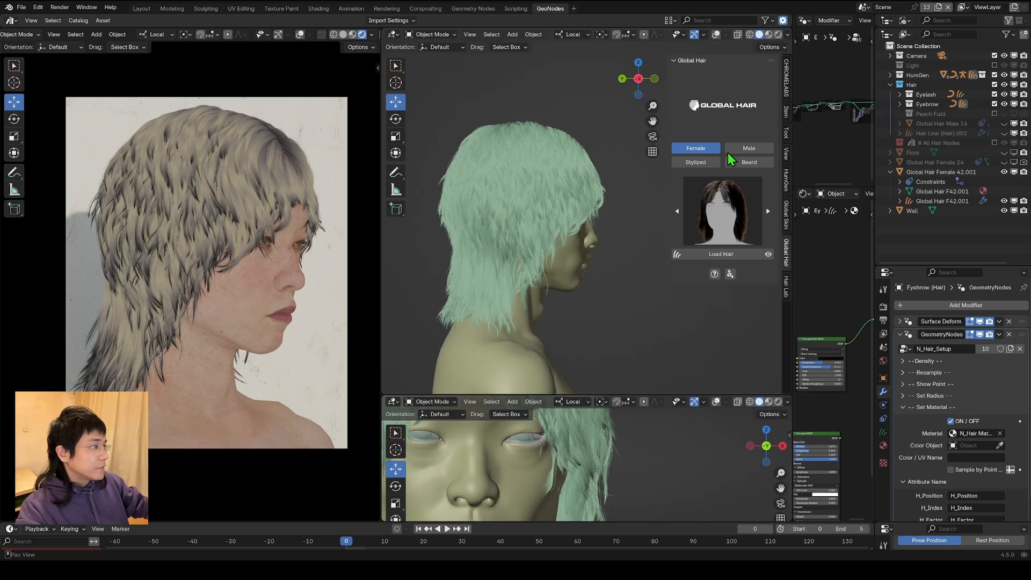
mouse_move(741, 235)
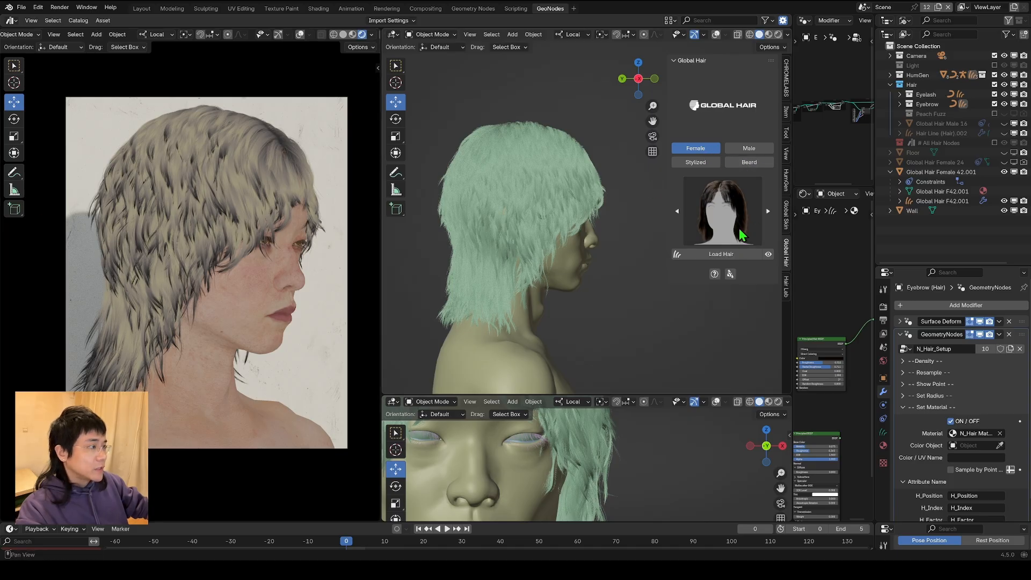
mouse_move(750, 219)
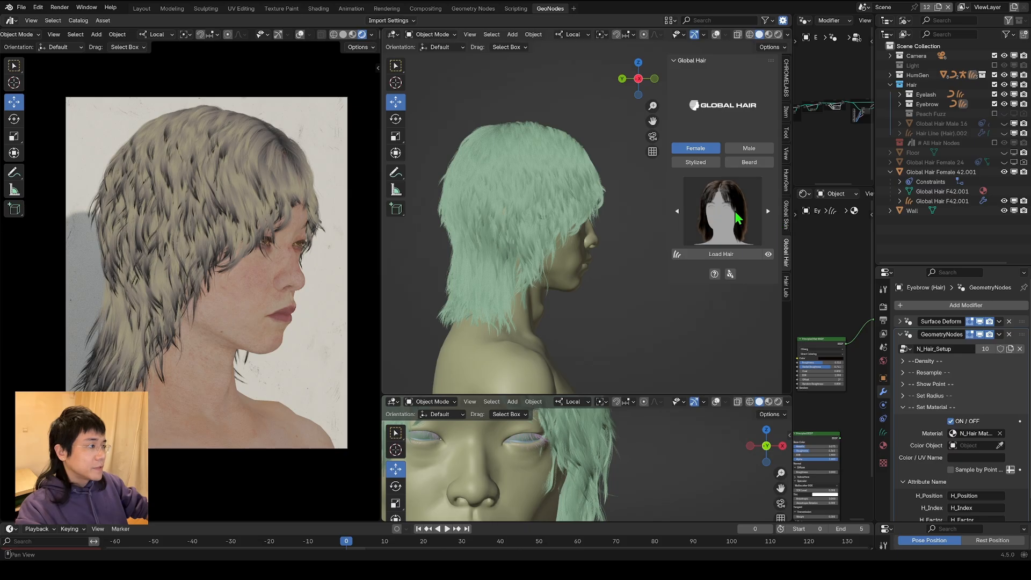
mouse_move(479, 185)
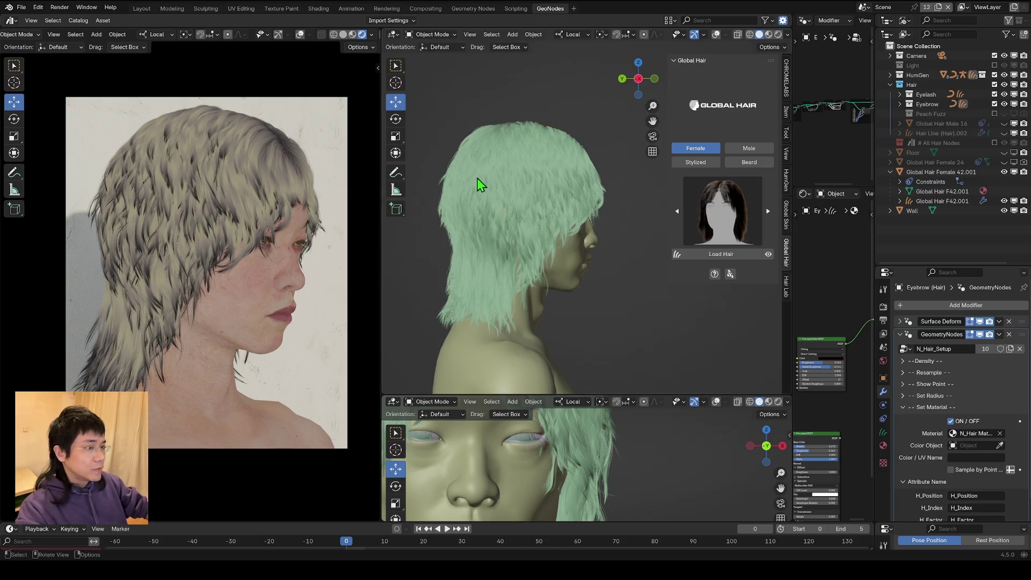
mouse_move(805, 240)
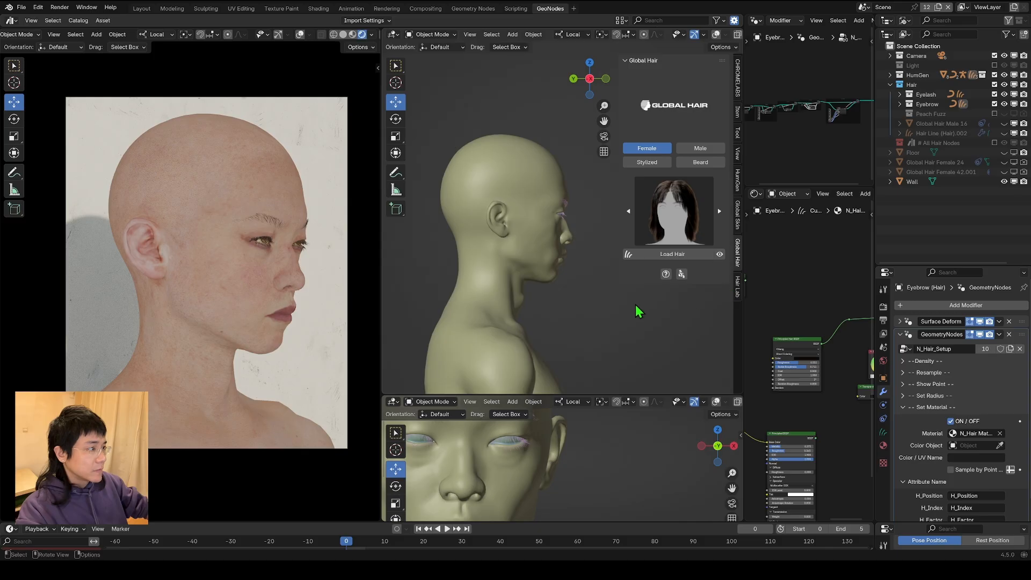
mouse_move(670, 263)
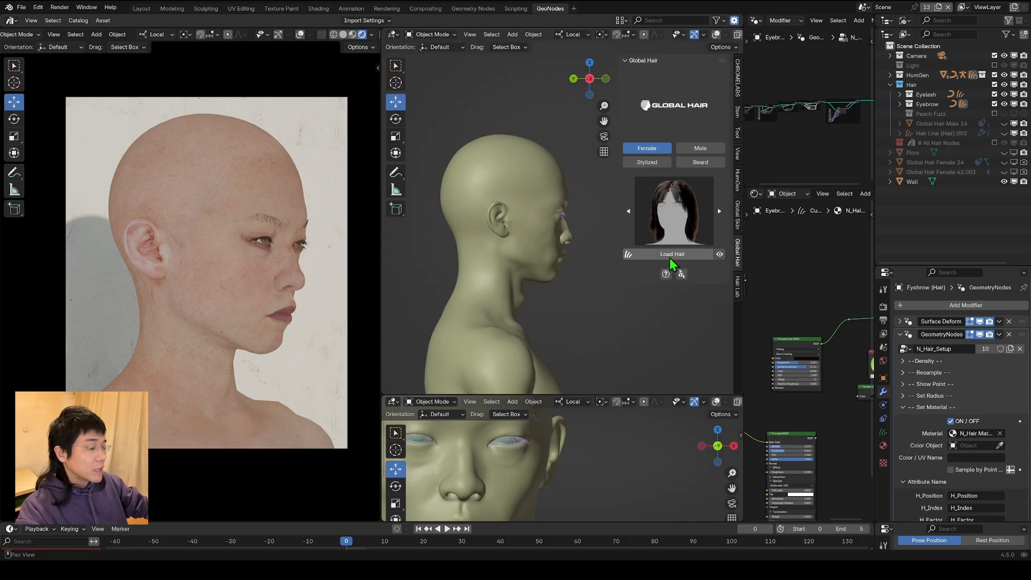
Load the chosen female hairstyle onto the character and select its strand and scalp objects.
left_click(671, 253)
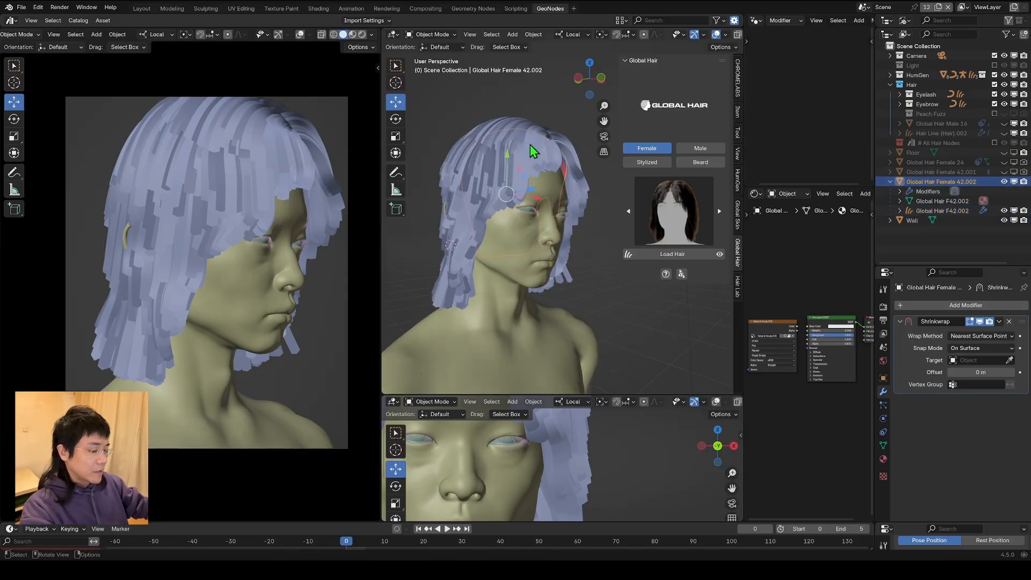
left_click(943, 210)
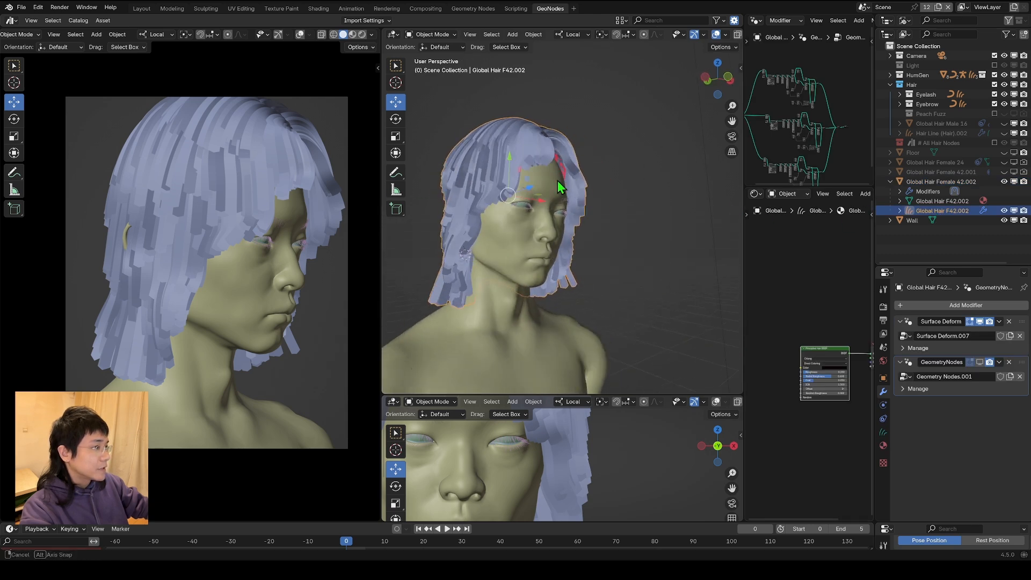
left_click(942, 181)
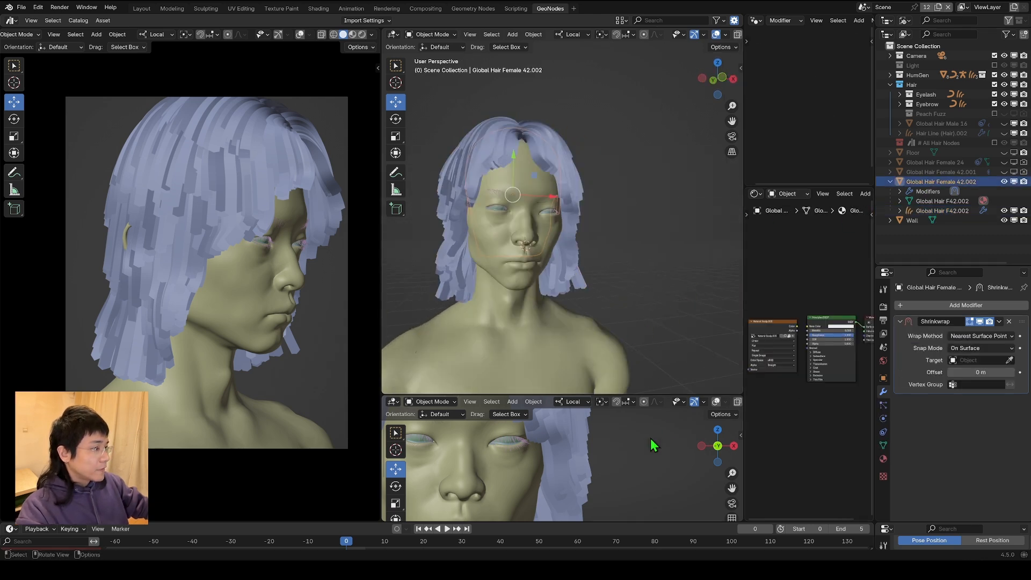
Shrinkwrap the hair's scalp mesh onto HG_Body and apply the modifier so the fit is permanent.
left_click(717, 78)
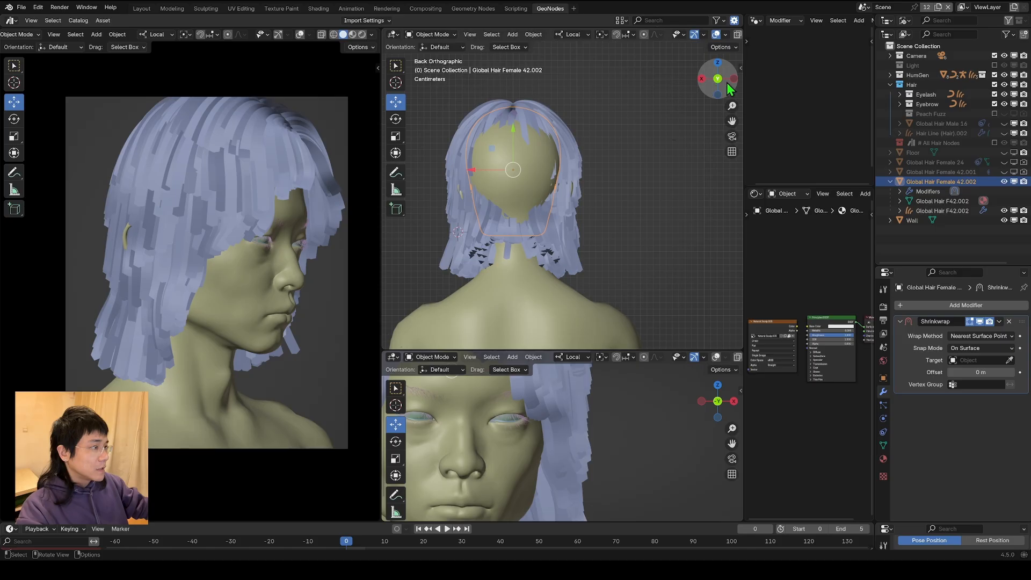
left_click(732, 78)
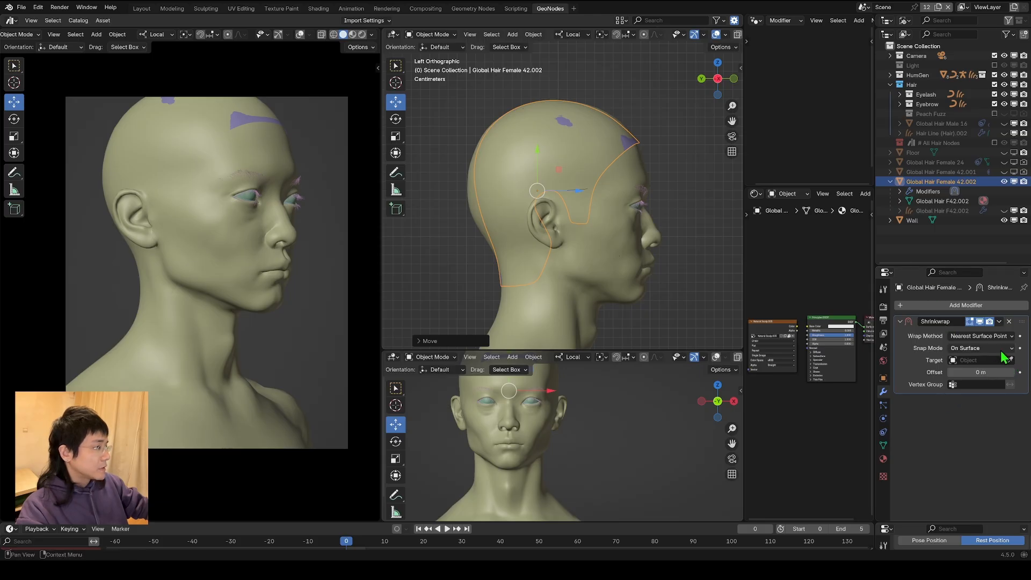
left_click(976, 360)
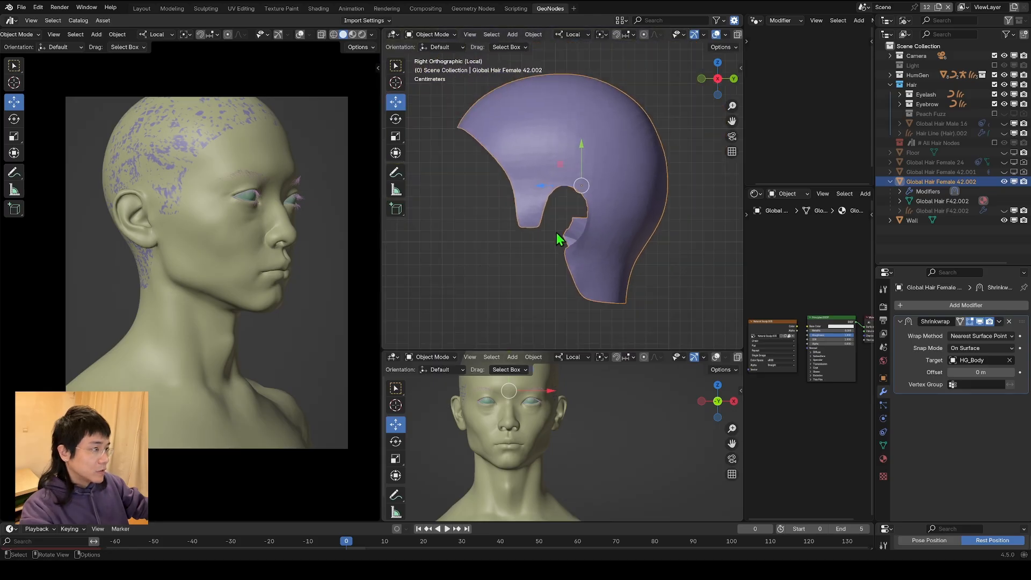
mouse_move(574, 234)
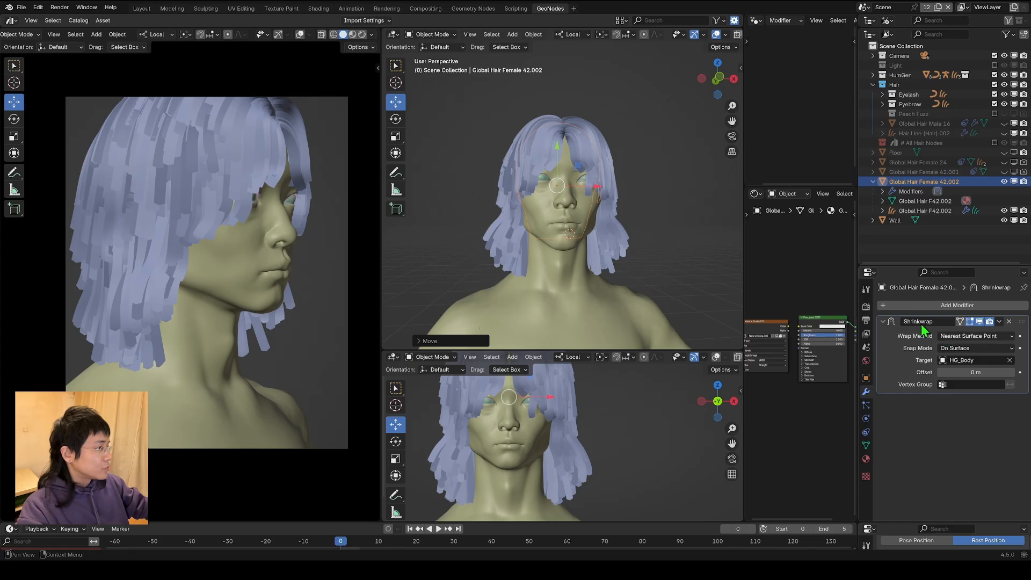
left_click(1007, 321)
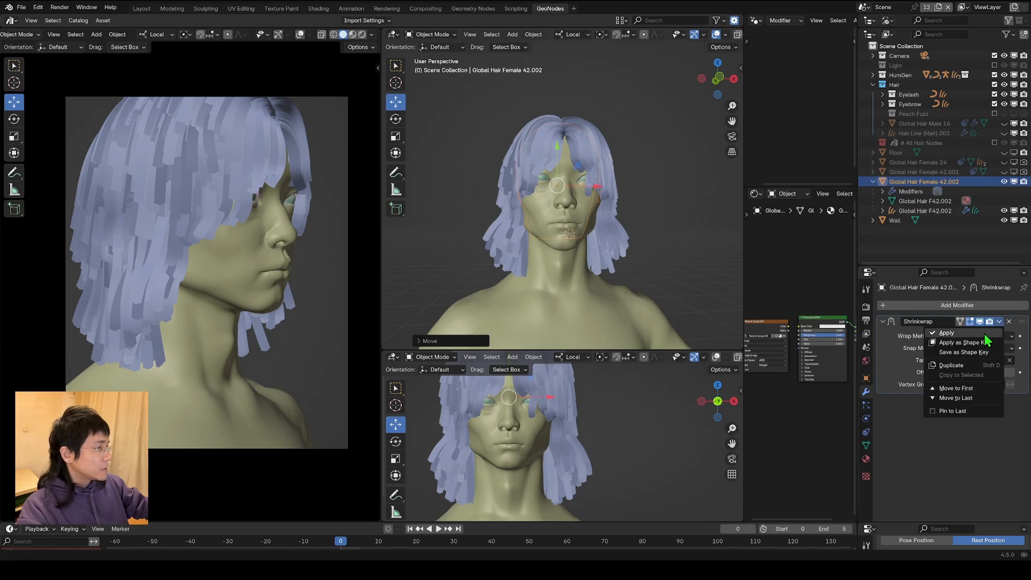
left_click(945, 333)
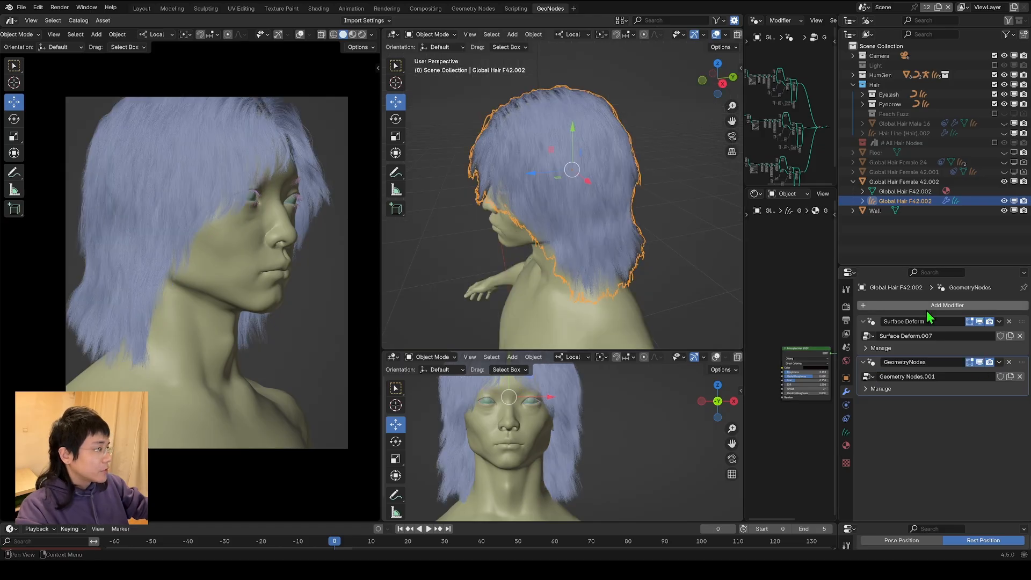
mouse_move(954, 406)
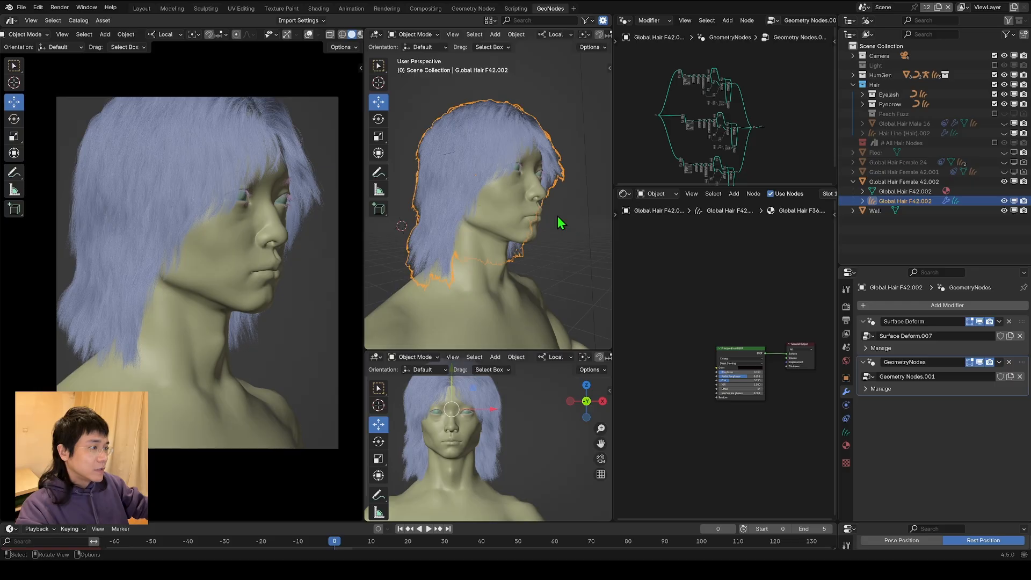
mouse_move(440, 143)
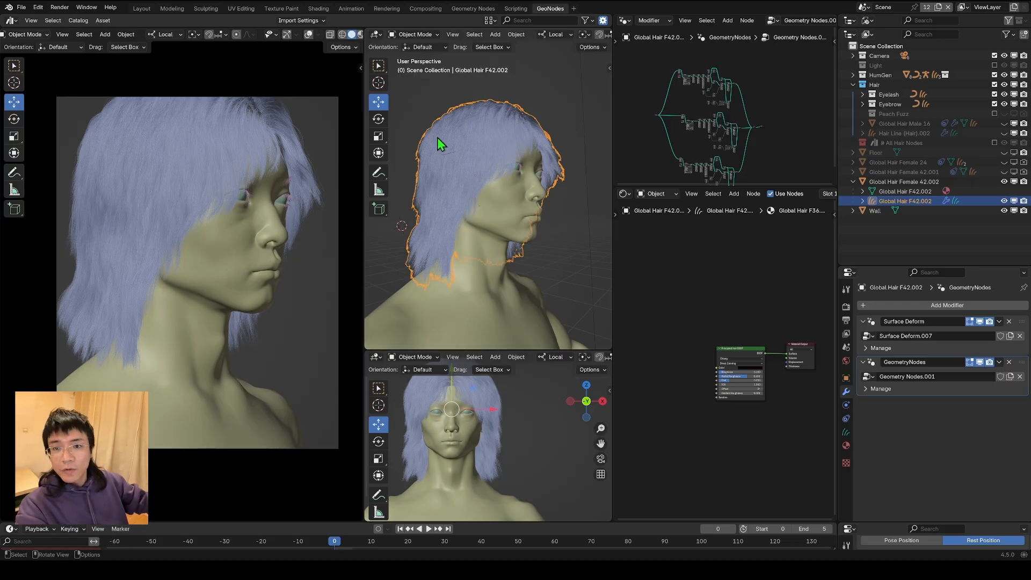
mouse_move(546, 210)
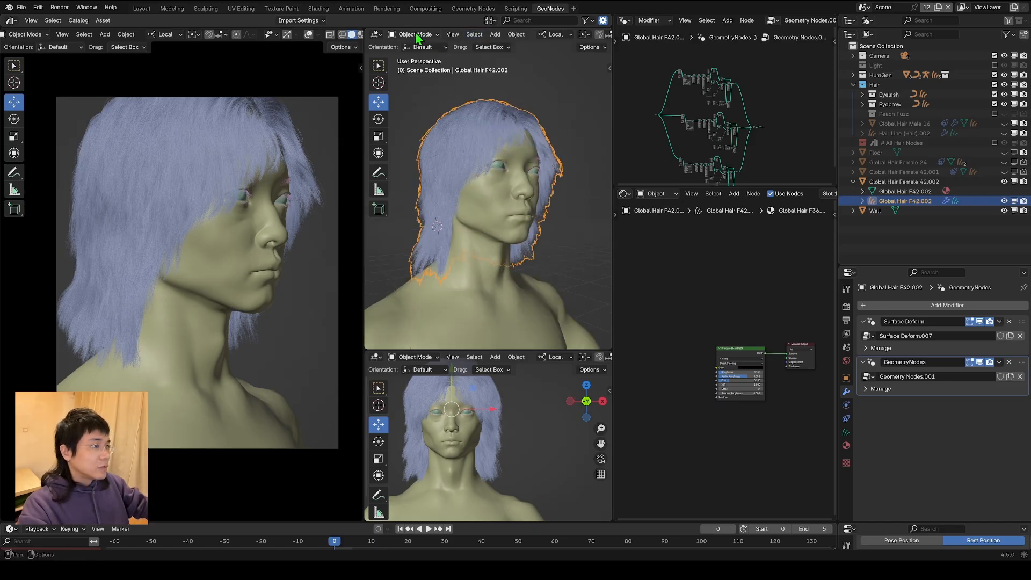
Sculpt the hair curves with Comb and Grow/Shrink brushes, trimming the ends near the neck.
left_click(415, 34)
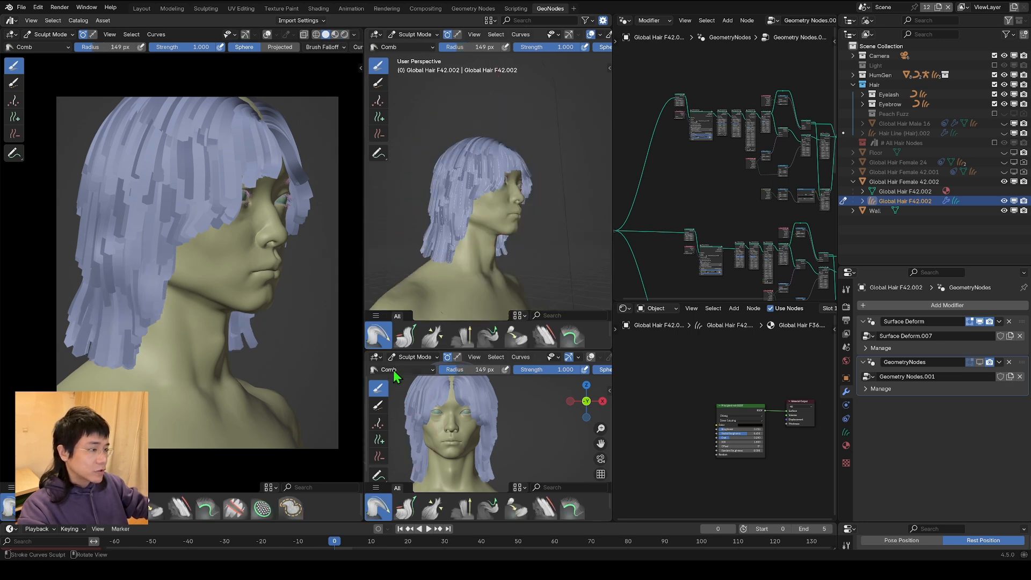
left_click(406, 337)
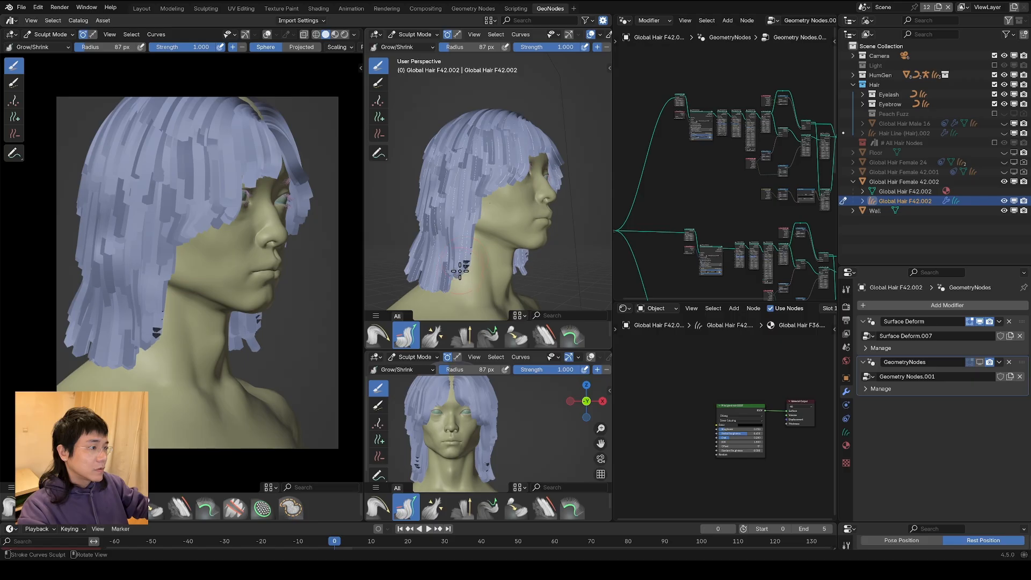
left_click(378, 335)
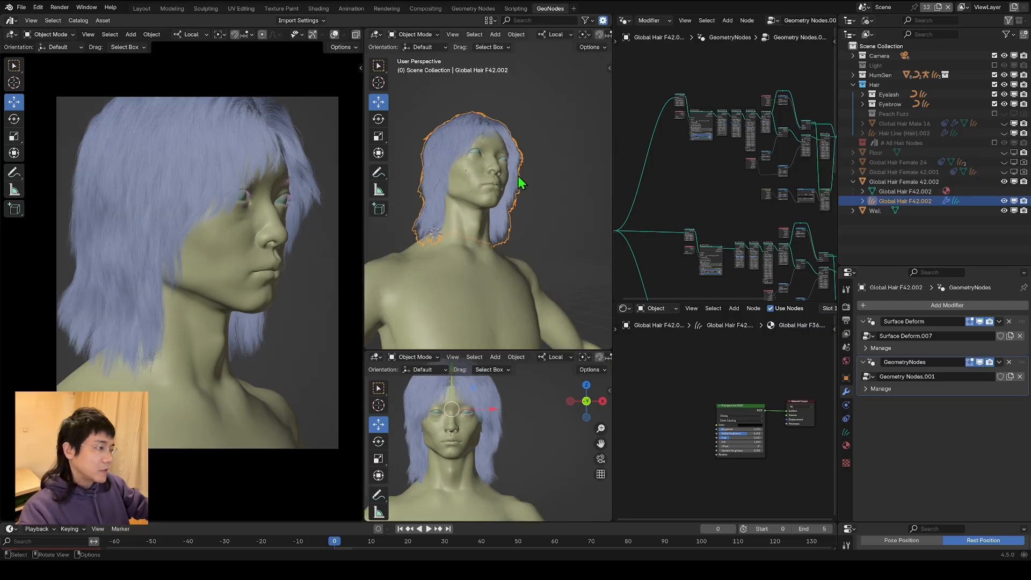
mouse_move(663, 173)
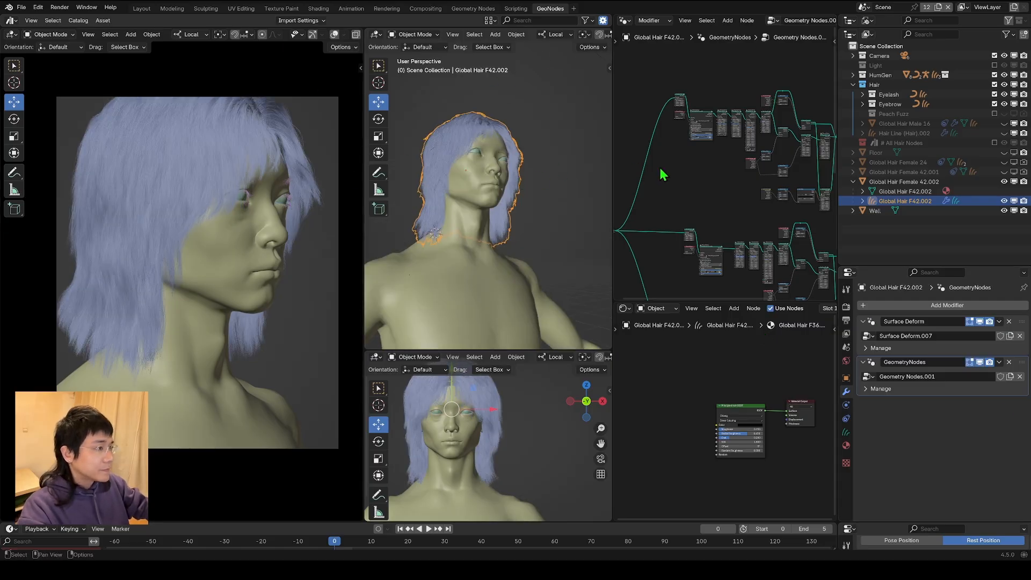
Select the HG_Kattle rig to pose the head and check the hair follows.
left_click(999, 362)
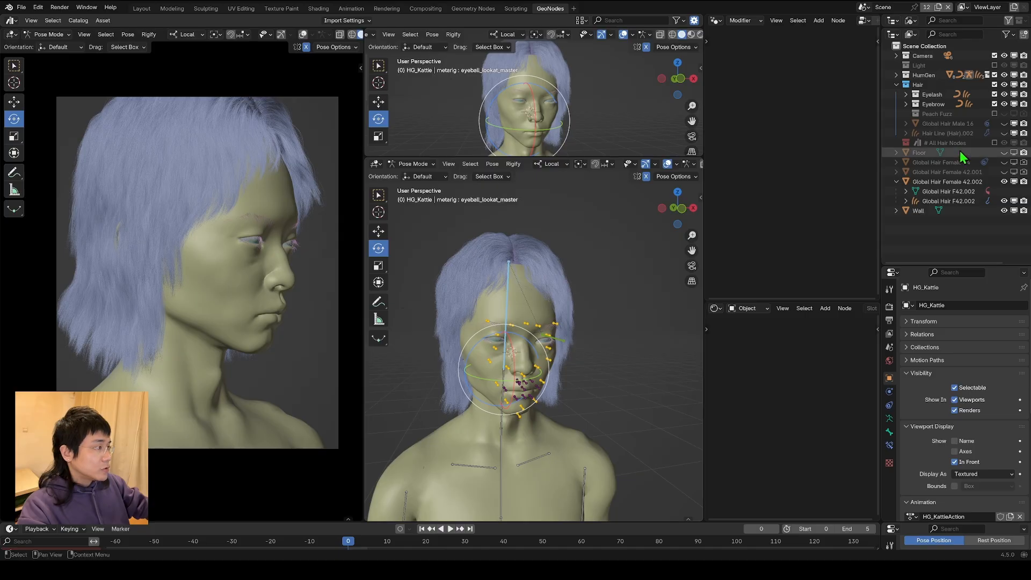
Add a Child Of constraint on Global Hair Female 42.002 targeting the head bone and show the rig's Pose Position.
left_click(948, 192)
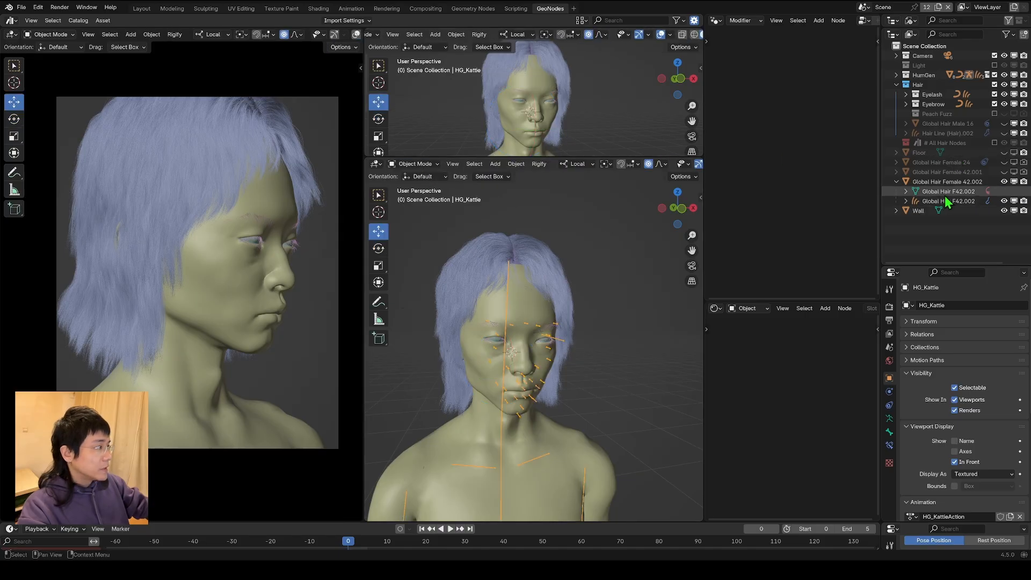
left_click(941, 182)
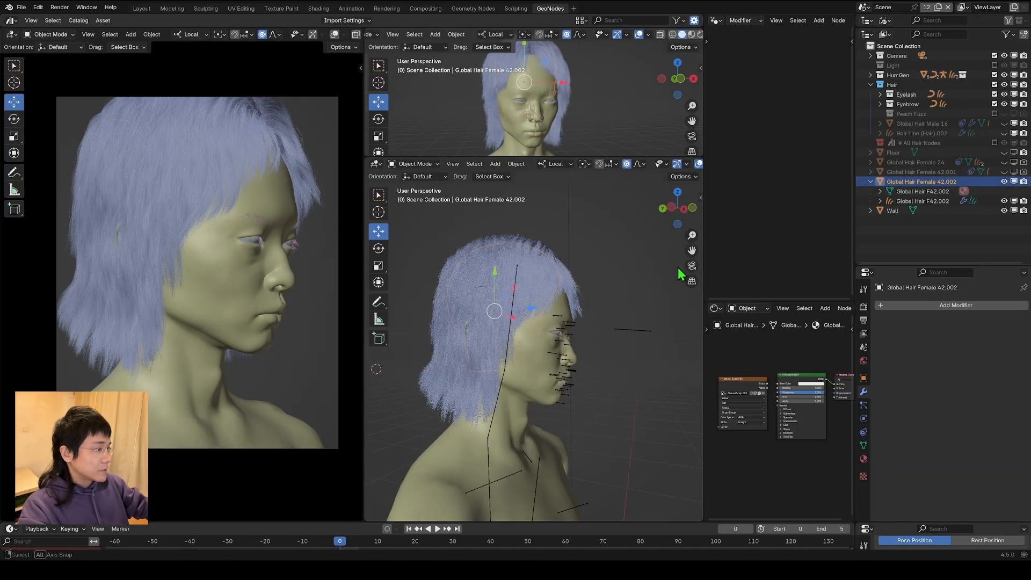
left_click(987, 541)
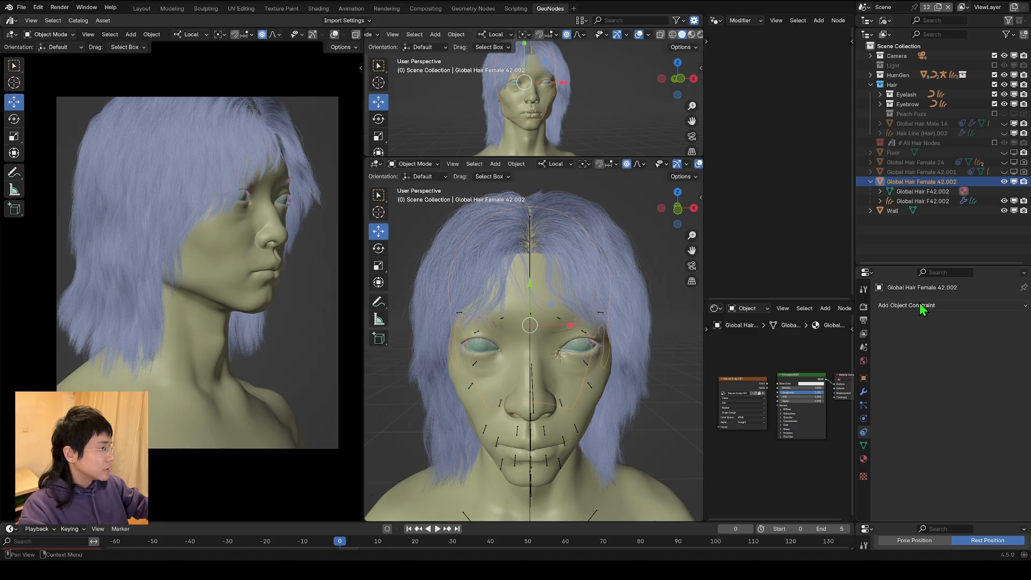
left_click(907, 304)
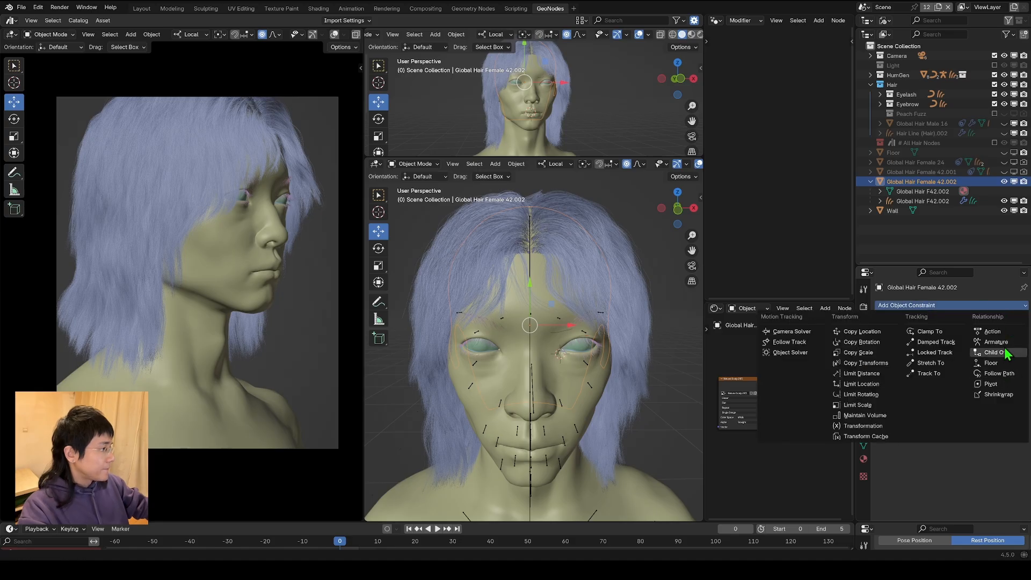
left_click(999, 352)
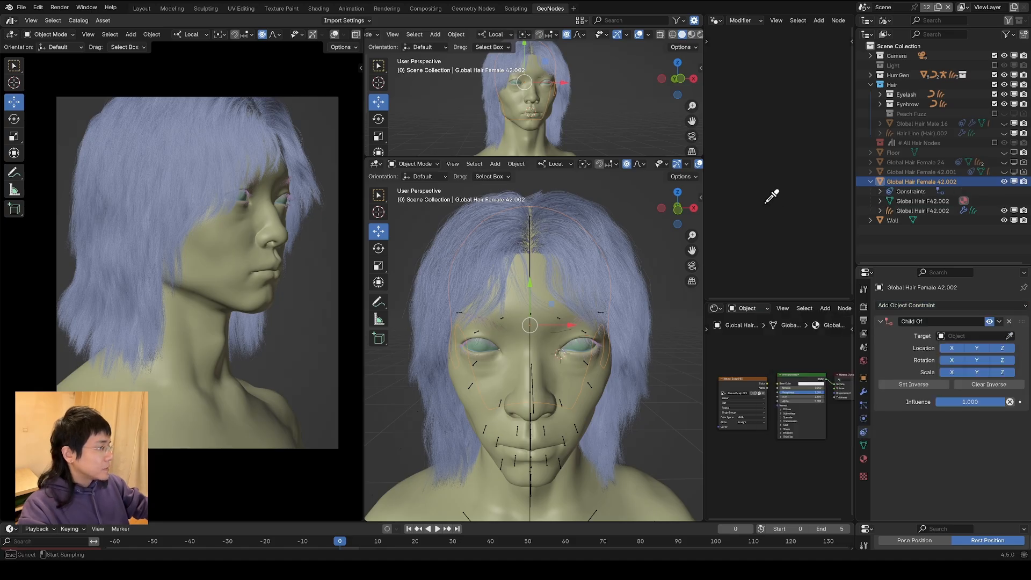
mouse_move(536, 397)
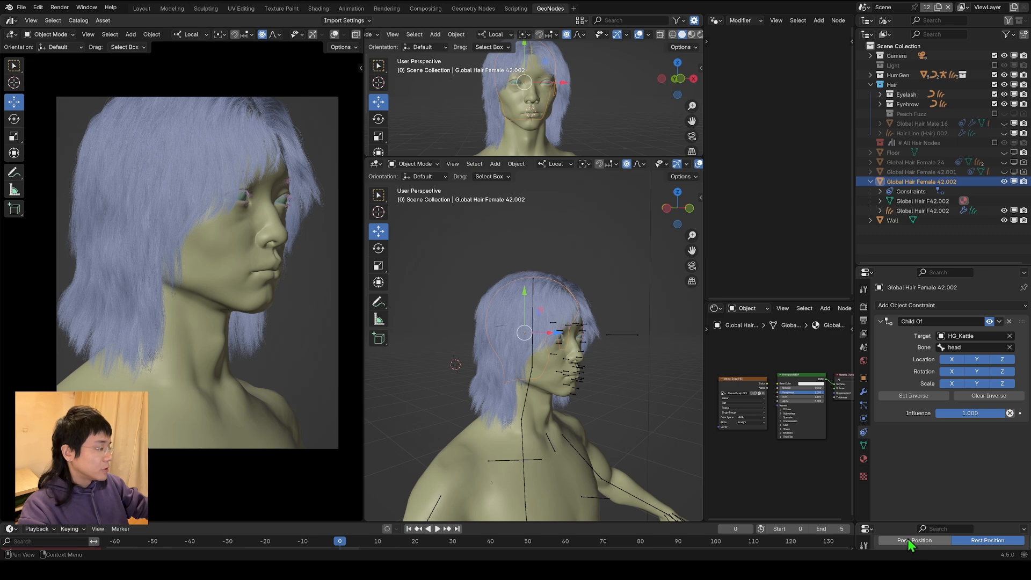
left_click(913, 540)
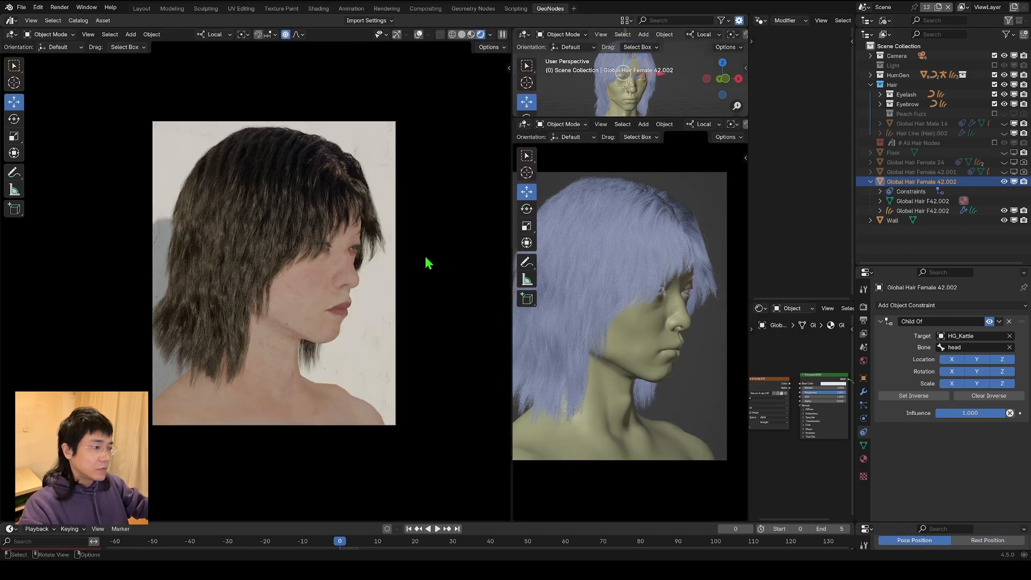
mouse_move(354, 289)
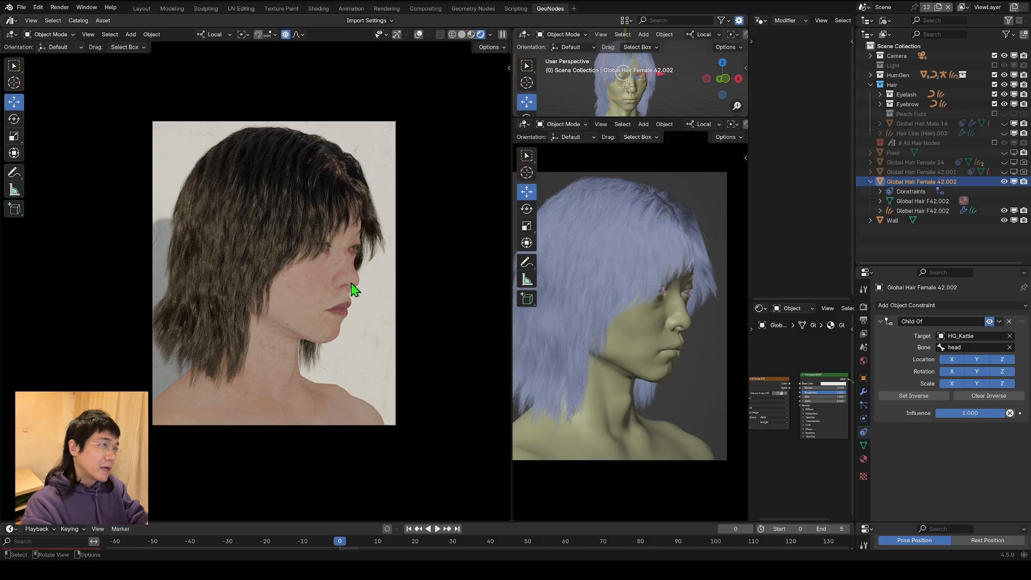
mouse_move(512, 191)
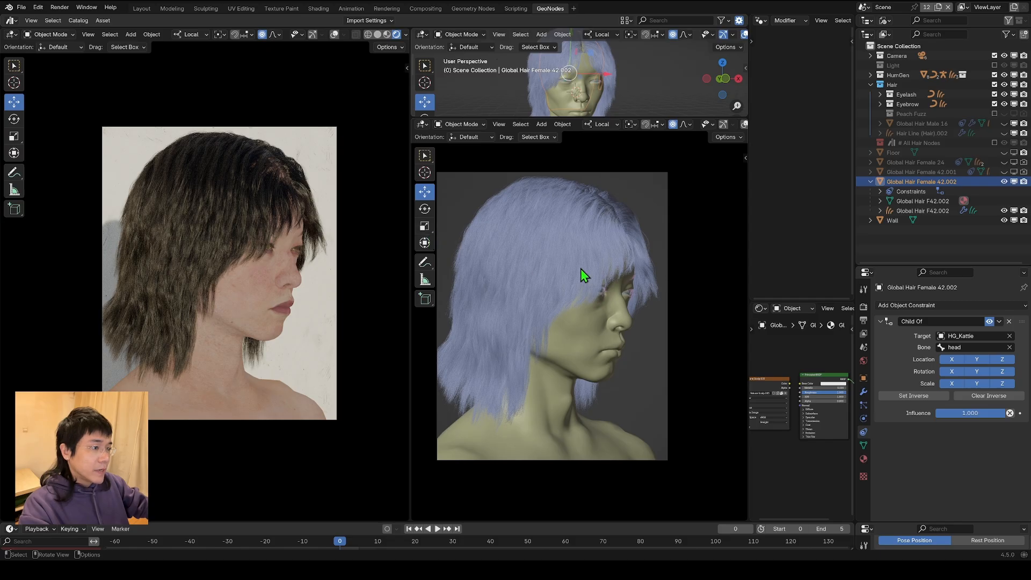
mouse_move(568, 303)
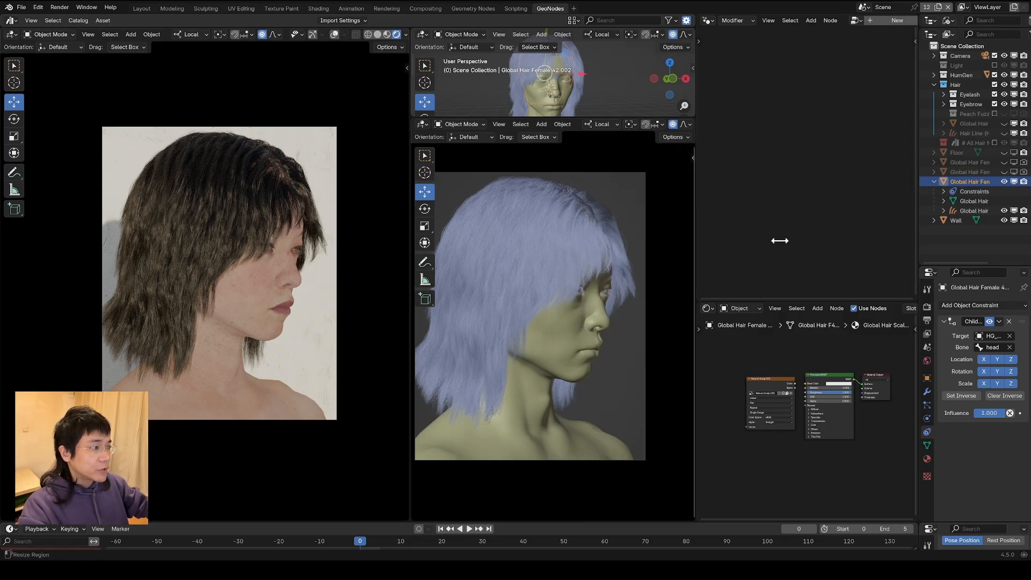
mouse_move(465, 347)
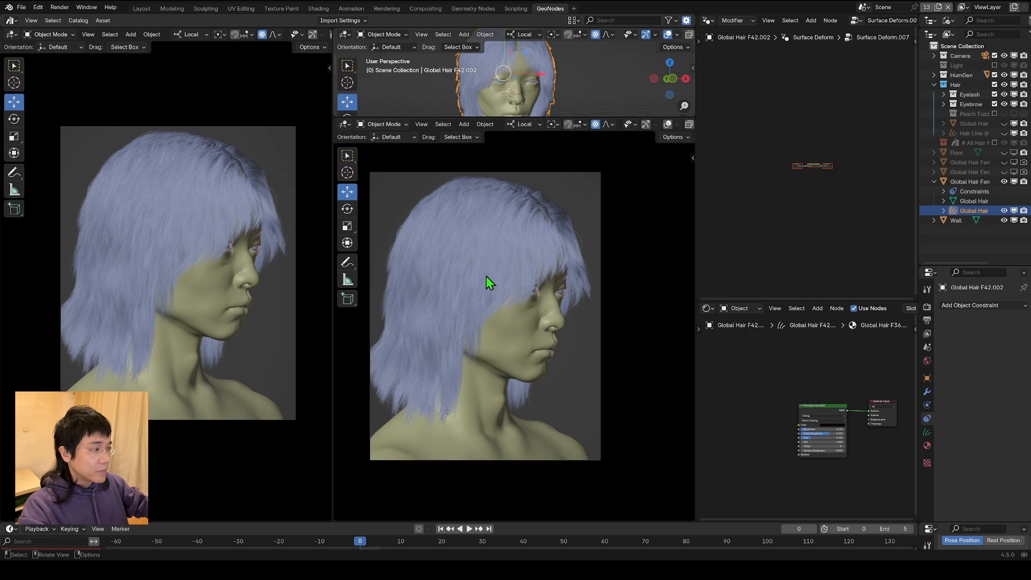
mouse_move(579, 275)
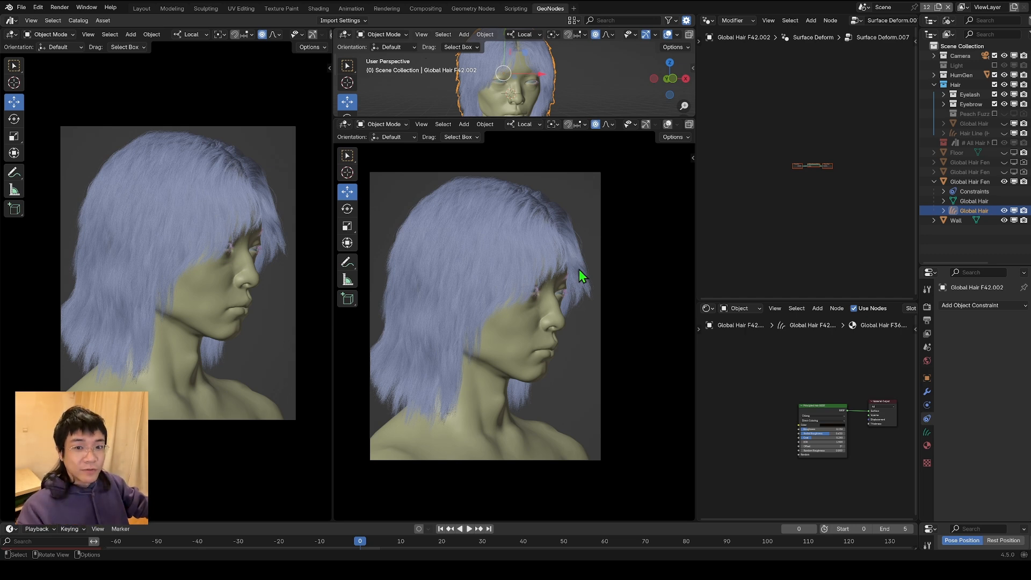
mouse_move(670, 270)
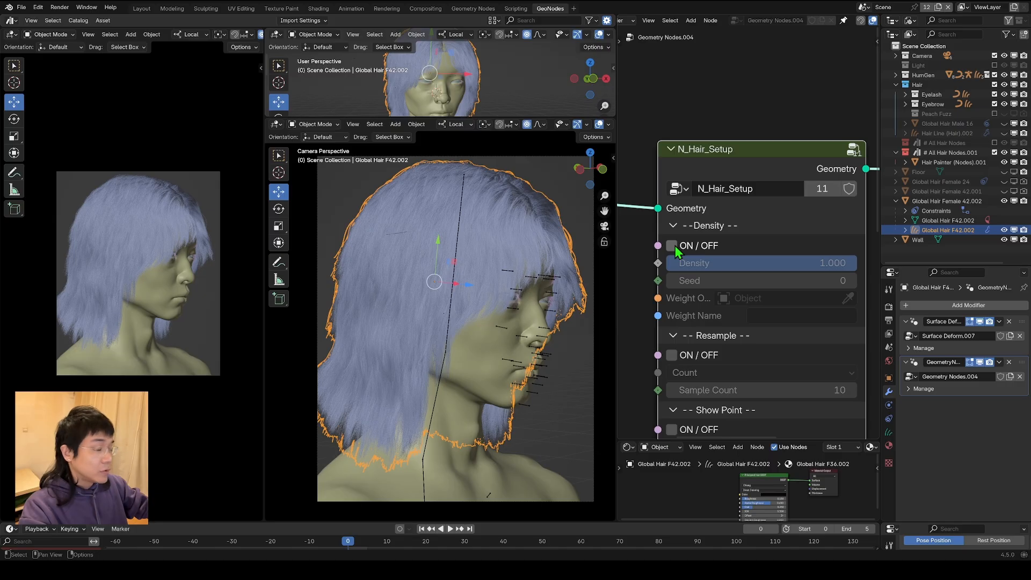
In N_Hair_Setup enable Density at 0.001 and Show Point with Point Scale 0.010, then 0.005.
left_click(672, 245)
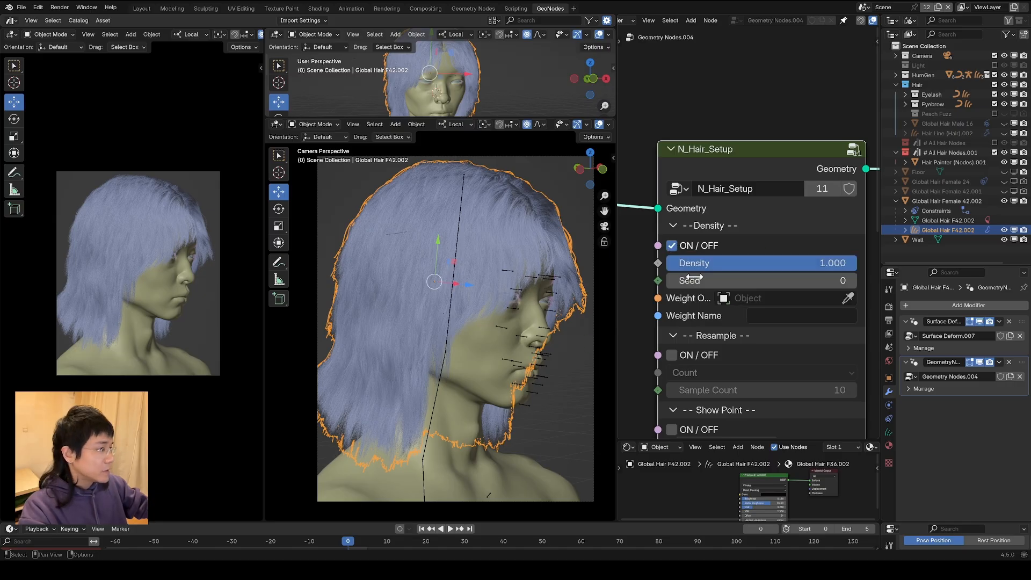
double_click(759, 263)
type("0.001")
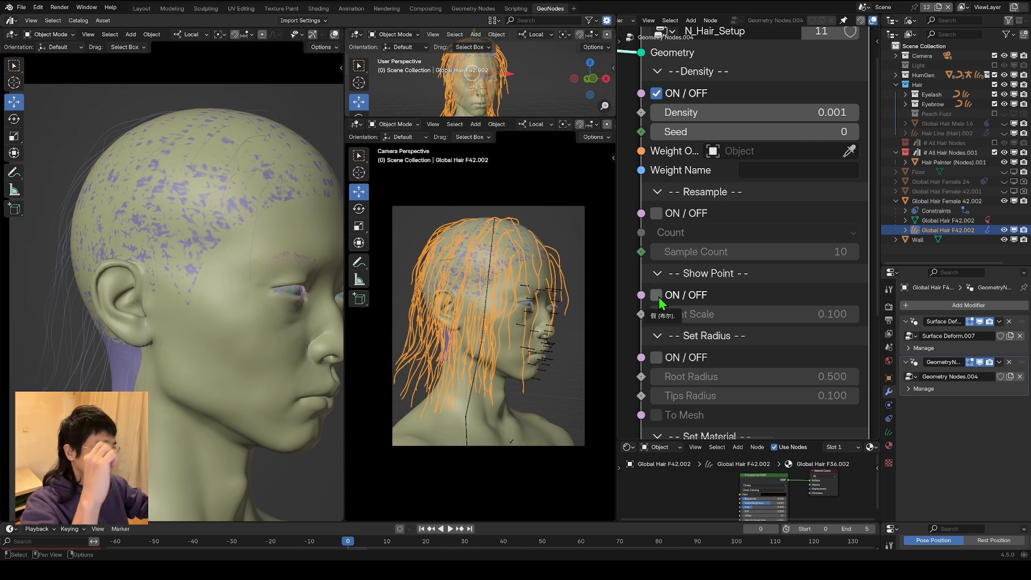
left_click(656, 295)
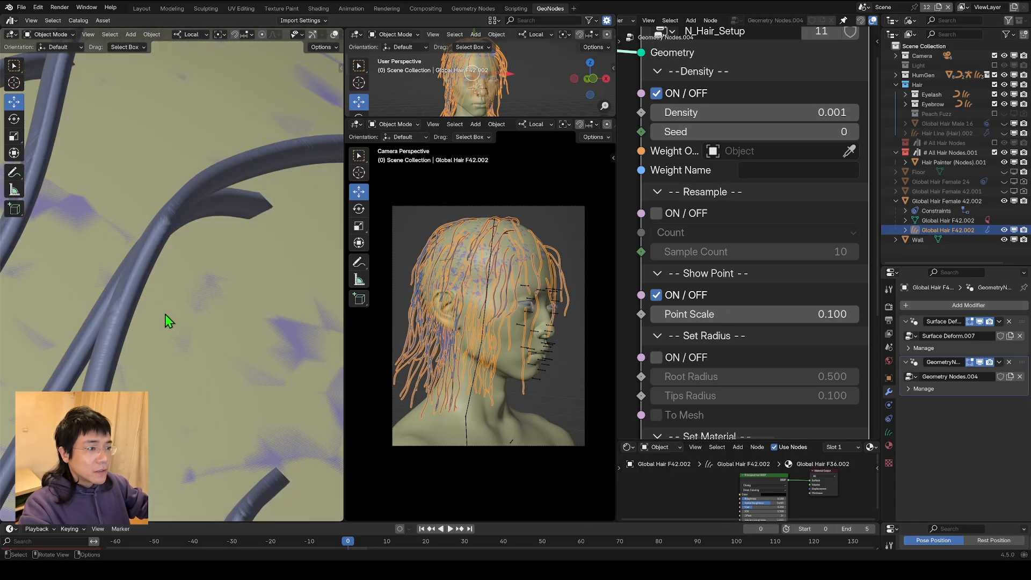
mouse_move(341, 268)
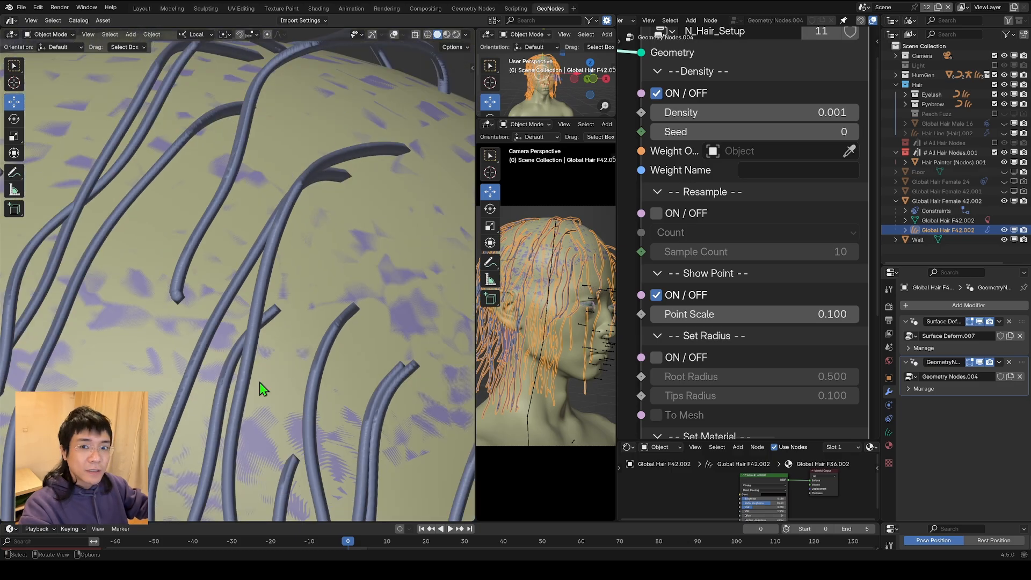
double_click(754, 314)
type("0.010")
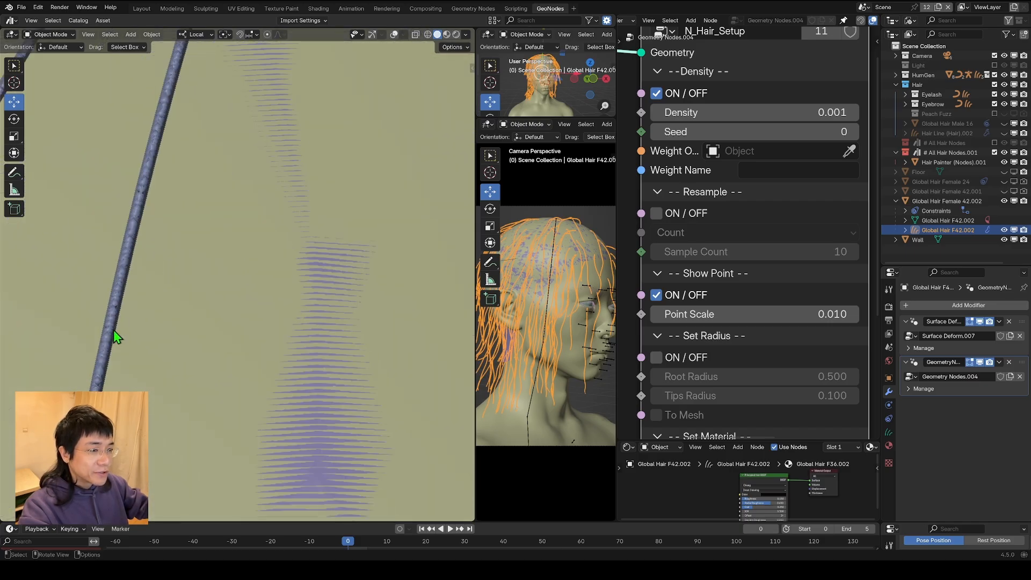
double_click(689, 313)
type("0.005")
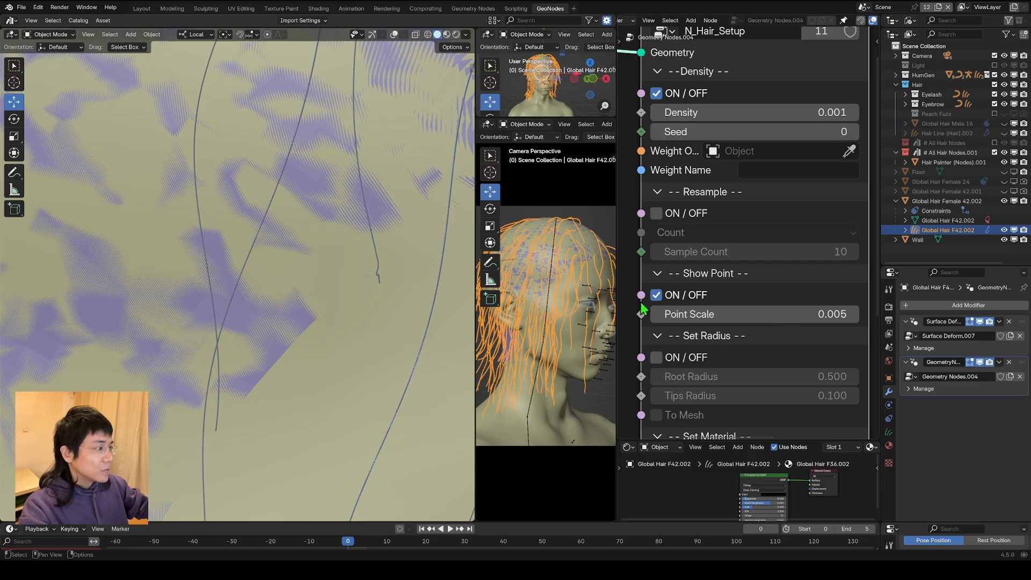
Enable Resample at Sample Count 30 and switch off Density and Show Point for full hair.
left_click(655, 213)
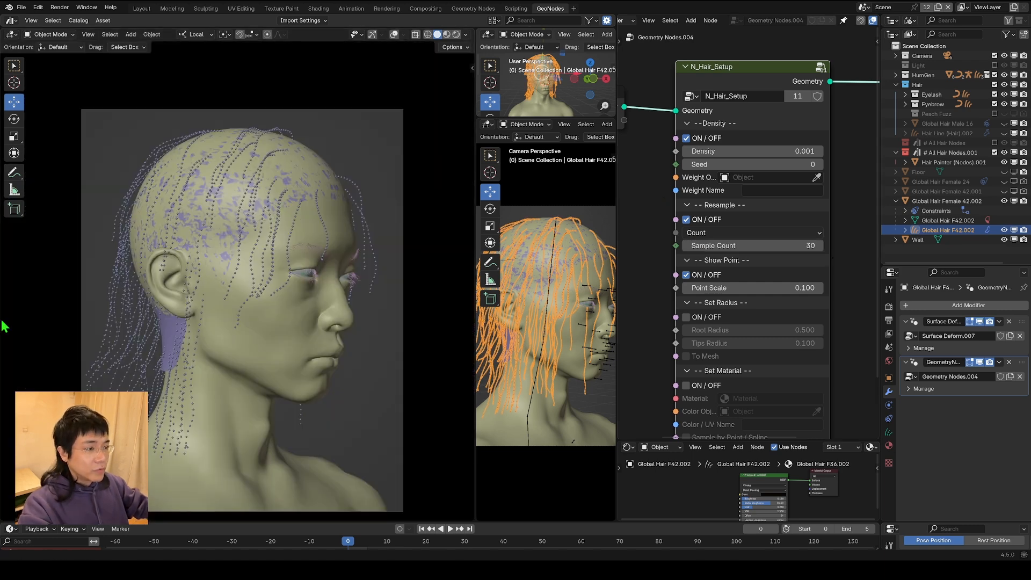
mouse_move(277, 276)
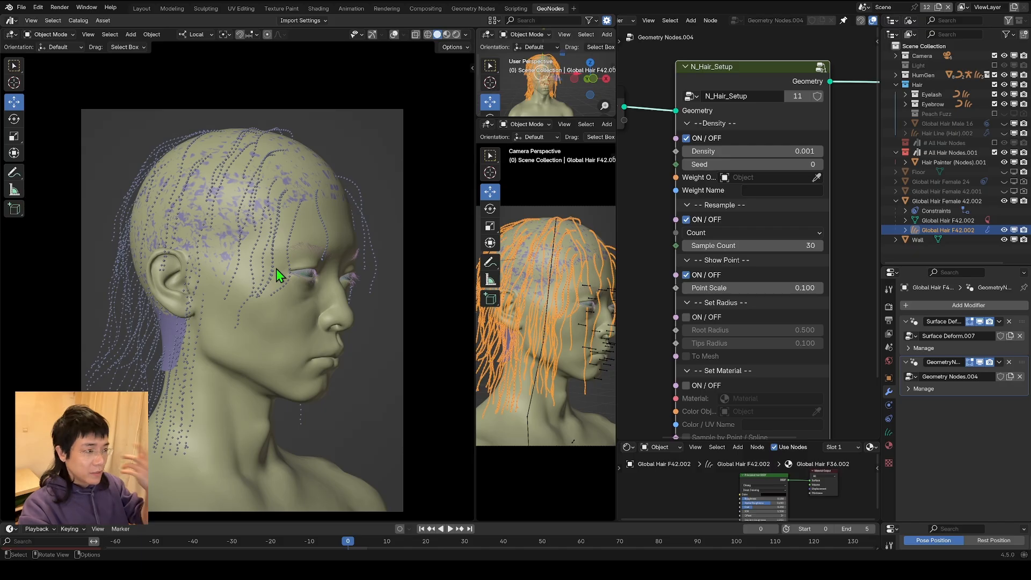
mouse_move(453, 164)
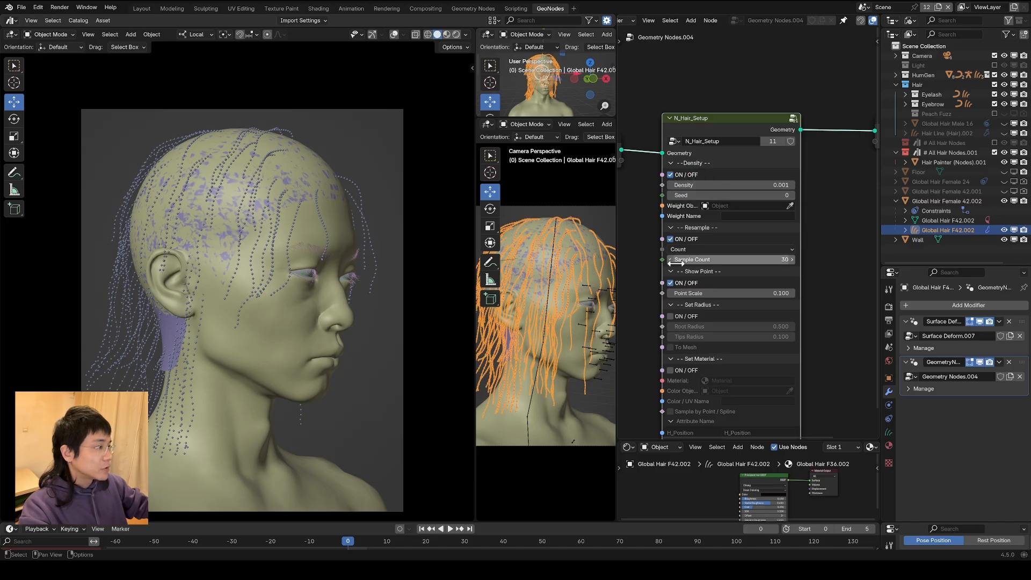
left_click(670, 174)
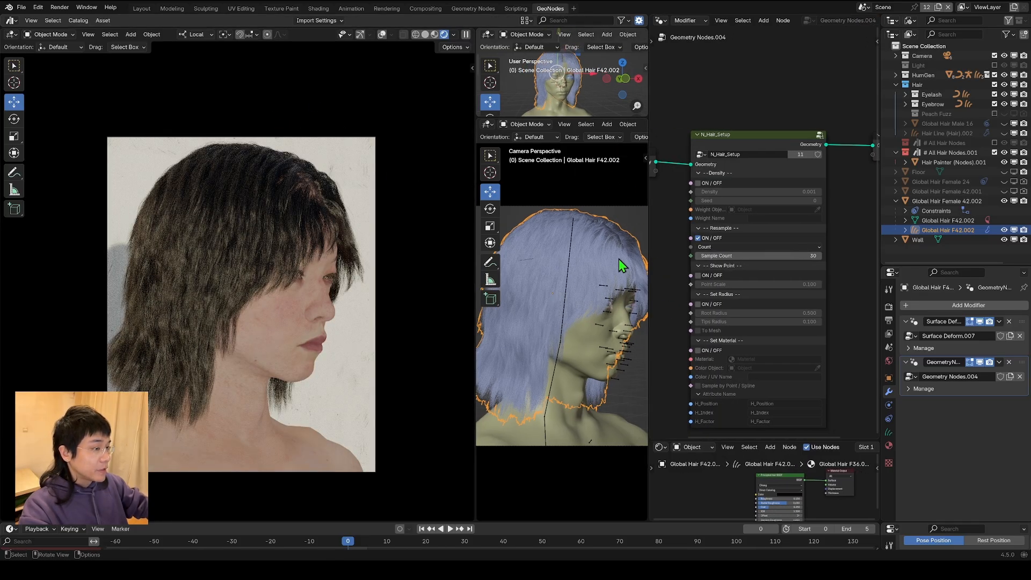
Apply the N_Hair_Setup geometry-nodes modifier so only Surface Deform remains, then check the interaction mode list.
left_click(999, 362)
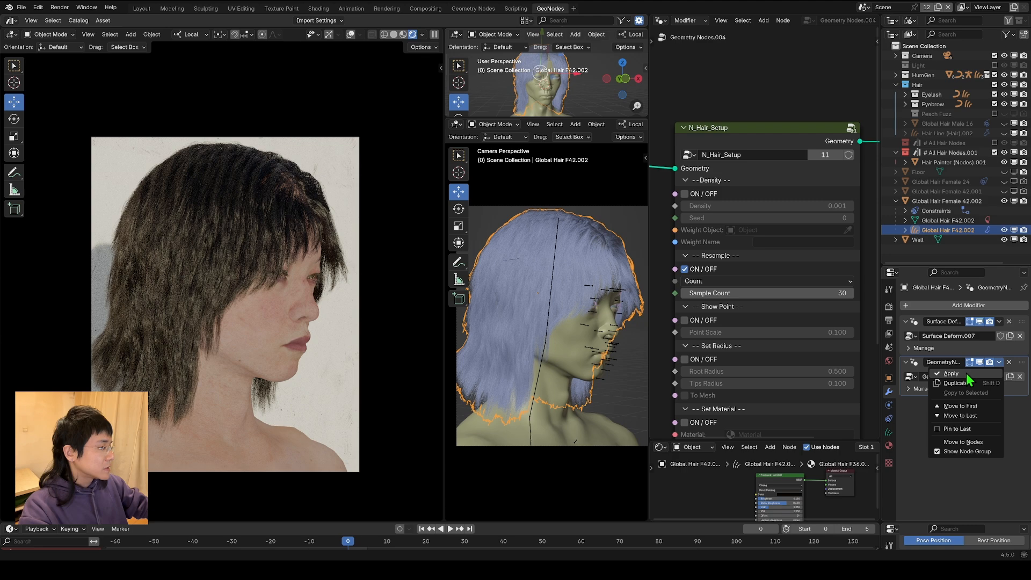
left_click(951, 374)
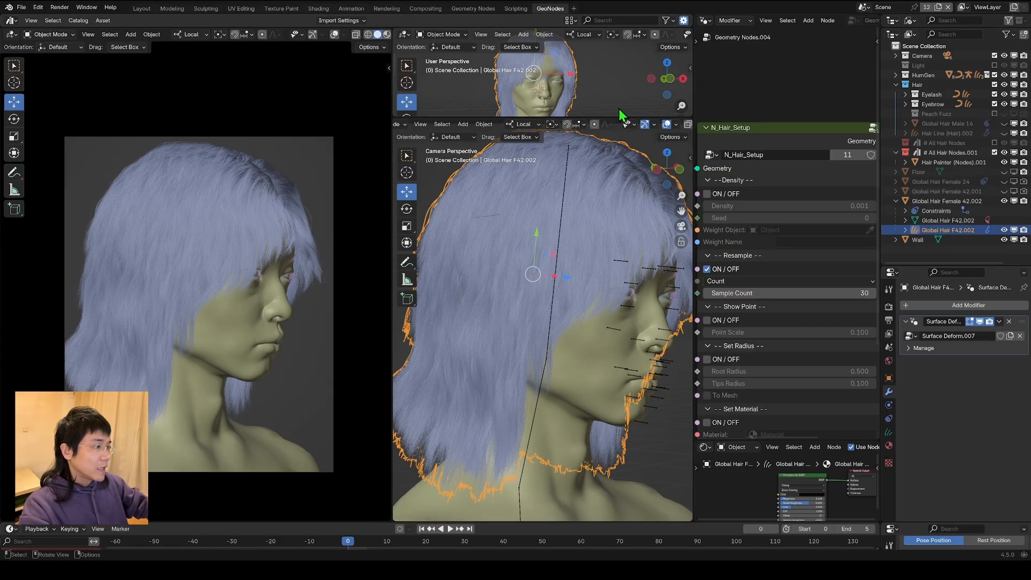
left_click(443, 126)
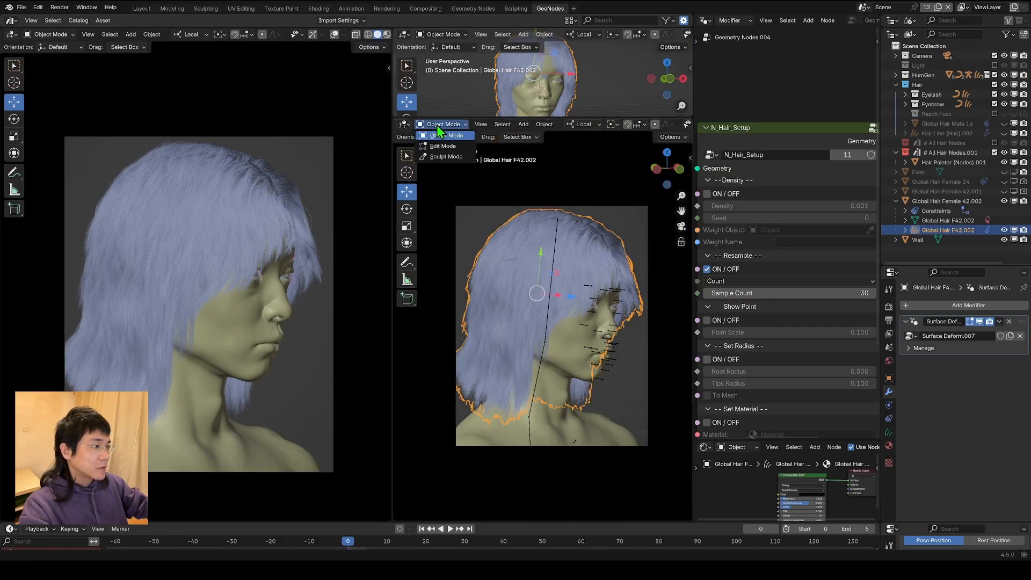
left_click(445, 157)
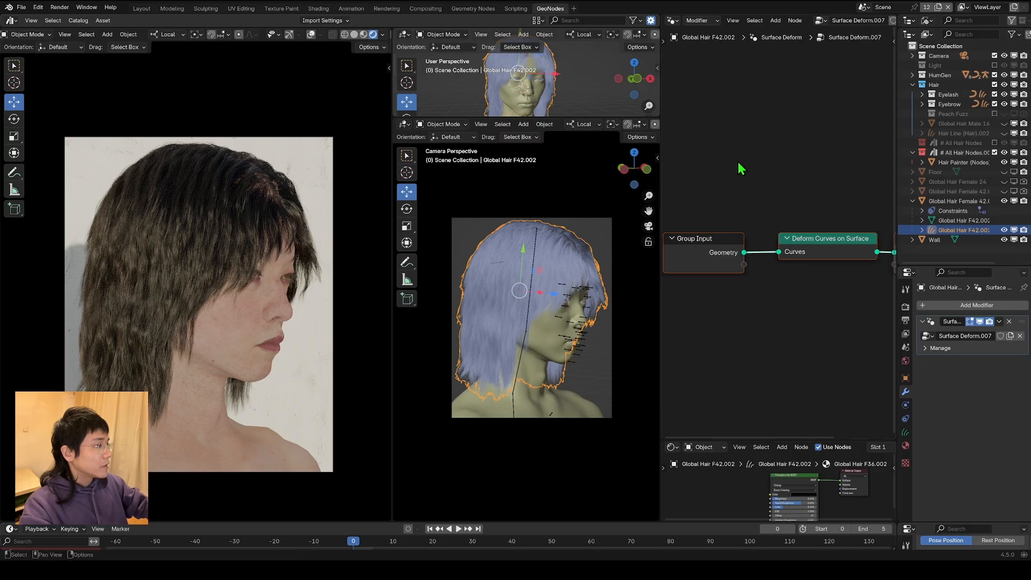
Add a new Geometry Nodes modifier with N_Hair_Collision targeting HG_Body, smooth hair 2, plus N_Hair_Density.
left_click(977, 304)
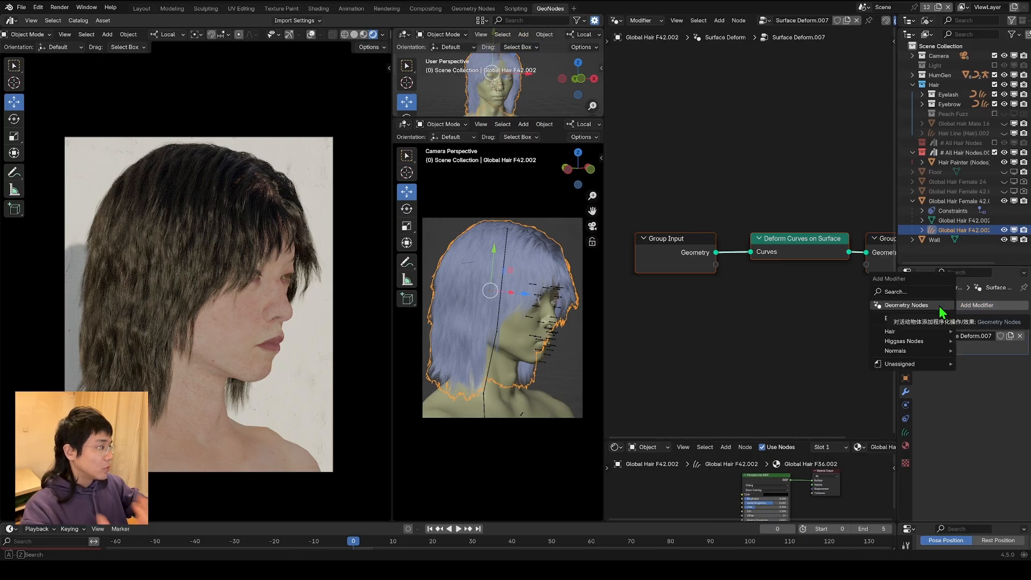
left_click(907, 304)
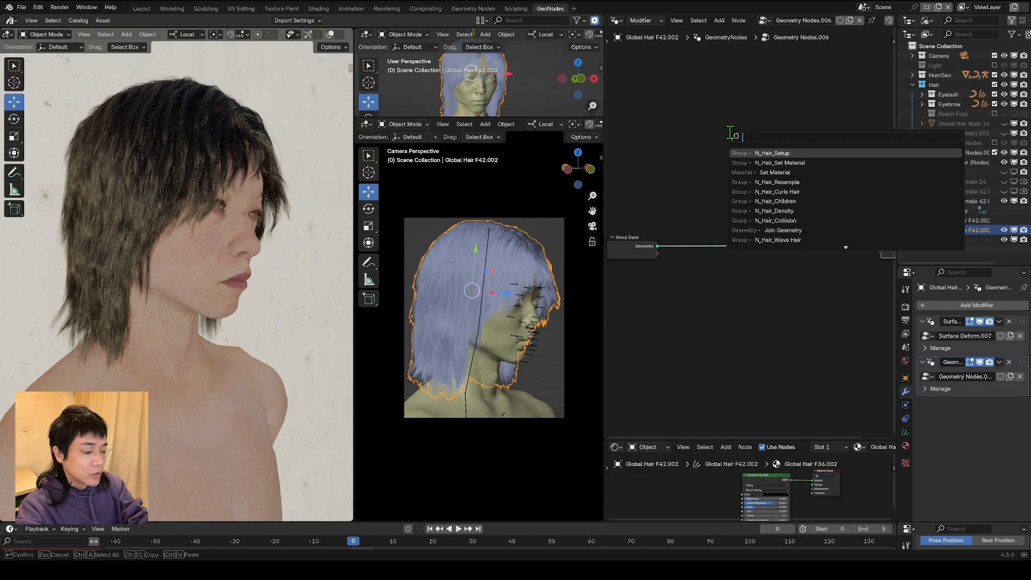
type("haie")
type("2")
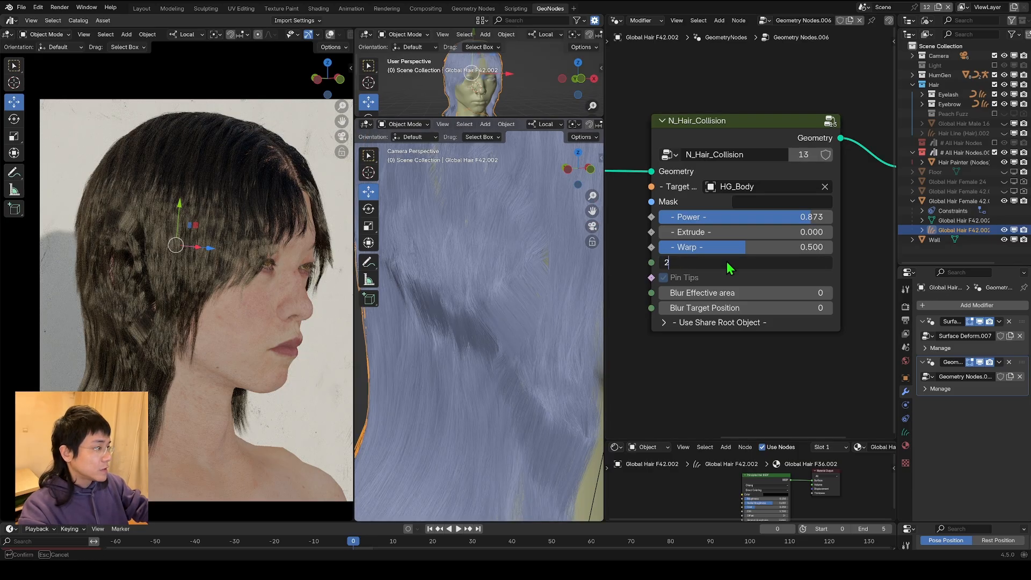
key("Return")
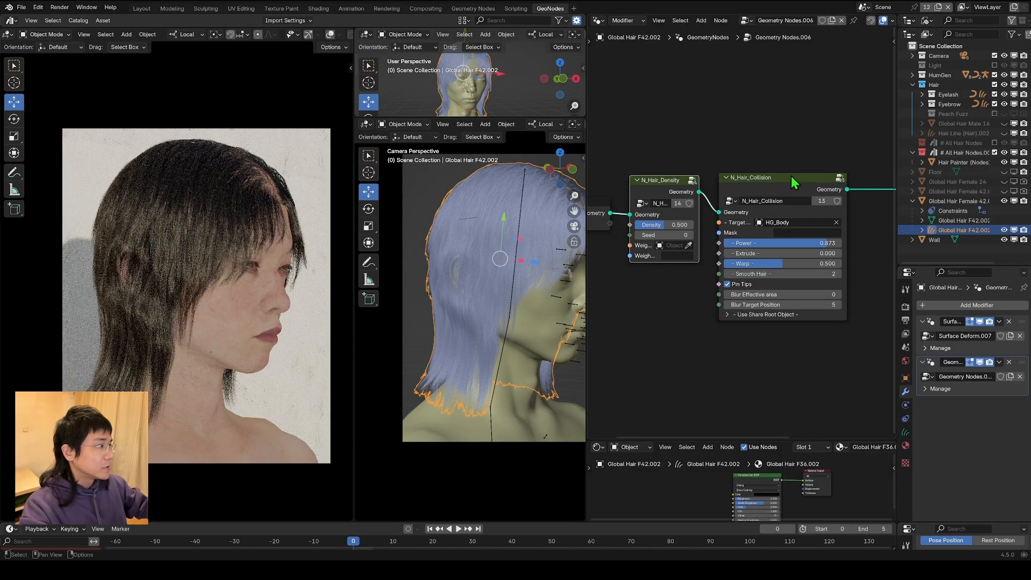
double_click(664, 224)
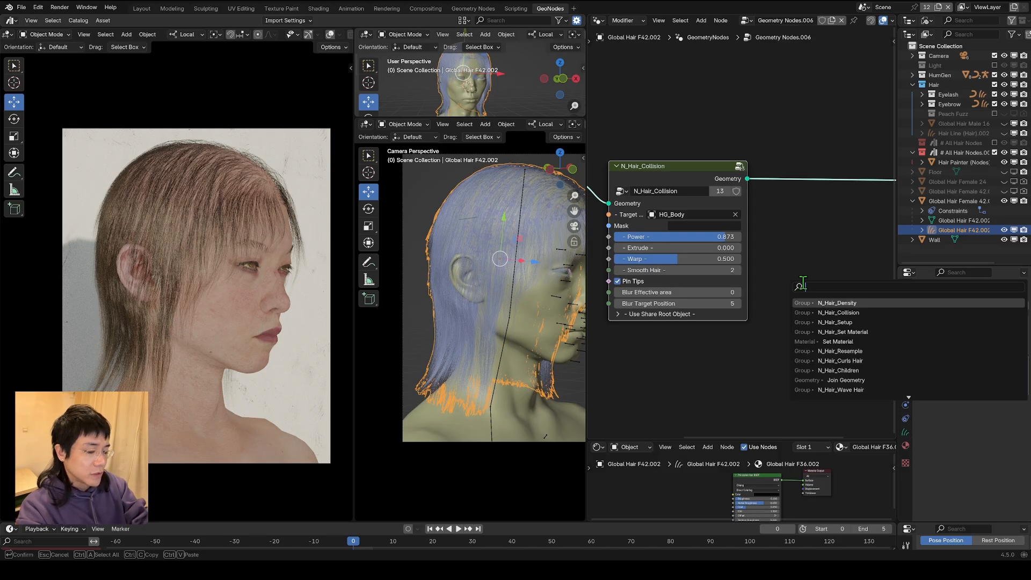
Add N_Hair_Children with count 20, clump power 1, smooth root 2 and Sharp clumping style.
left_click(843, 369)
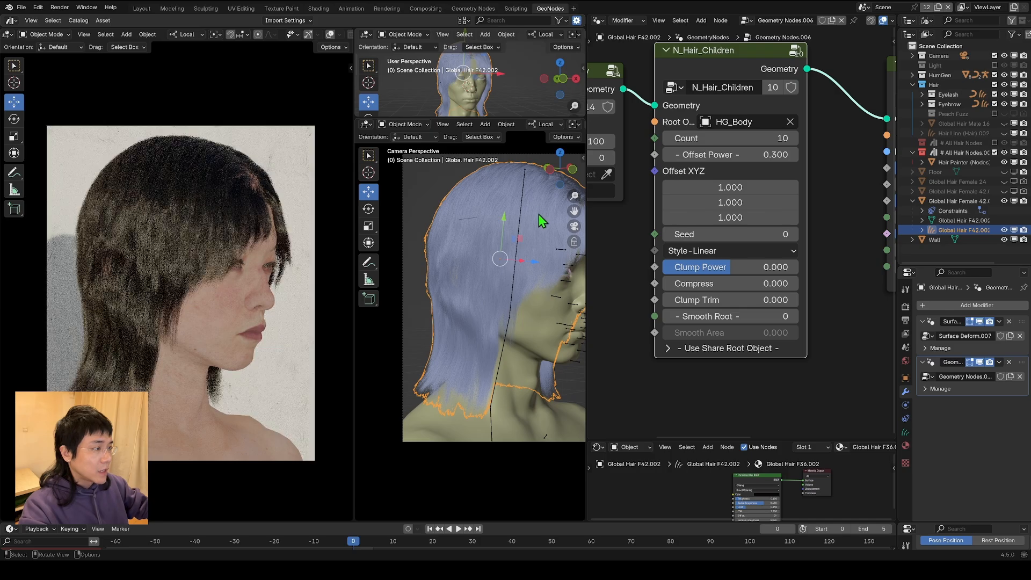
scroll("down", 3)
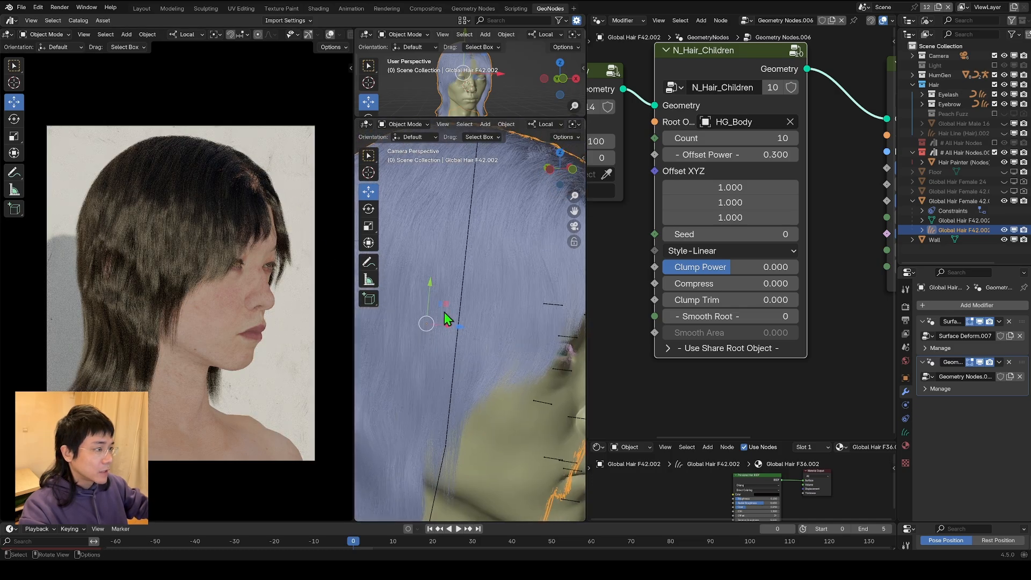
mouse_move(699, 266)
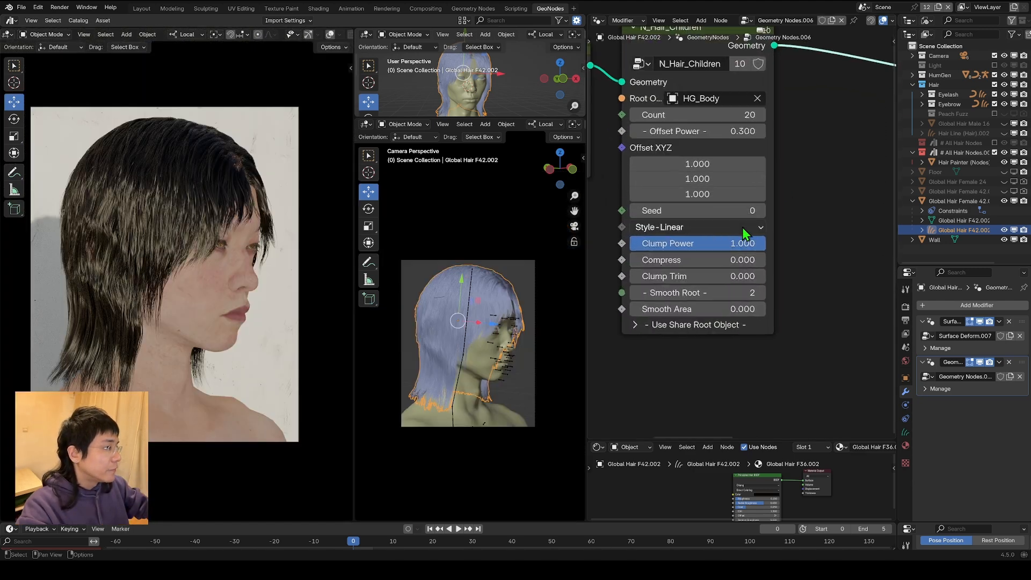
left_click(694, 227)
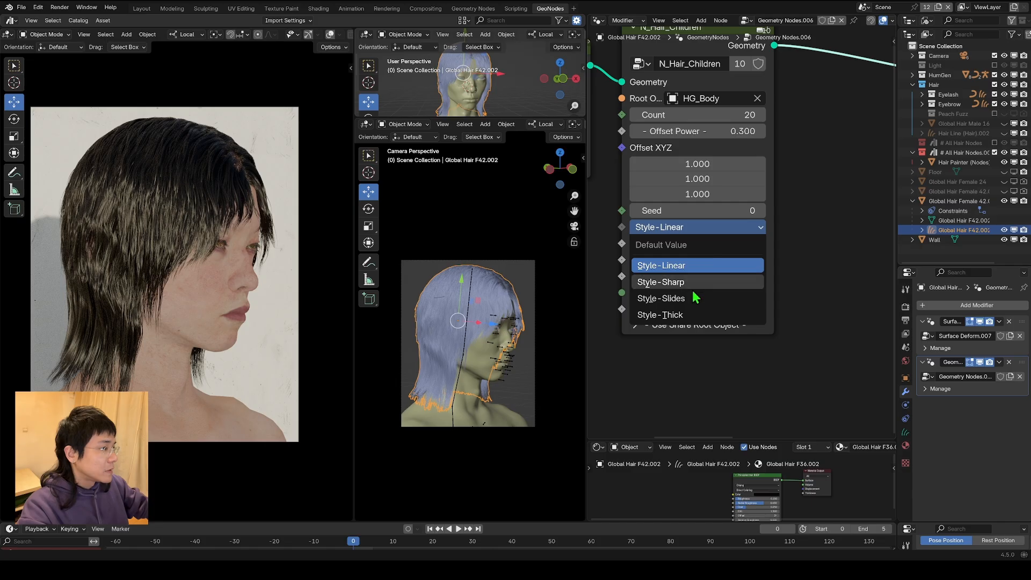
mouse_move(678, 289)
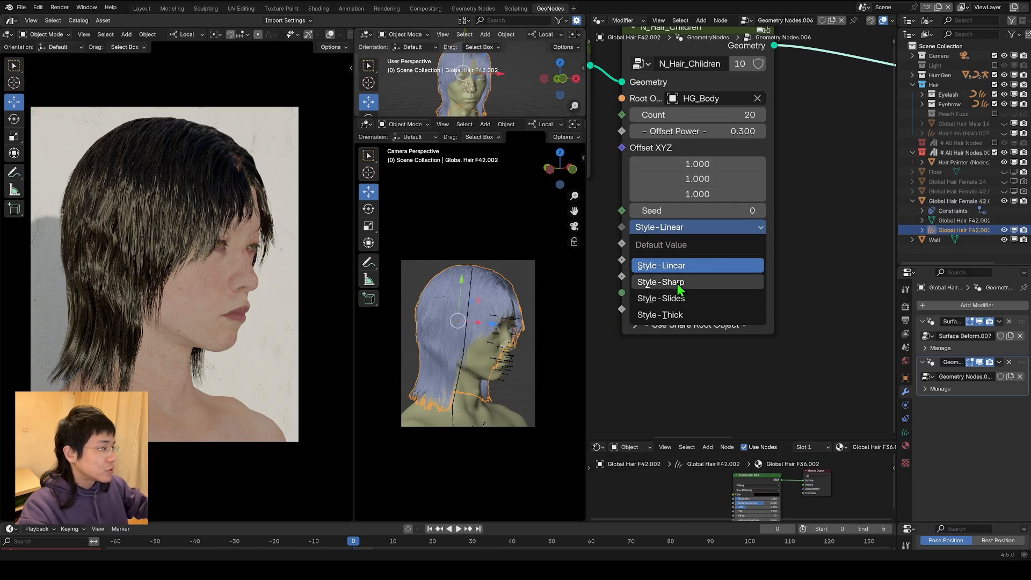
left_click(661, 282)
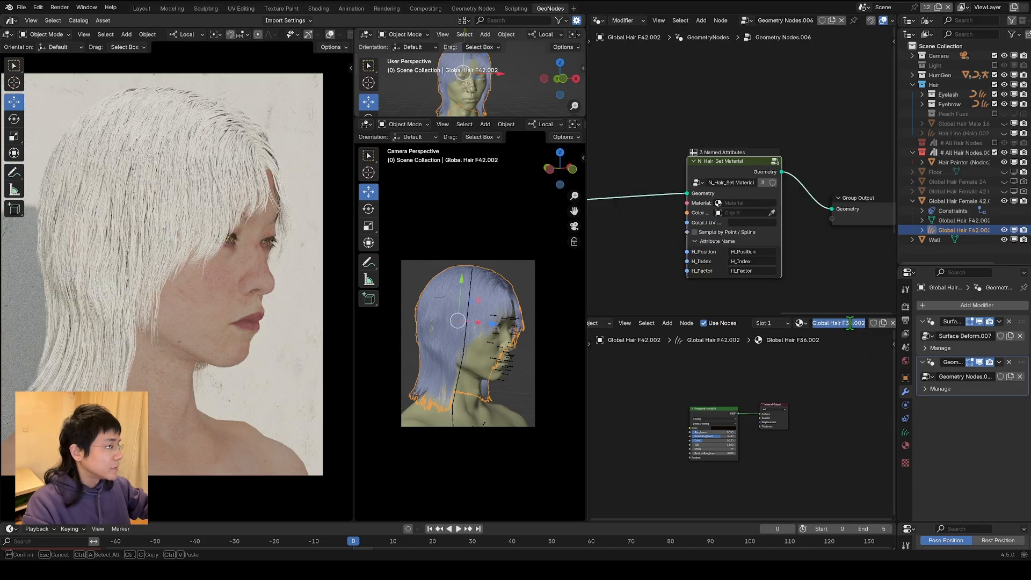
Assign a Global Hair material to the N_Hair_Set_Material node.
left_click(746, 203)
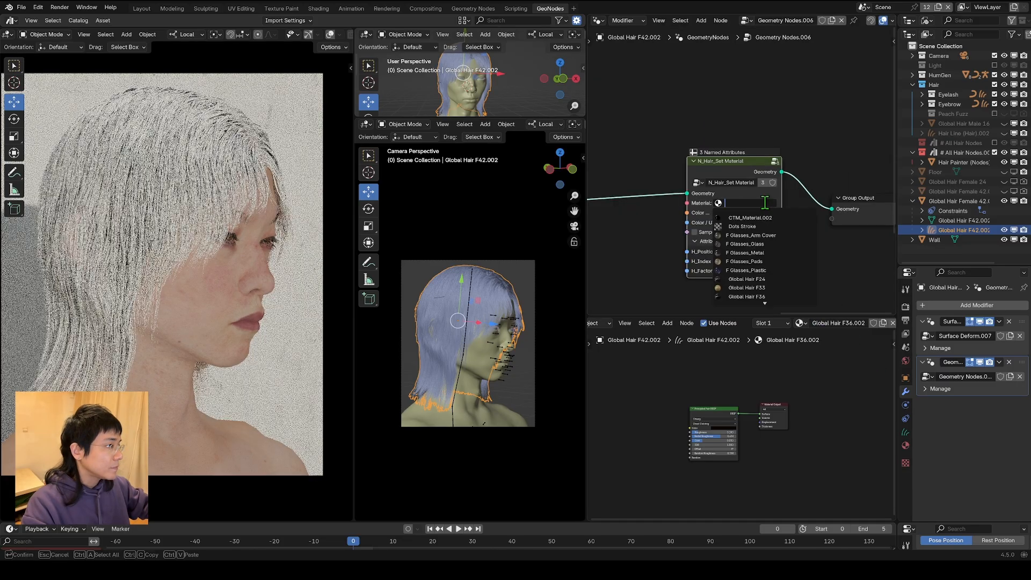
left_click(745, 288)
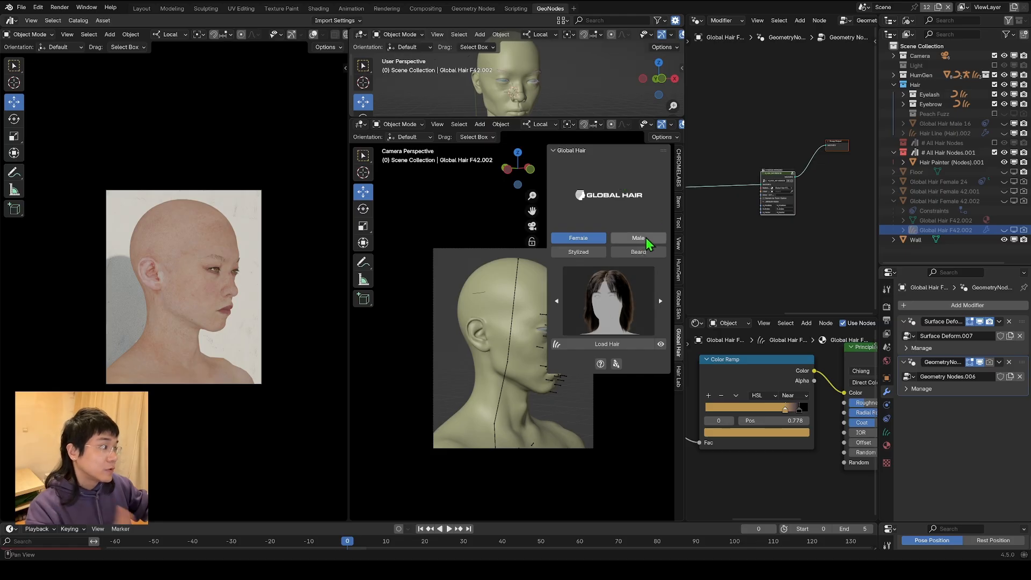
Switch the Global Hair library to male styles and load a short preset to draw hairline guides over.
left_click(637, 237)
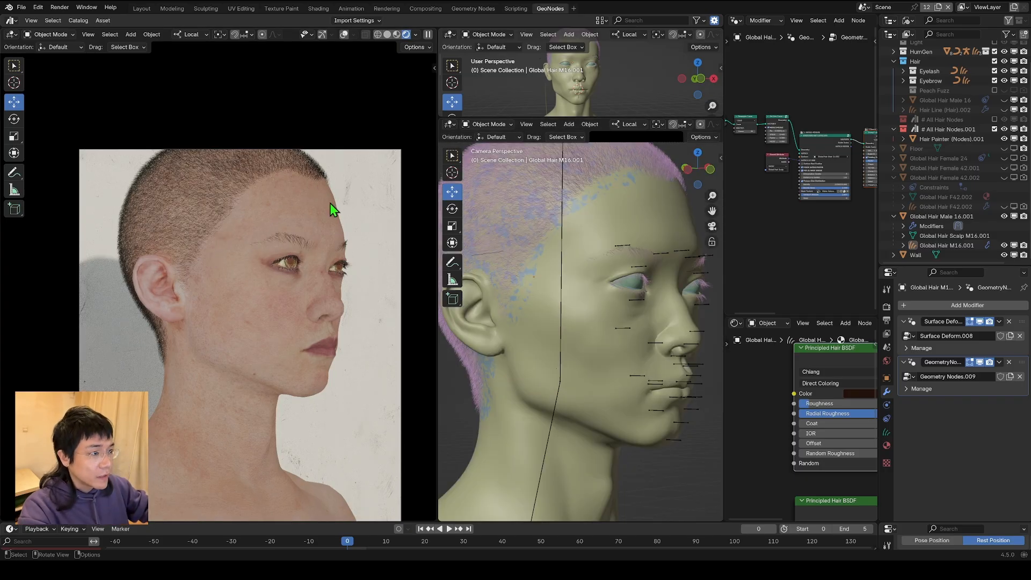
mouse_move(326, 198)
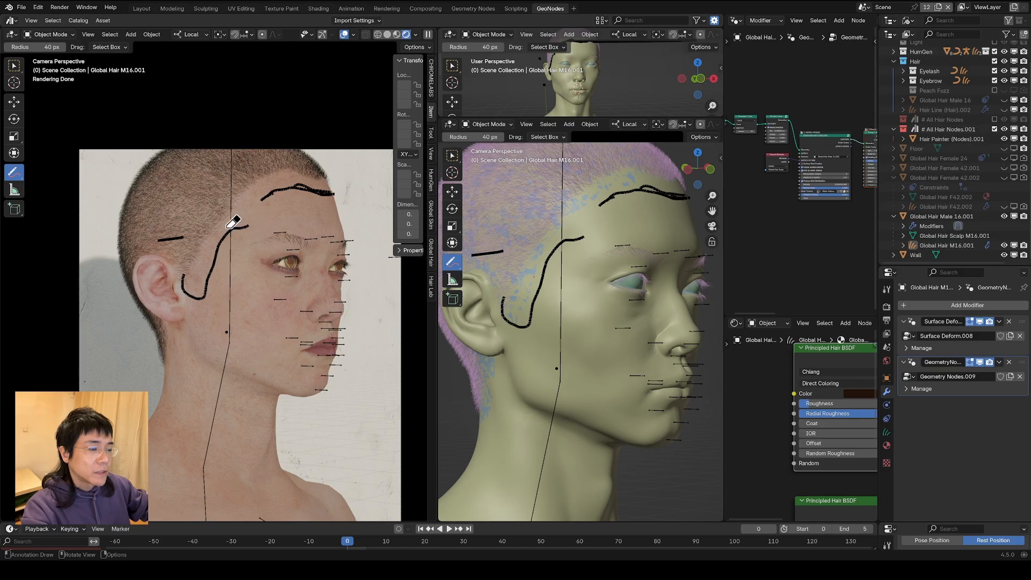
left_click(942, 216)
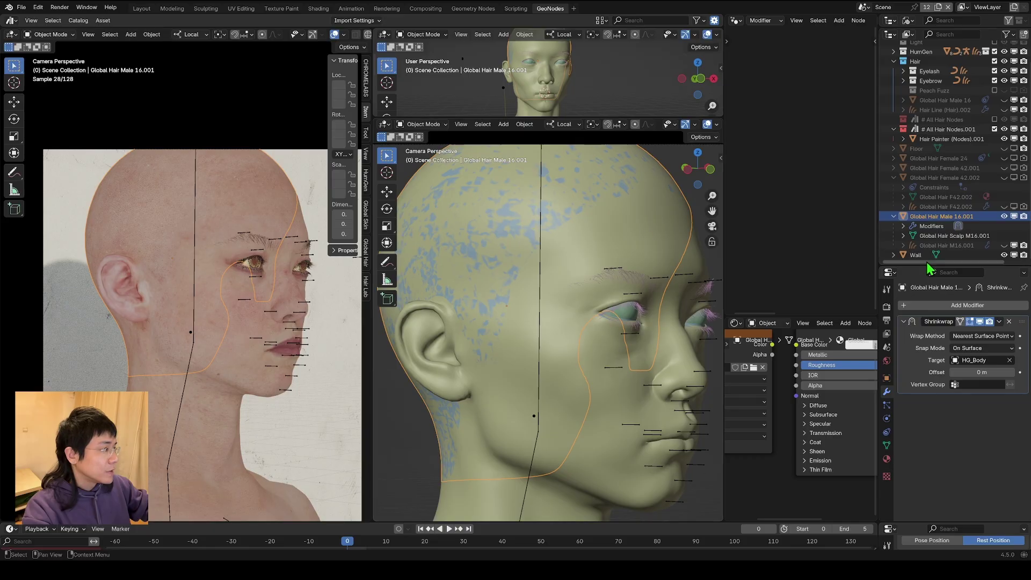
Add a Displace modifier (strength 0.010) to the scalp over its Shrinkwrap, then switch to weight painting.
left_click(966, 304)
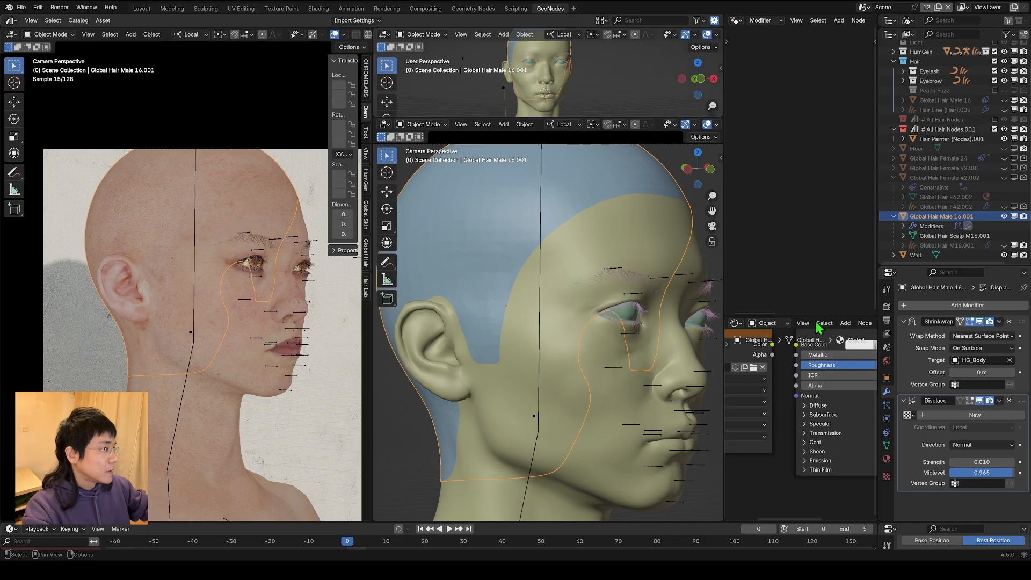
left_click(423, 125)
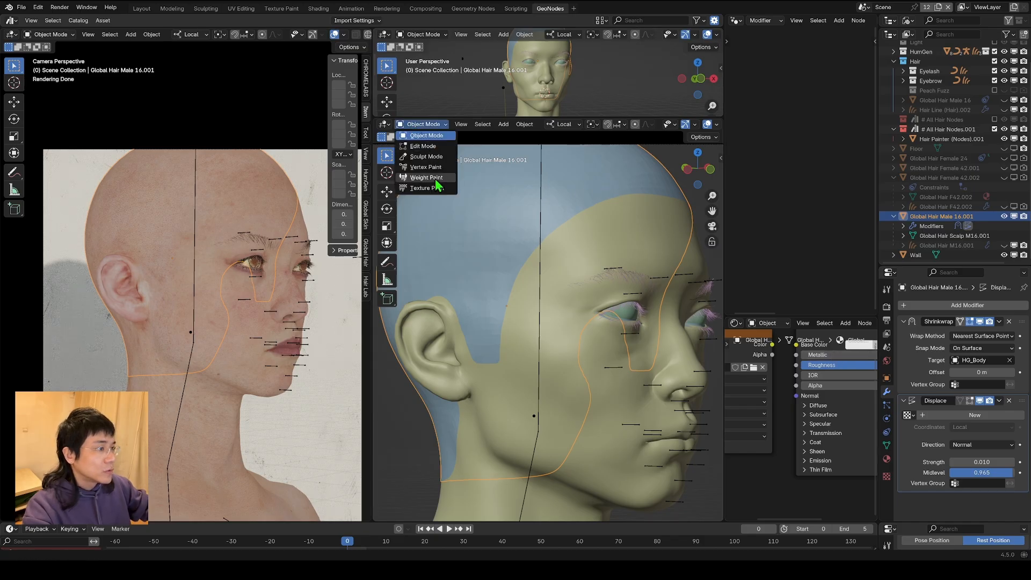
left_click(426, 157)
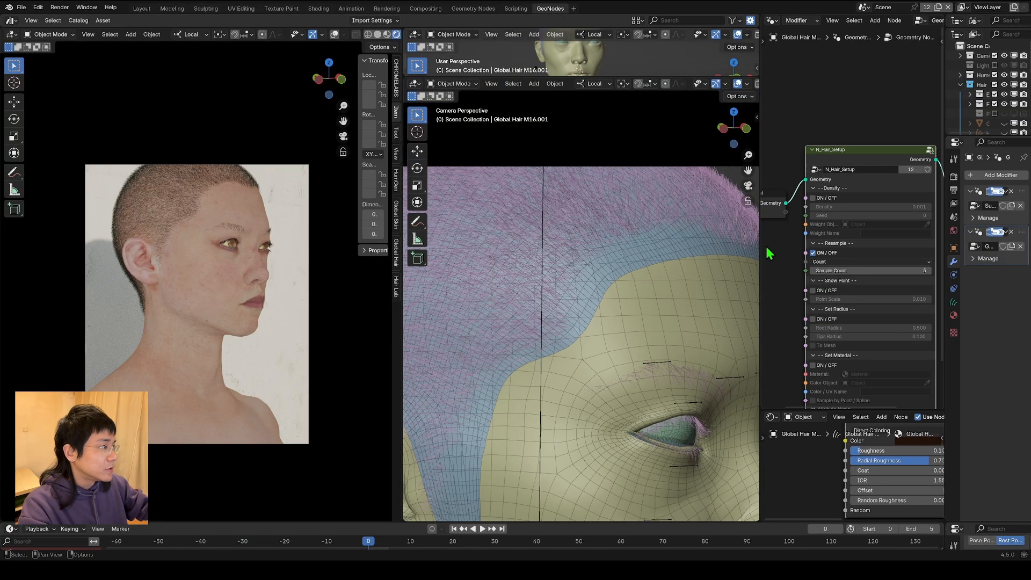
Create a new node tree on the hair's Geometry Nodes modifier and add an N_Hair group node to it.
left_click(998, 232)
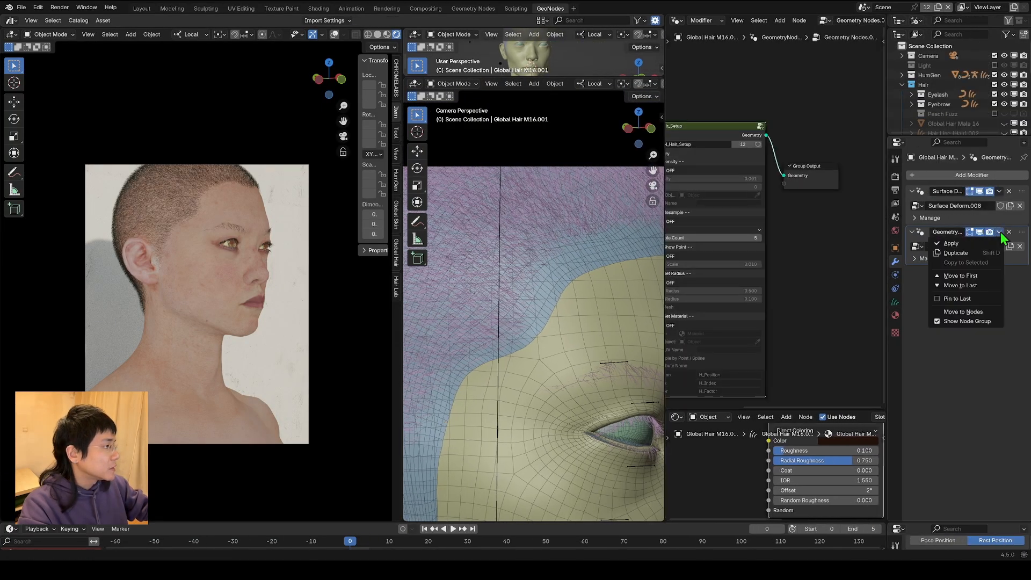
left_click(950, 244)
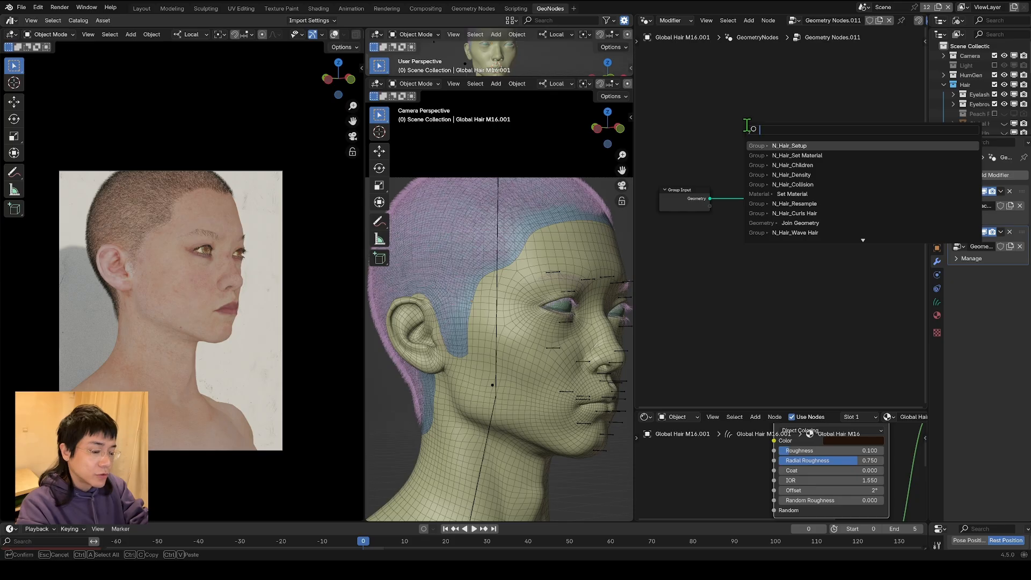
left_click(791, 174)
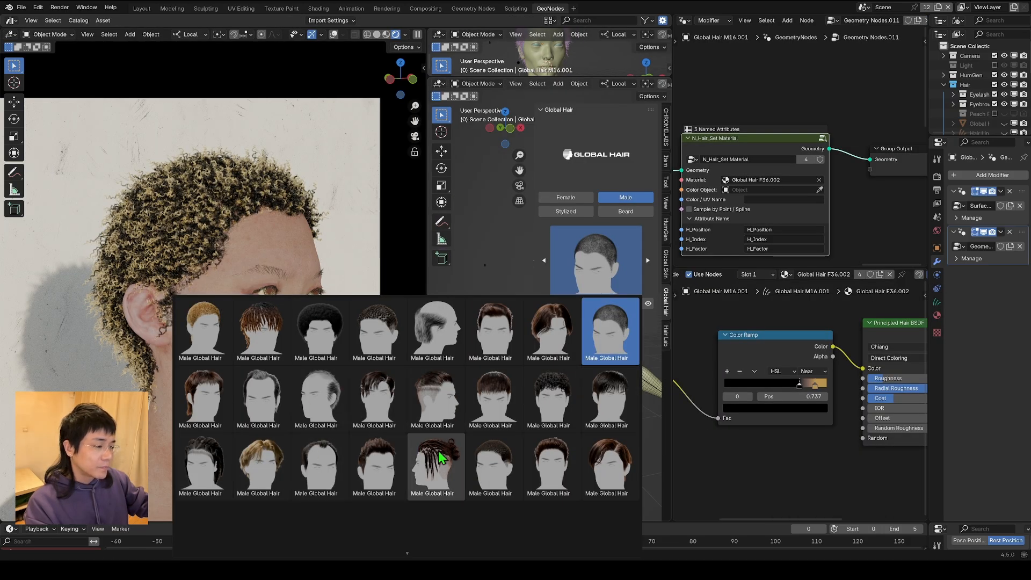
mouse_move(606, 454)
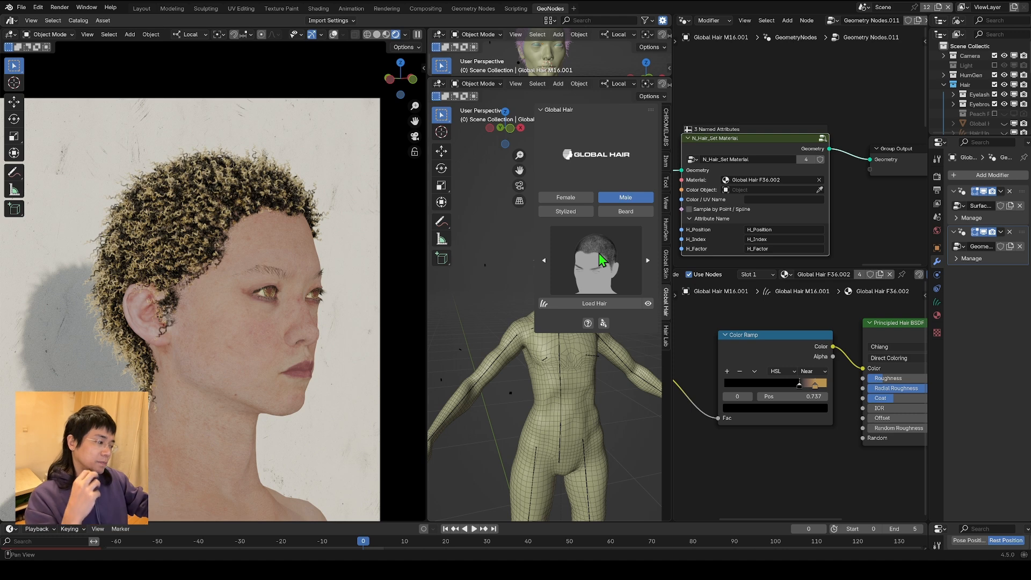
mouse_move(618, 269)
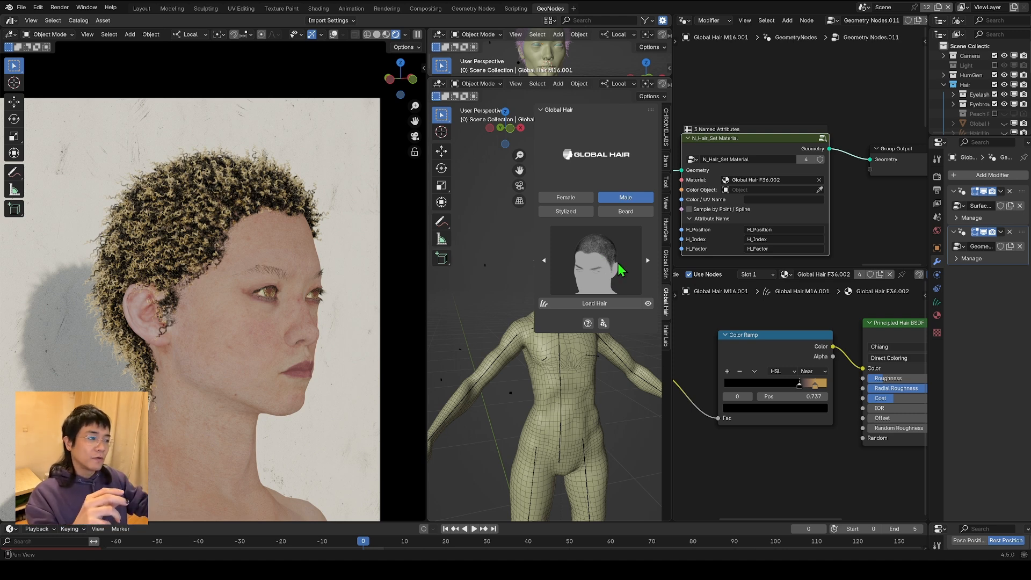
Step to the next male short hairstyle preview in the Global Hair library.
left_click(564, 198)
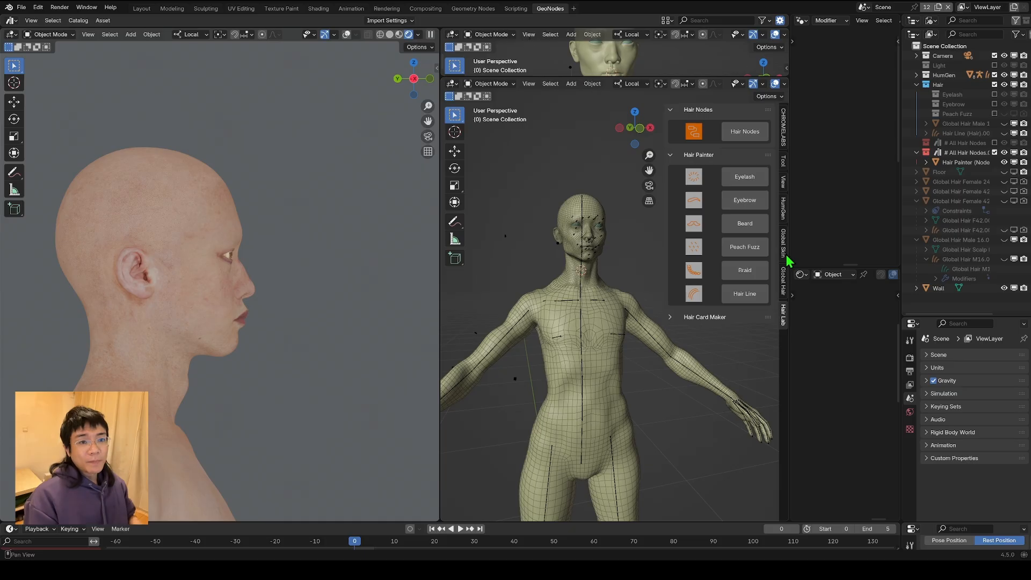
mouse_move(839, 297)
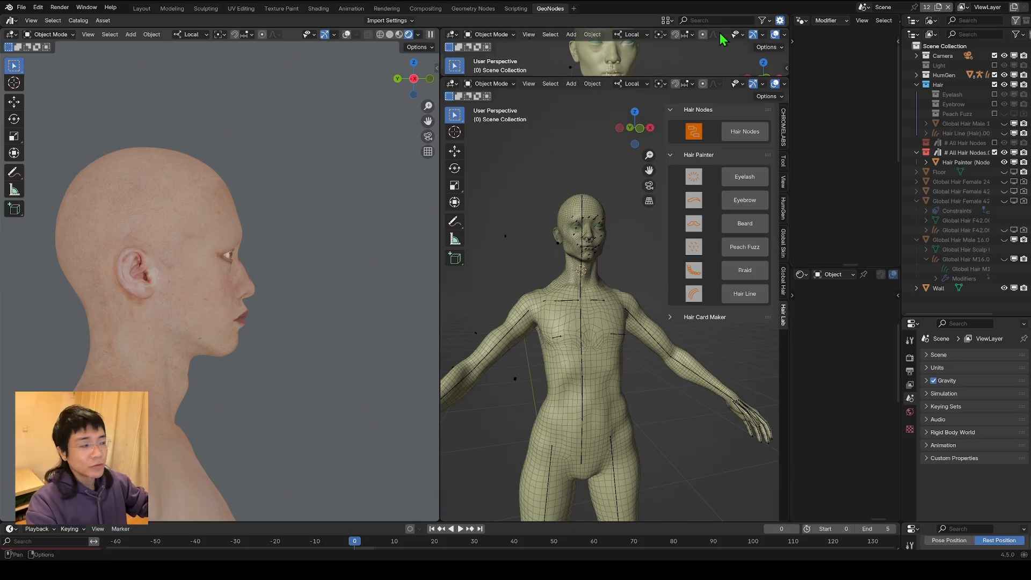
mouse_move(427, 96)
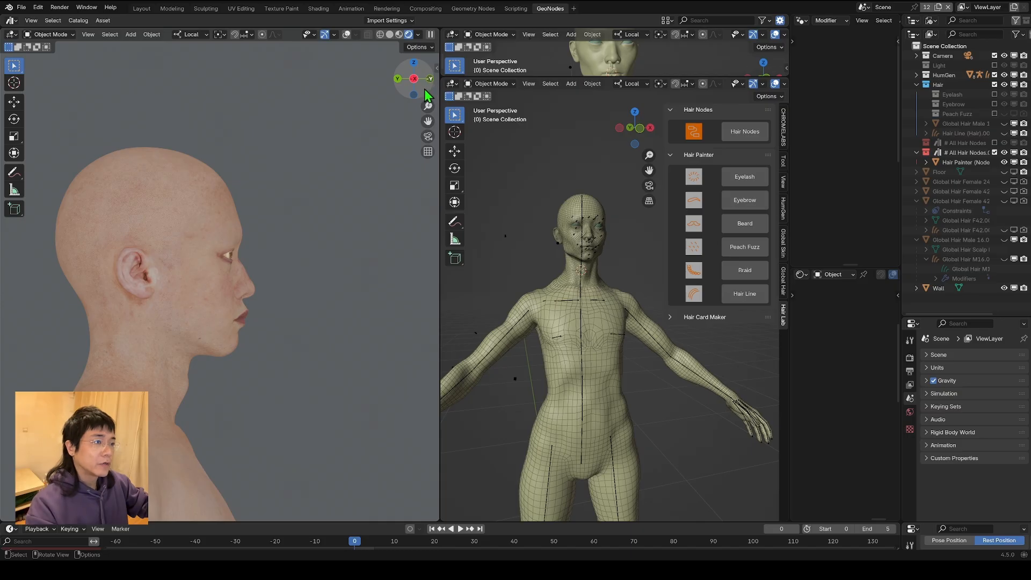
mouse_move(822, 130)
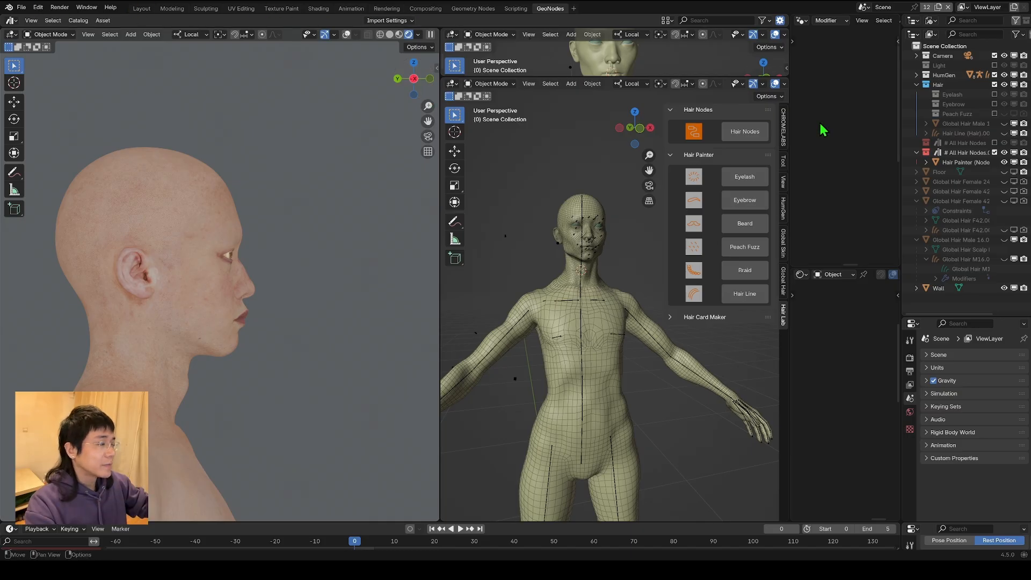
mouse_move(681, 318)
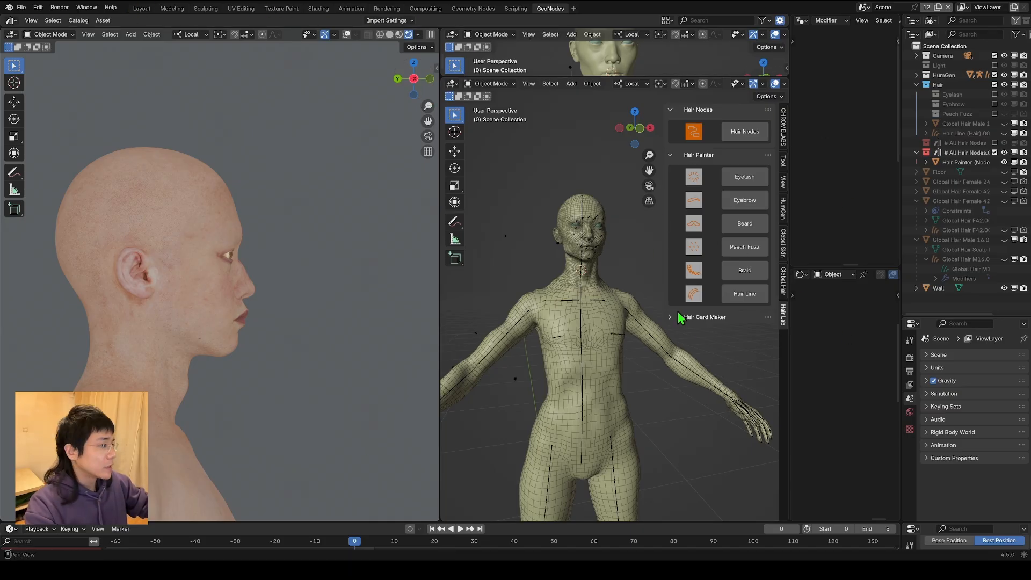
mouse_move(723, 163)
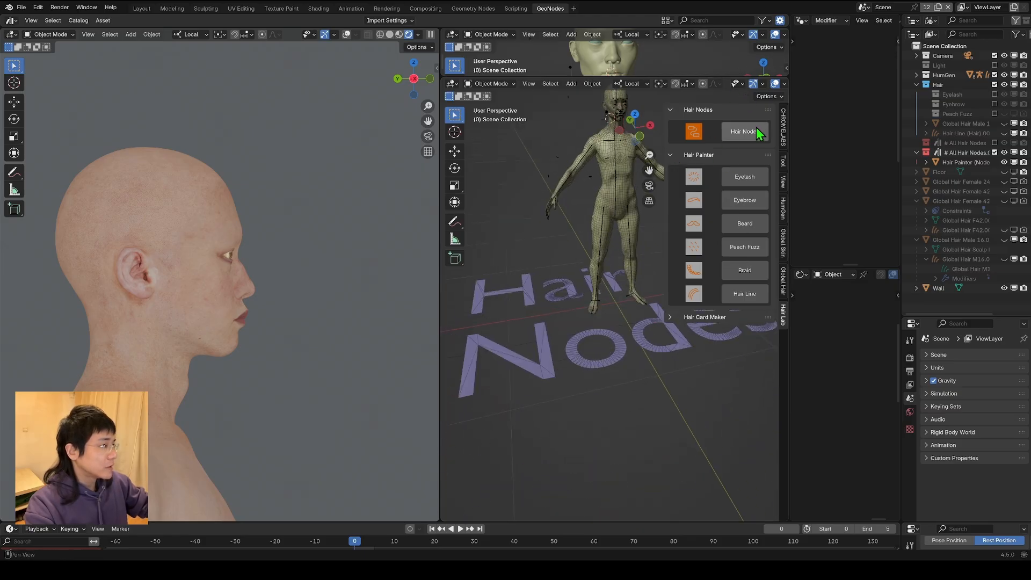
Append the Hair Lab hair node assets into the scene.
left_click(743, 131)
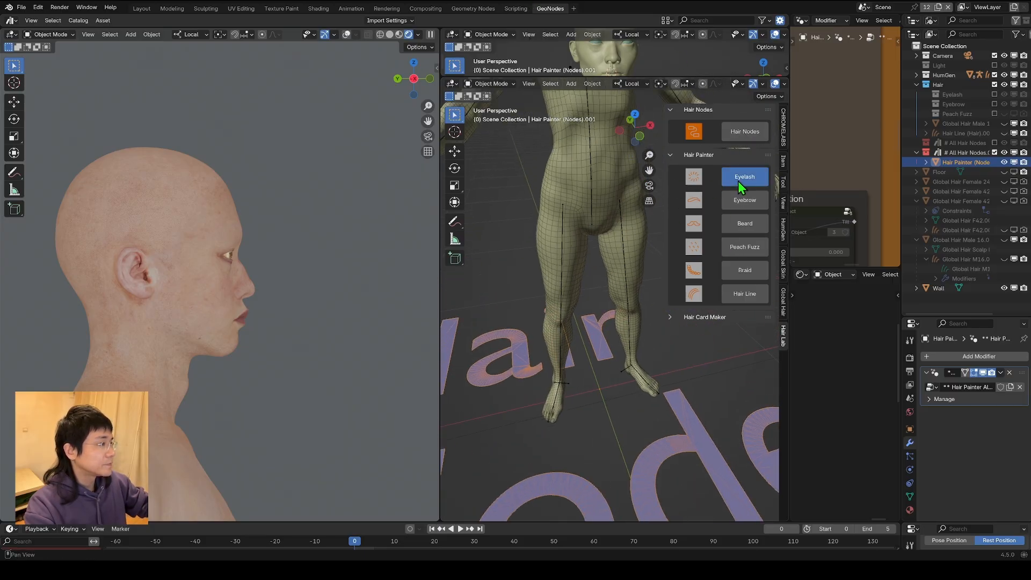
Create a Hair Lab Eyelash setup and set HG_Body as its root object.
left_click(744, 176)
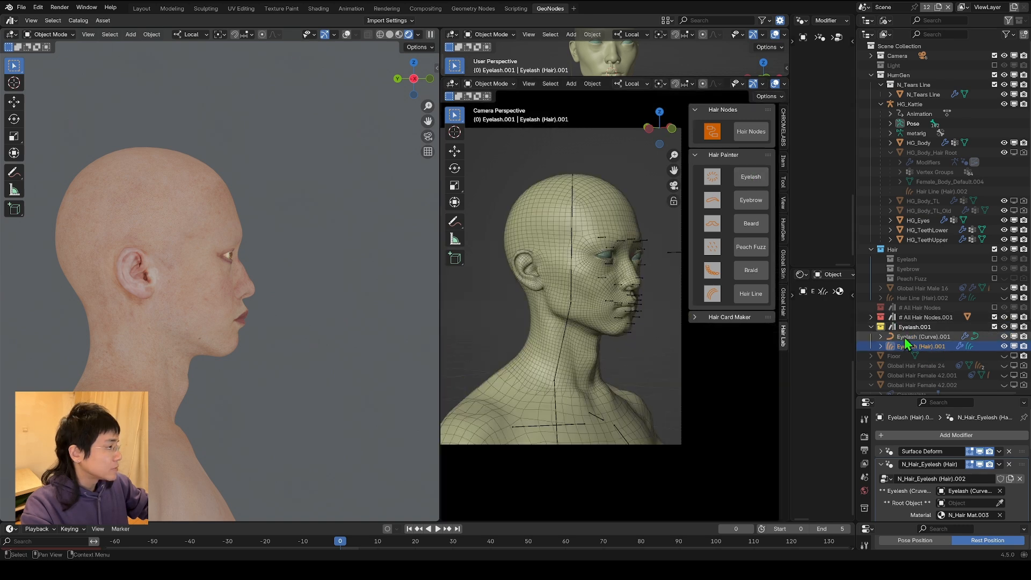
left_click(923, 336)
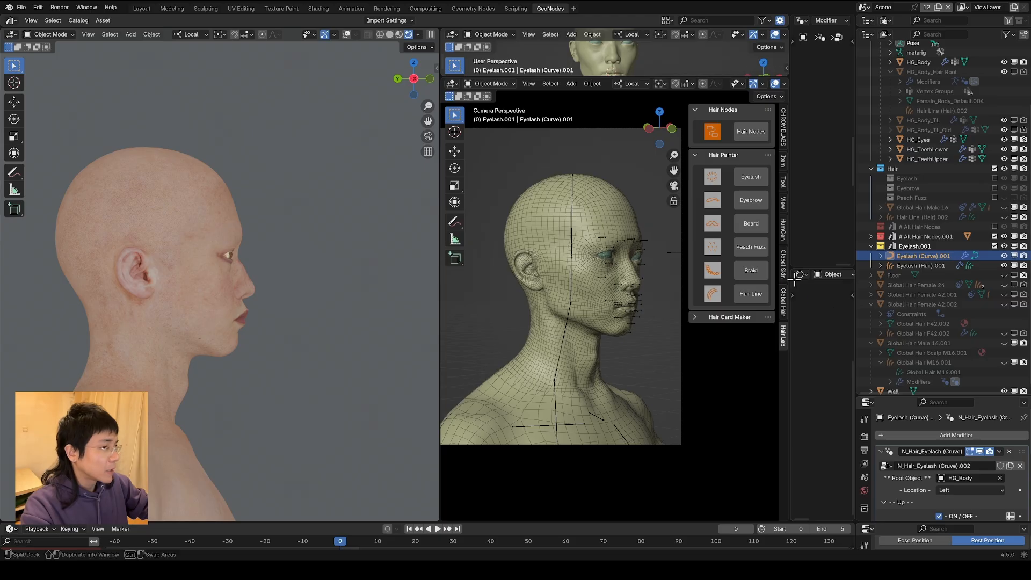
left_click(924, 306)
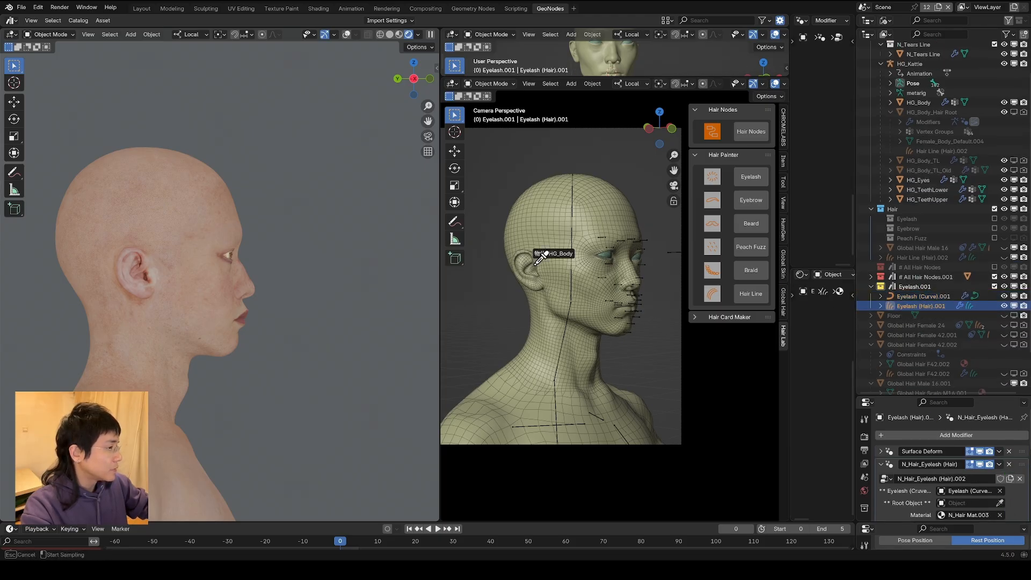
left_click(921, 297)
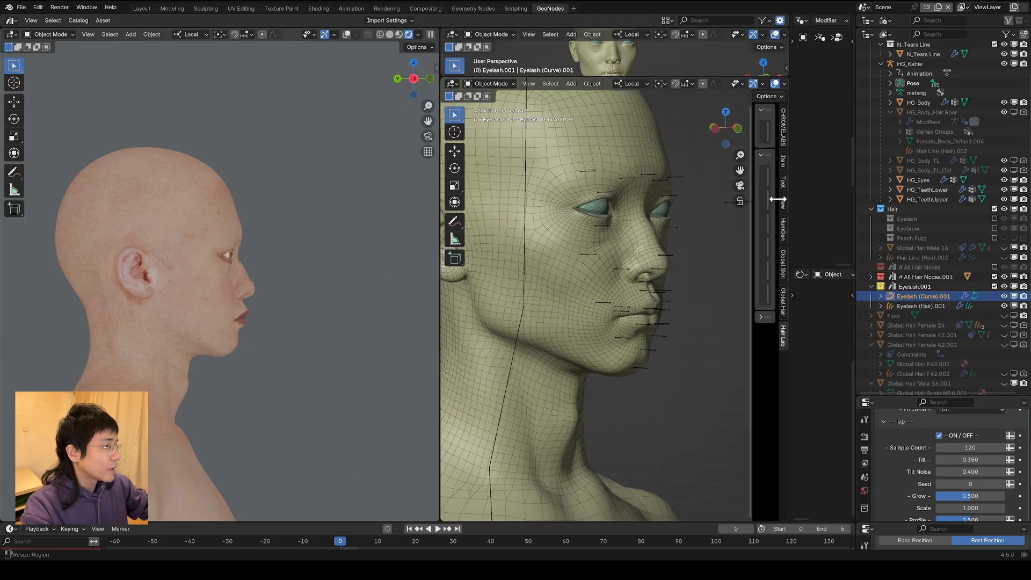
Edit the eyelash guide curve with freehand Draw Curve along the upper eyelid.
key("Tab")
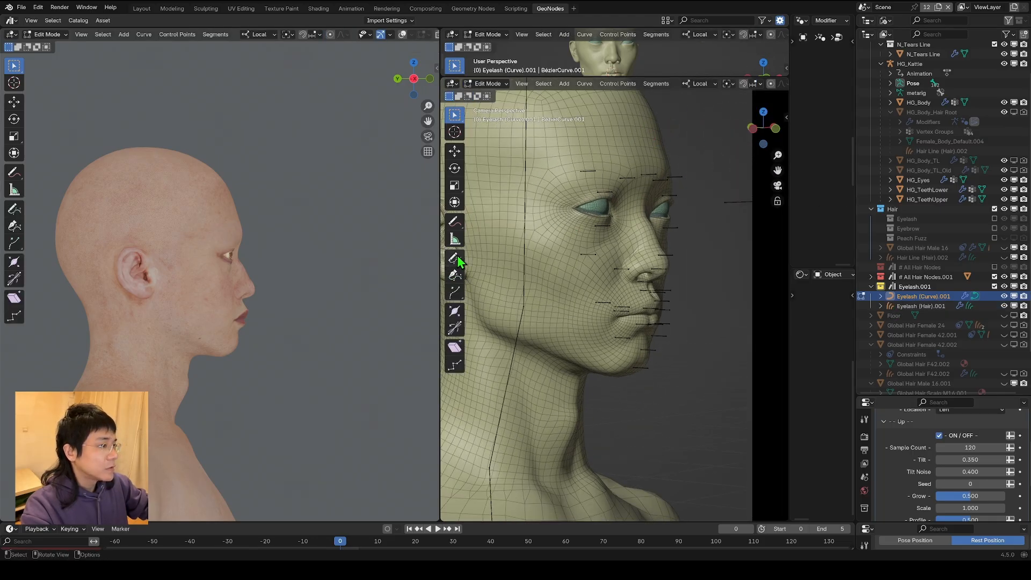
left_click(454, 259)
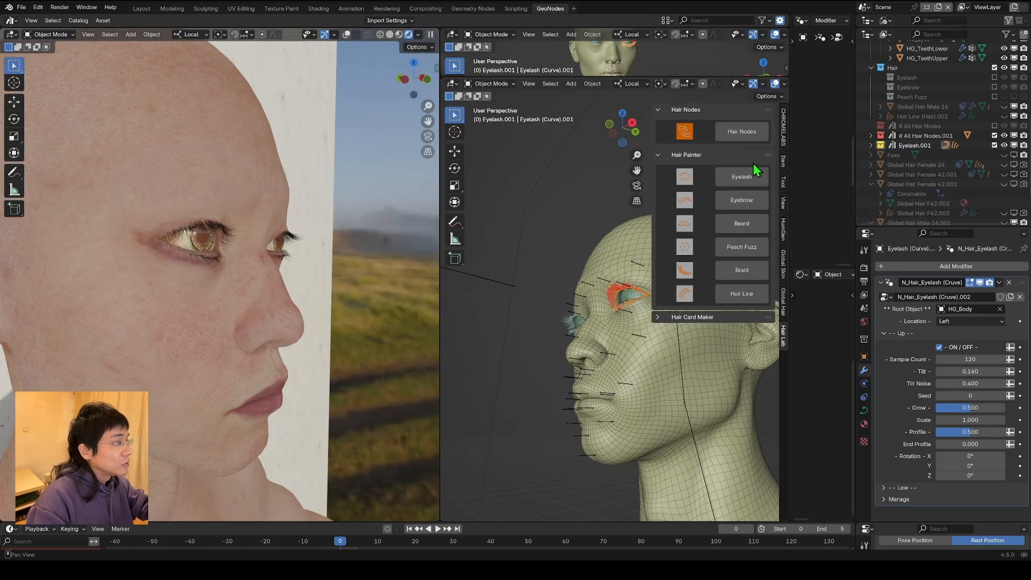
Create a Hair Lab Eyebrow setup rooted on HG_Body and begin editing its guide curve for the brow stroke.
left_click(741, 199)
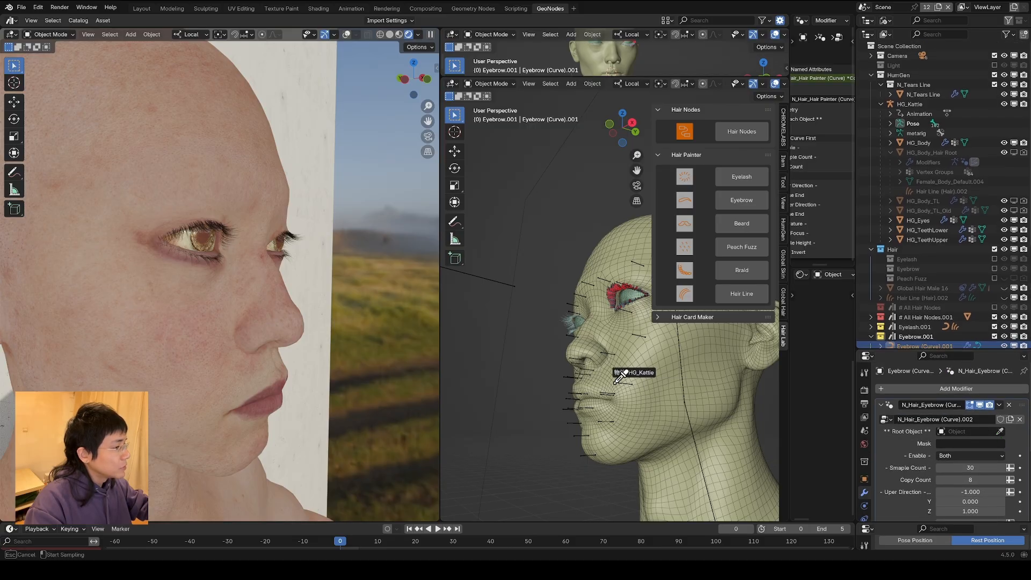
left_click(928, 316)
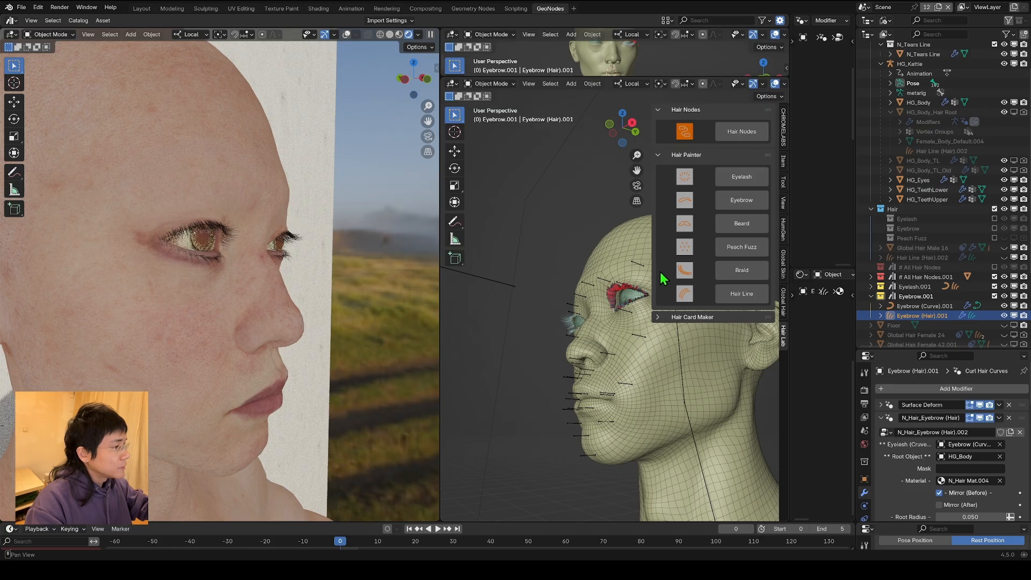
left_click(927, 307)
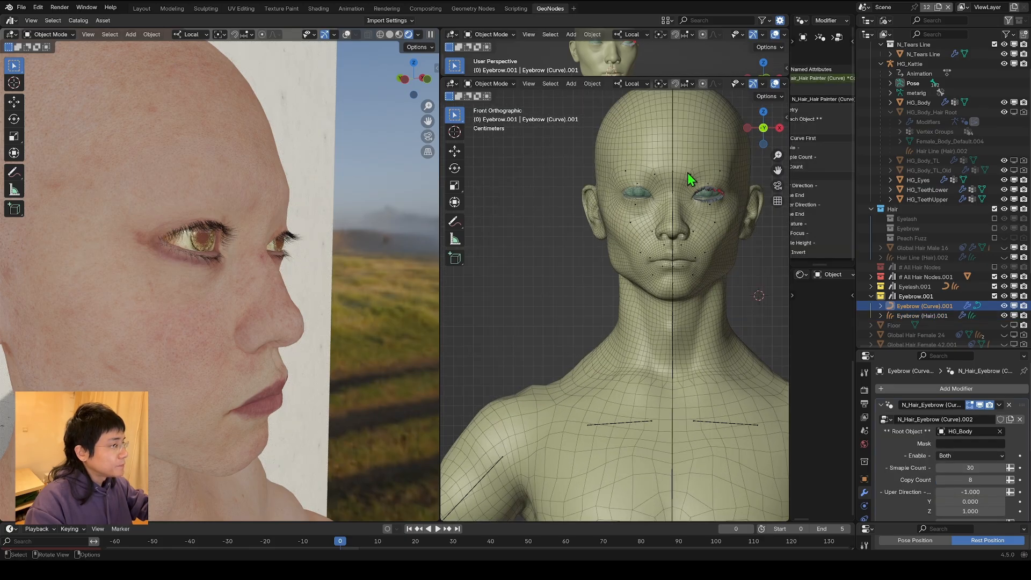
left_click(490, 84)
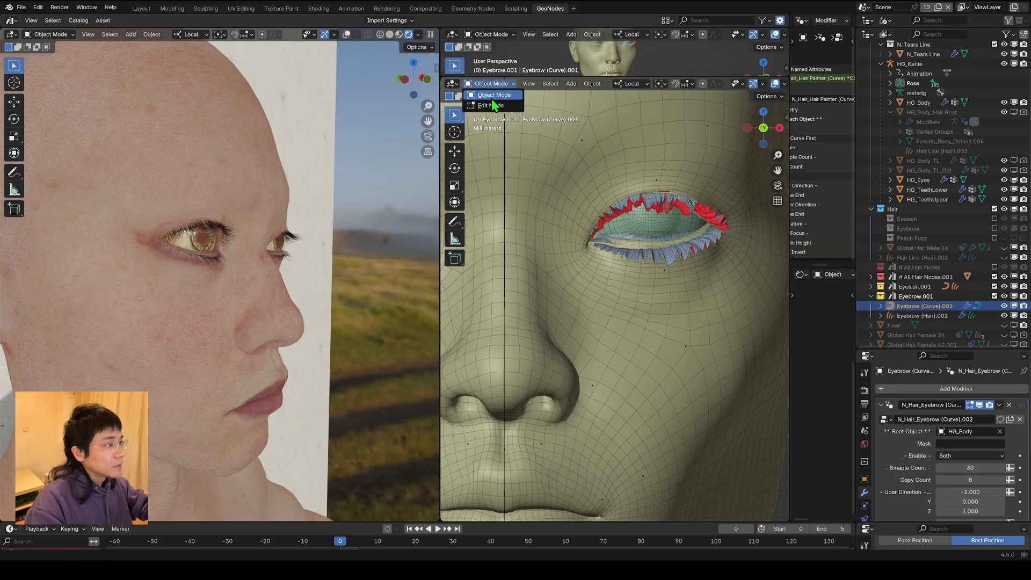
left_click(490, 105)
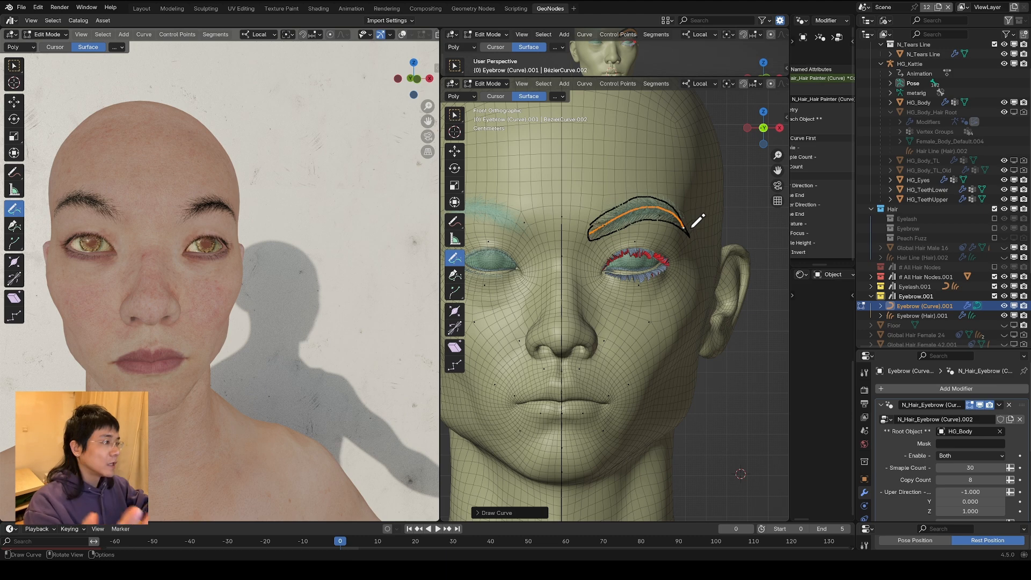
mouse_move(684, 207)
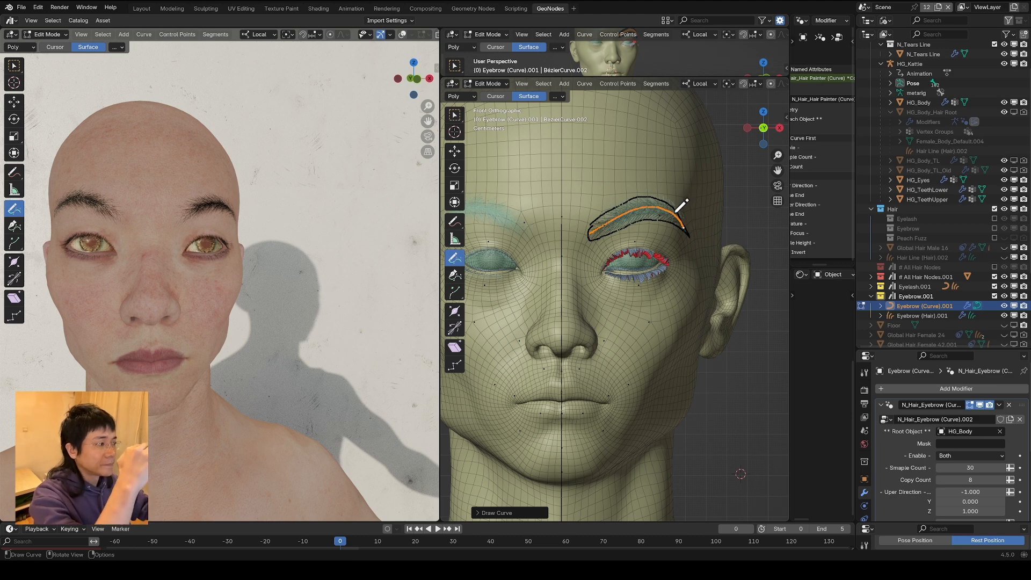